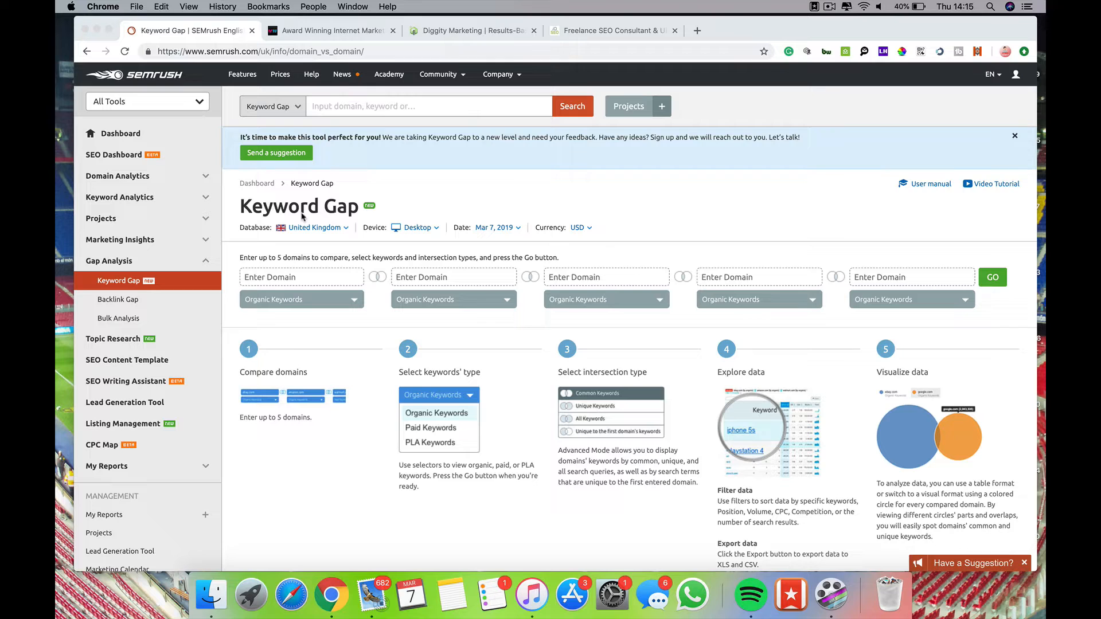
{"action": "mouse_move", "coordinate": [458, 237]}
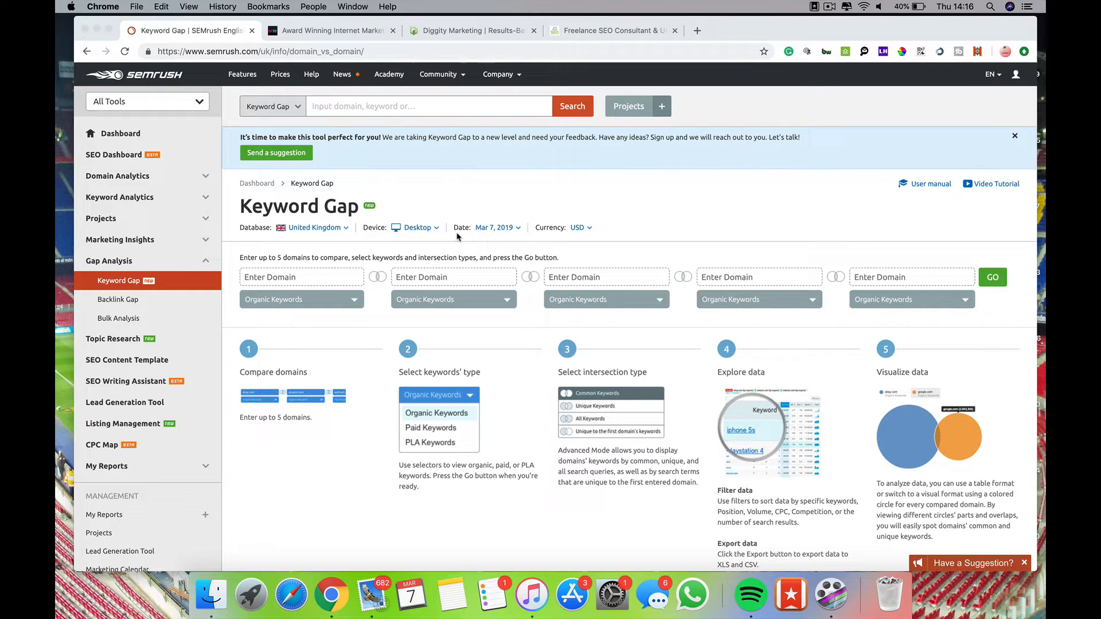
{"action": "mouse_move", "coordinate": [148, 170]}
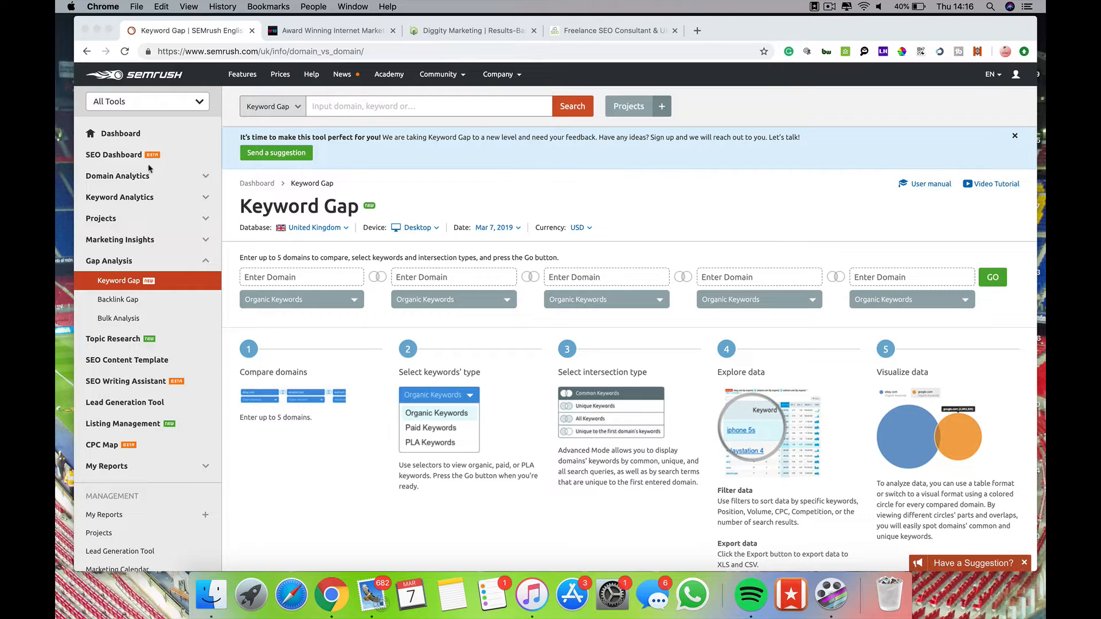
{"action": "mouse_move", "coordinate": [161, 129]}
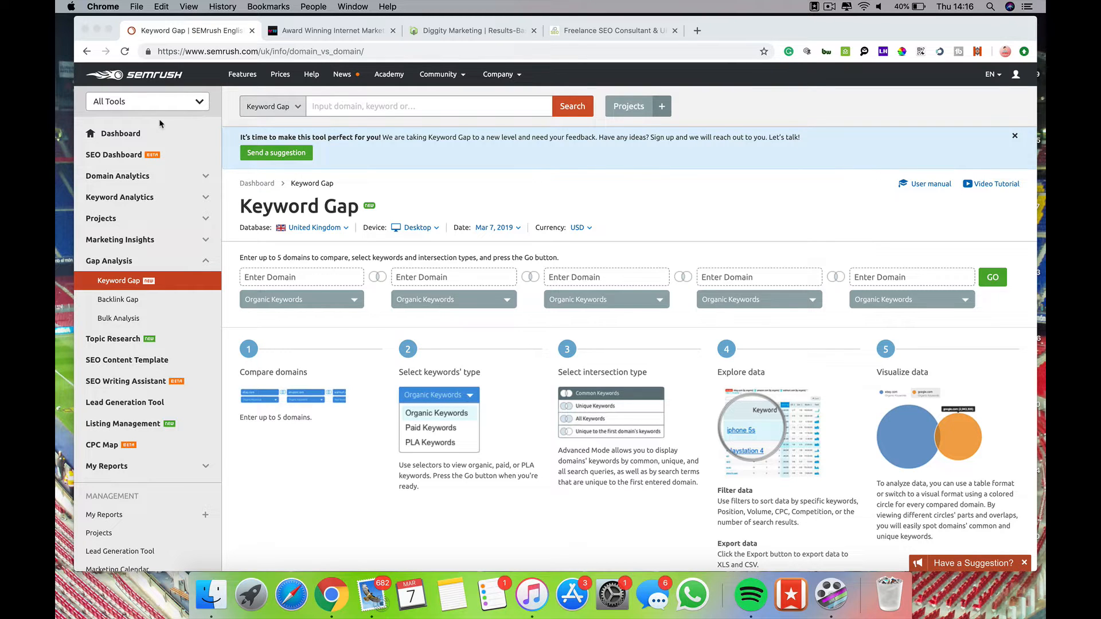
{"action": "mouse_move", "coordinate": [123, 300]}
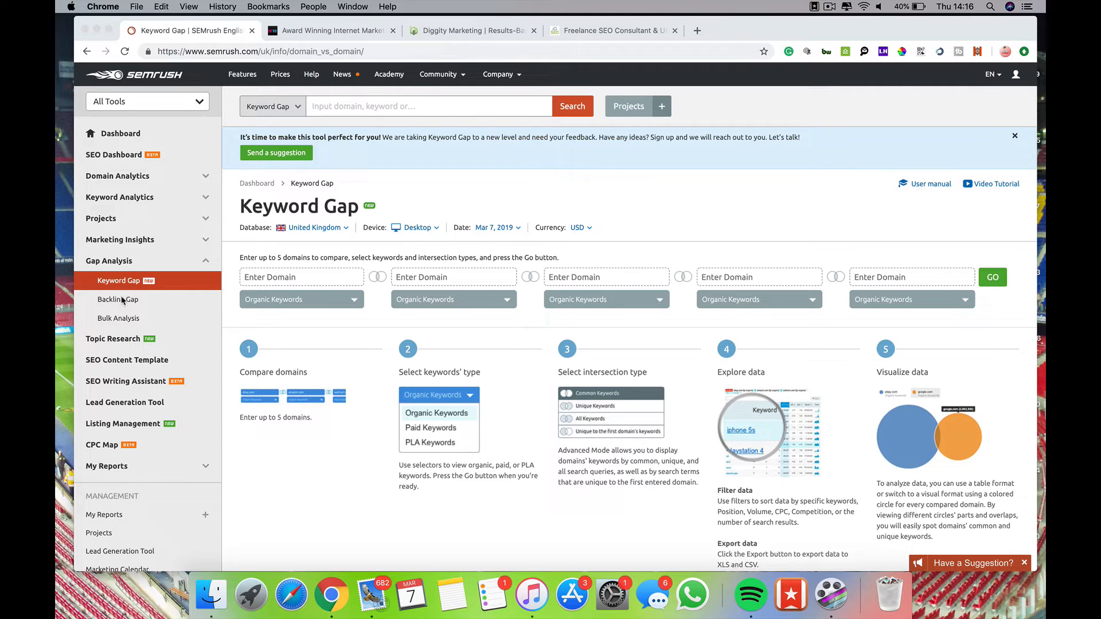
{"action": "mouse_move", "coordinate": [157, 370]}
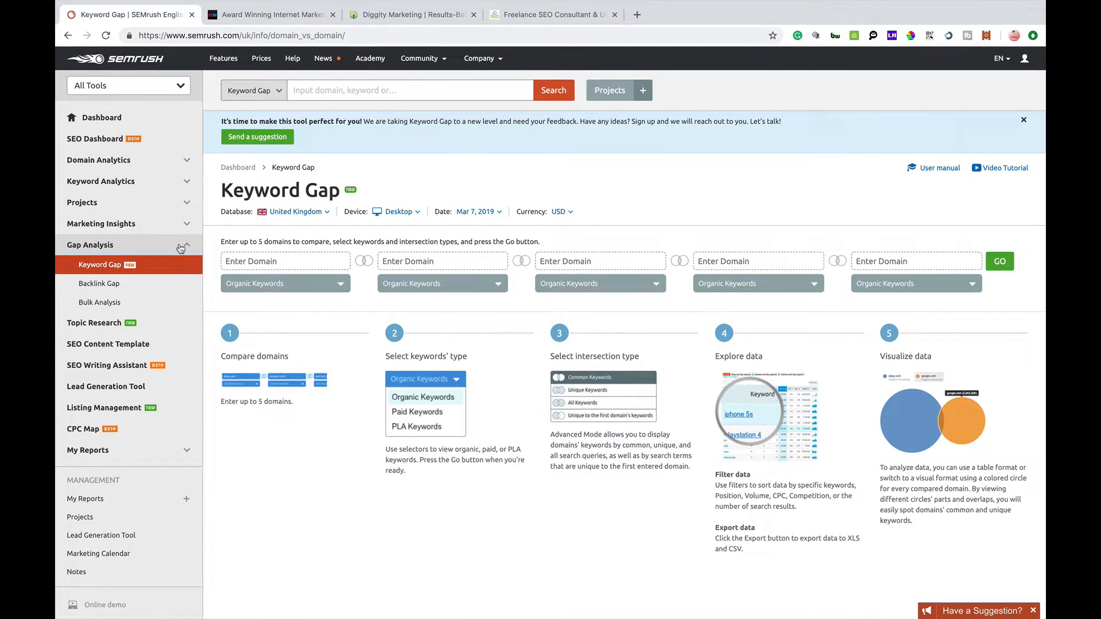
- Leave the database on United Kingdom and switch the report currency from USD to GBP
{"action": "left_click", "coordinate": [89, 244]}
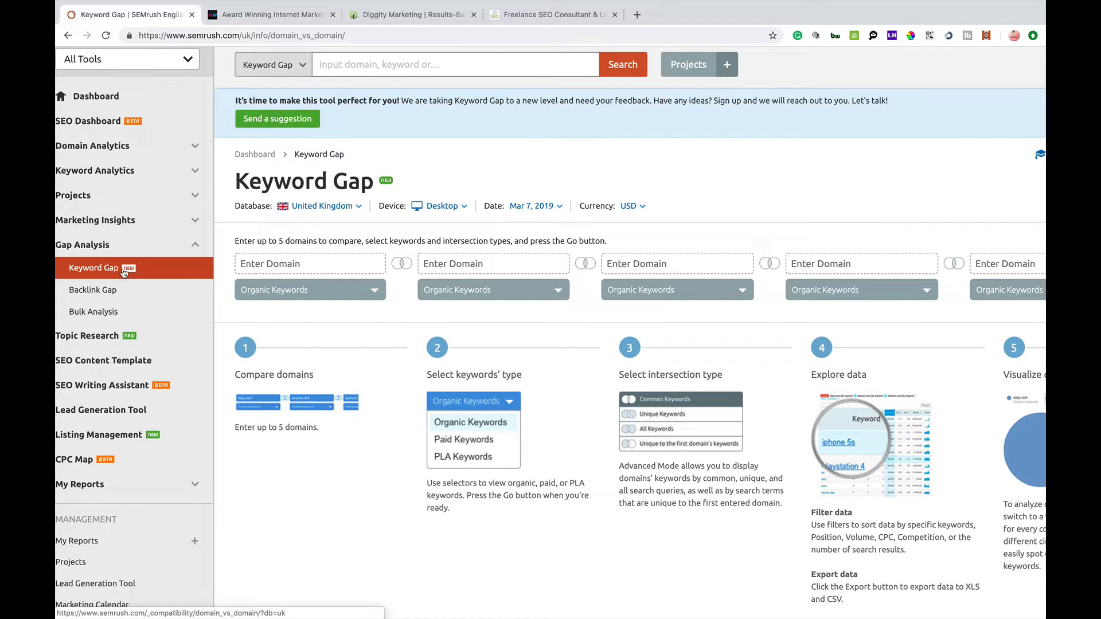
{"action": "mouse_move", "coordinate": [115, 279]}
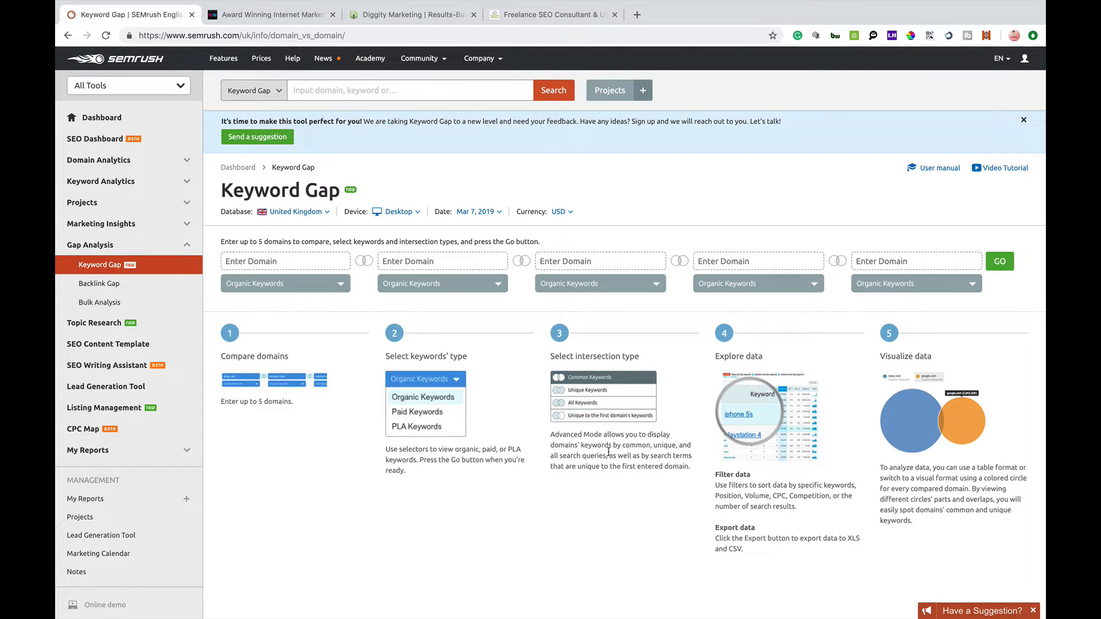
{"action": "mouse_move", "coordinate": [255, 350]}
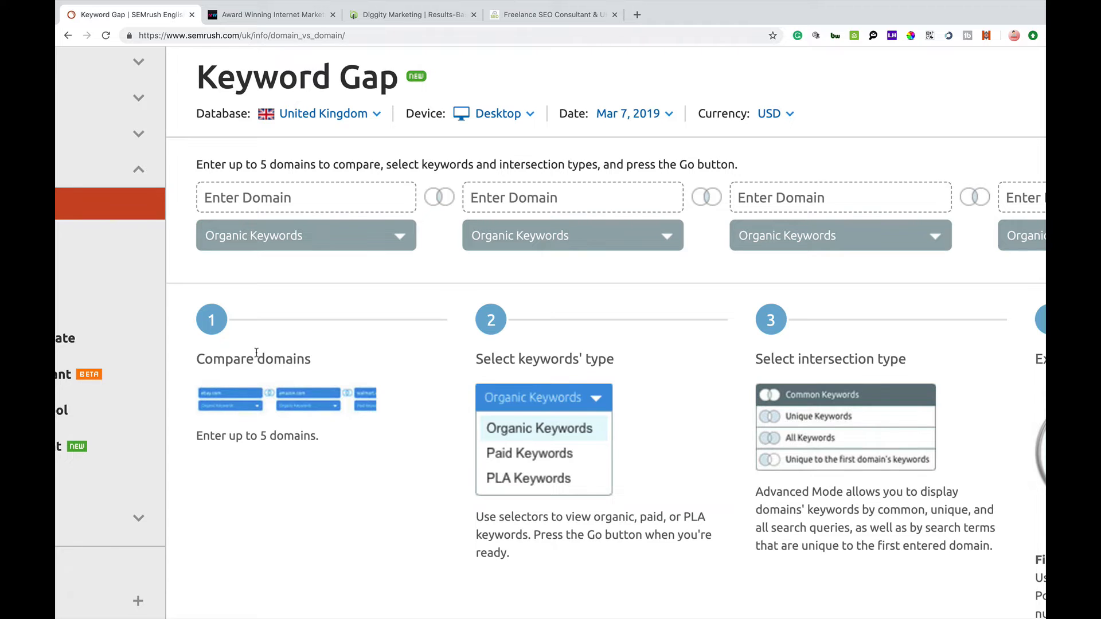
{"action": "mouse_move", "coordinate": [660, 434]}
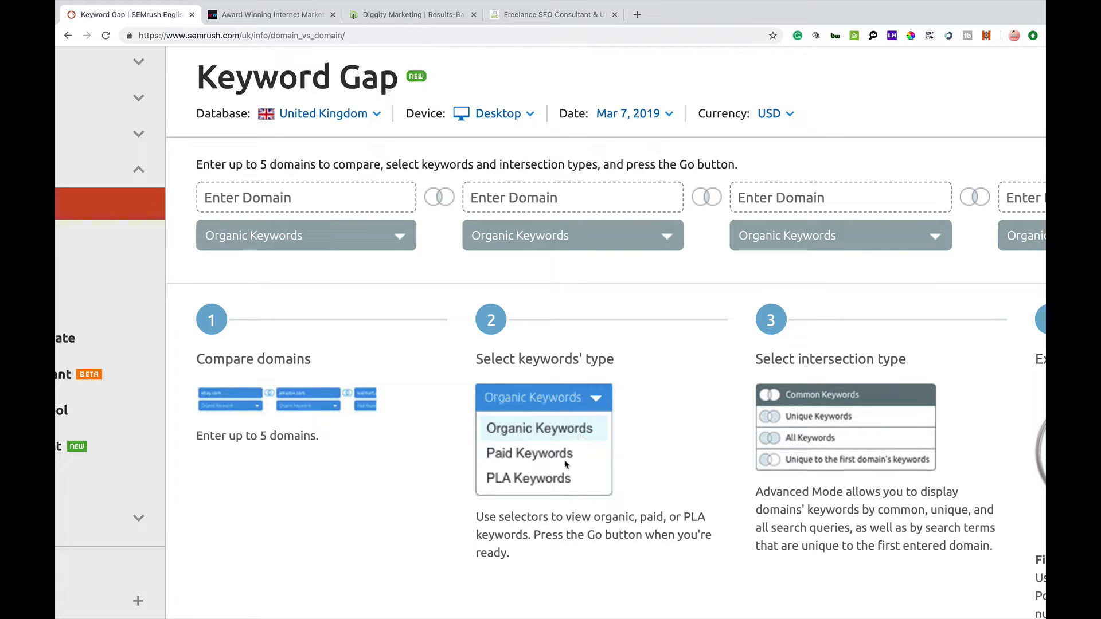
{"action": "mouse_move", "coordinate": [566, 483]}
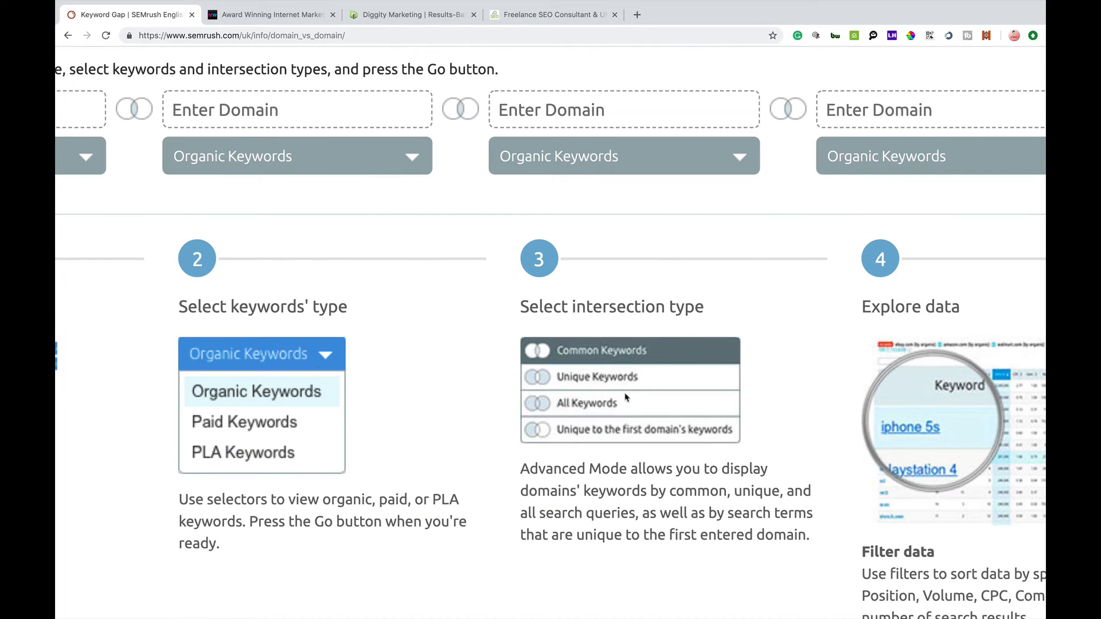
{"action": "mouse_move", "coordinate": [640, 407]}
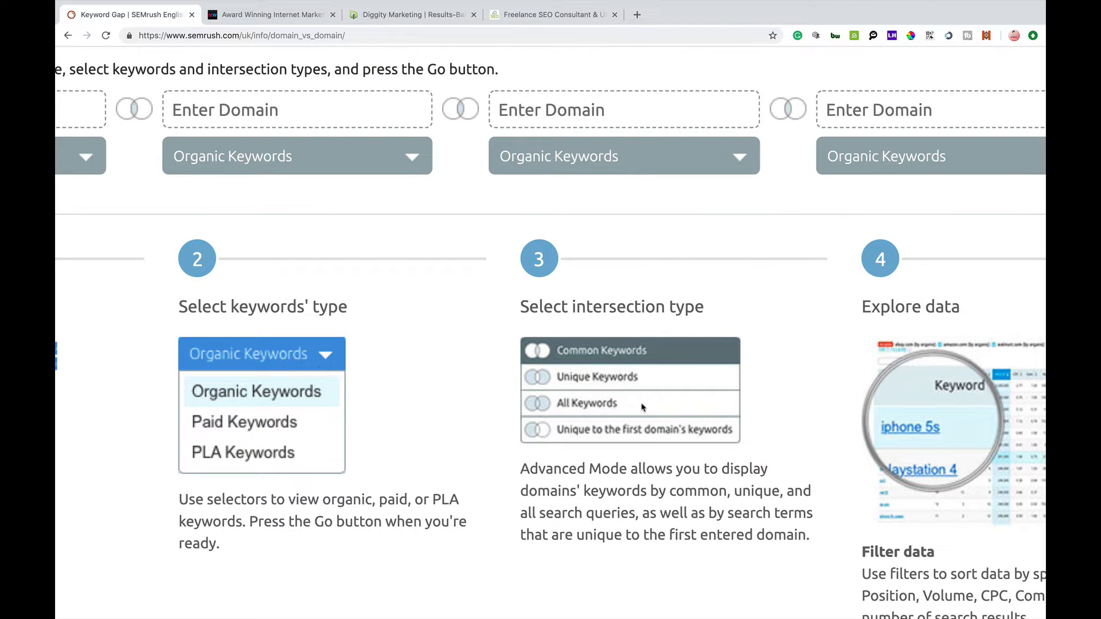
{"action": "mouse_move", "coordinate": [641, 449]}
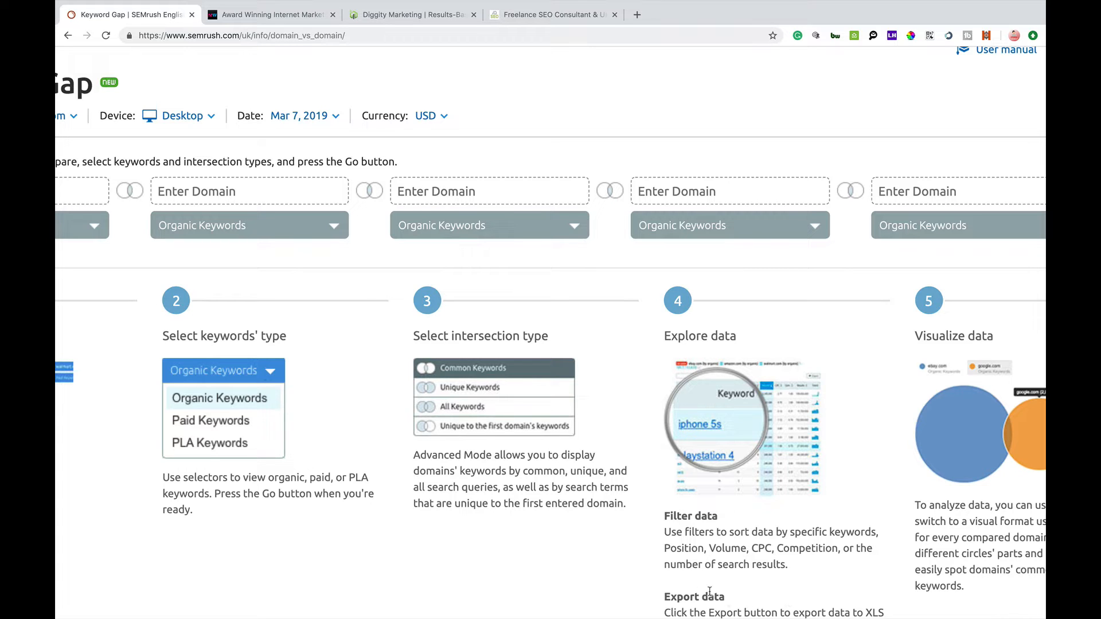
{"action": "mouse_move", "coordinate": [866, 359]}
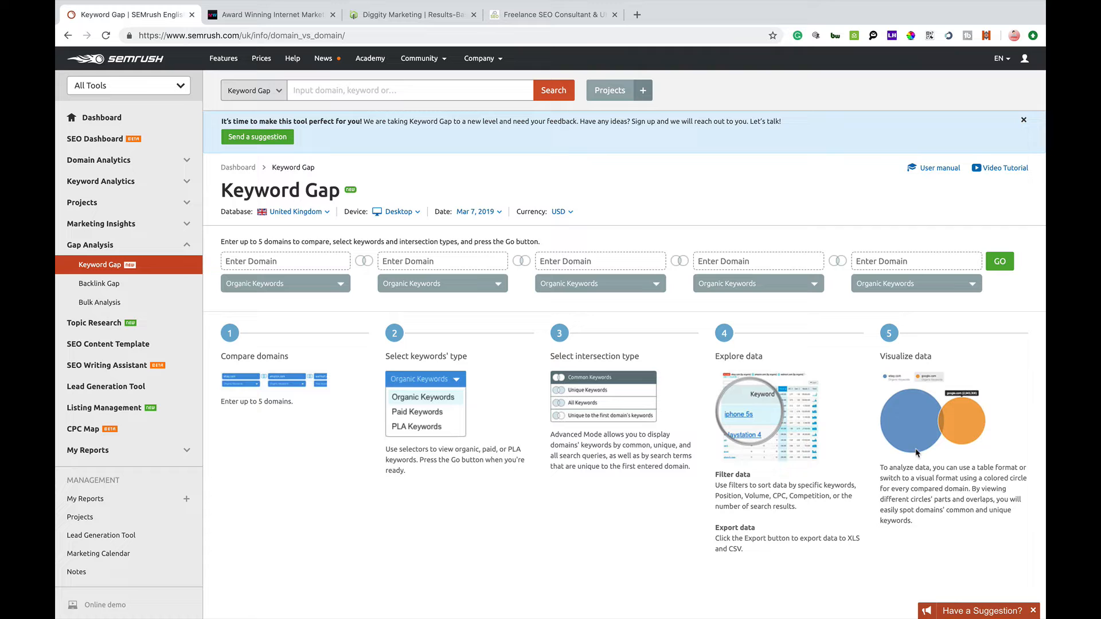
{"action": "mouse_move", "coordinate": [984, 537]}
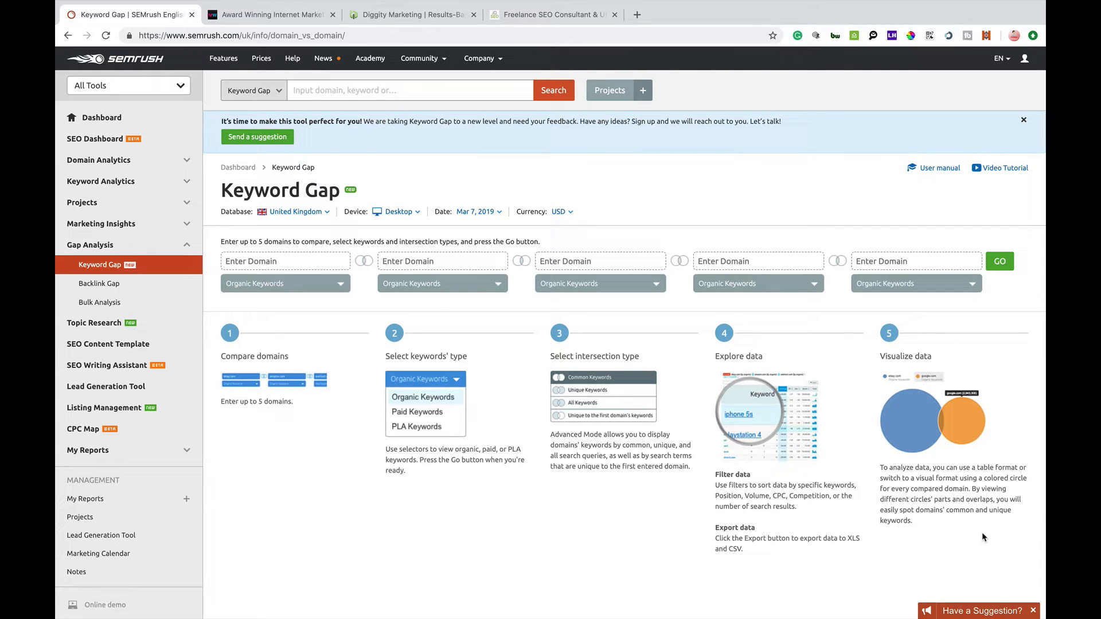
{"action": "mouse_move", "coordinate": [956, 433]}
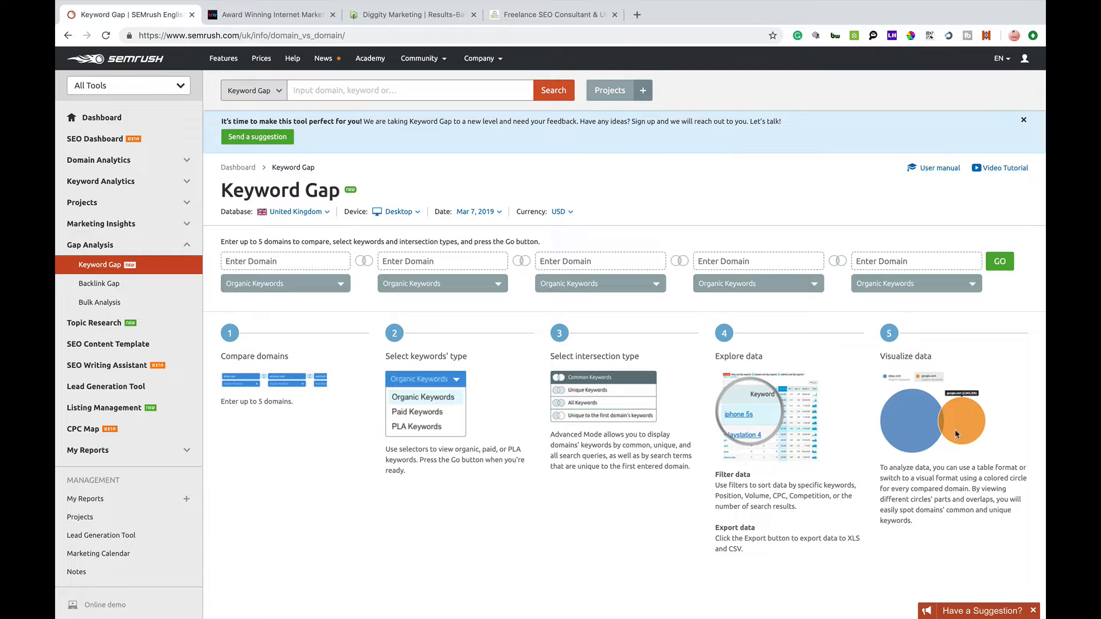
{"action": "mouse_move", "coordinate": [909, 385]}
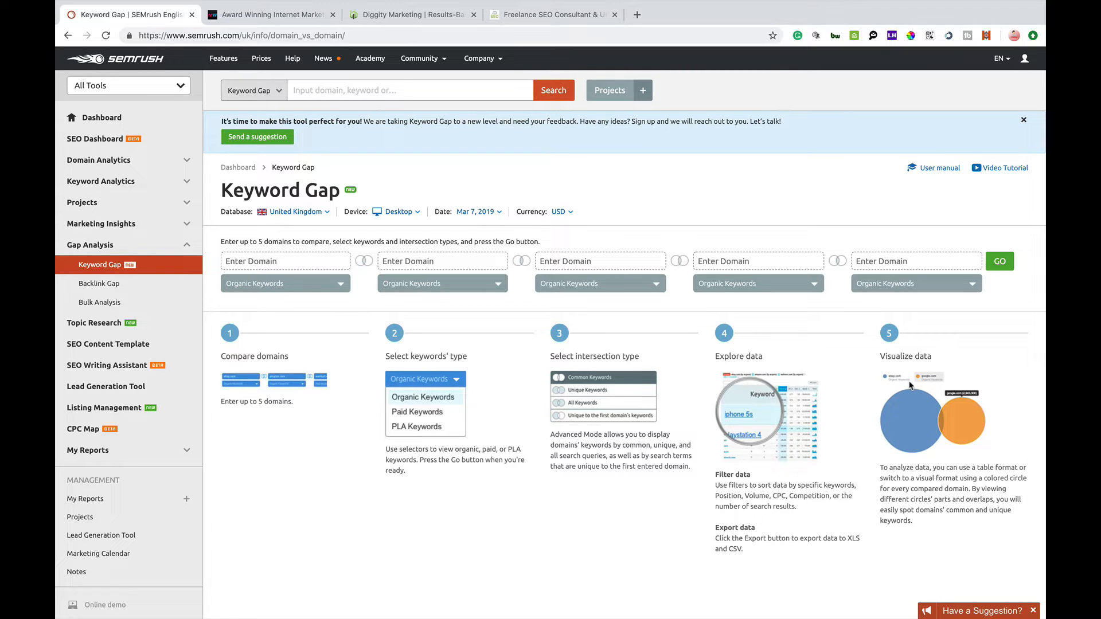
{"action": "left_click", "coordinate": [285, 261]}
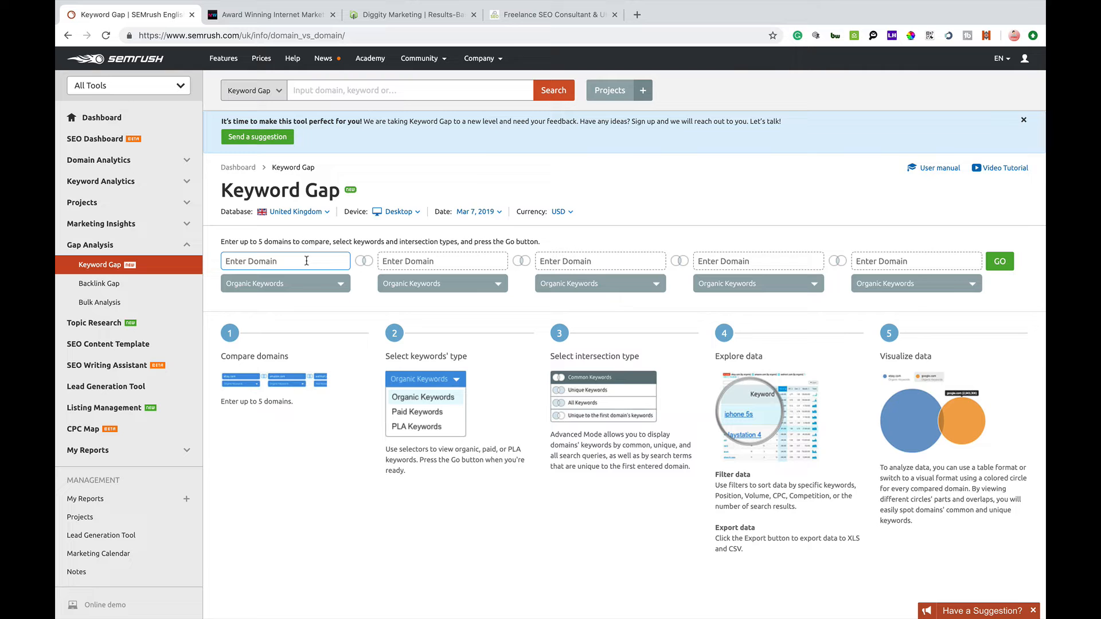
{"action": "scroll", "scroll_direction": "down", "scroll_amount": 3}
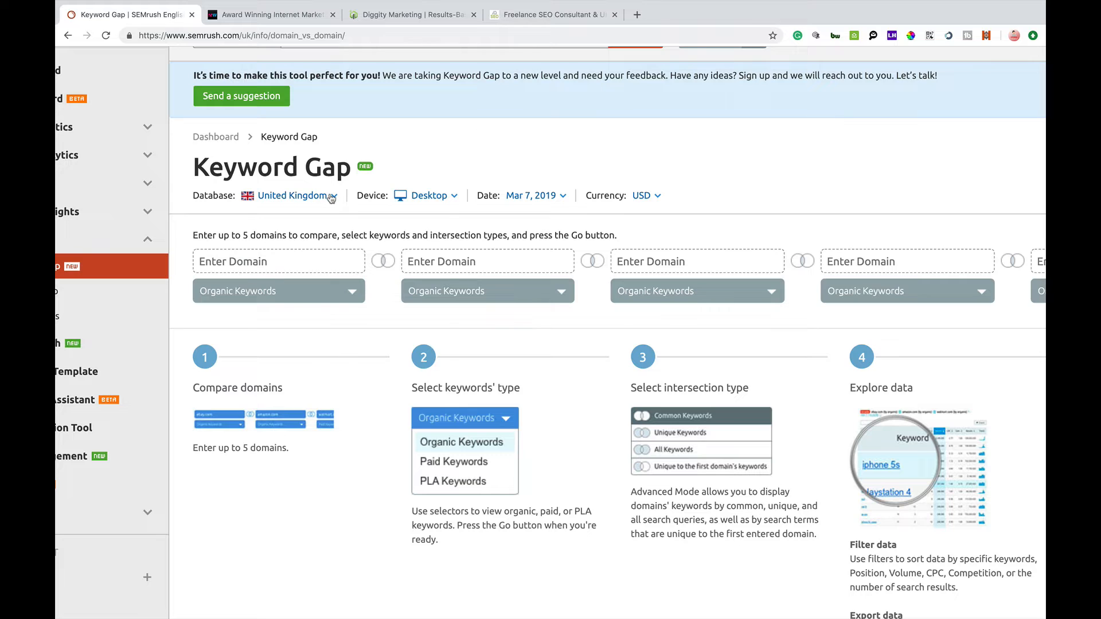
{"action": "left_click", "coordinate": [292, 195]}
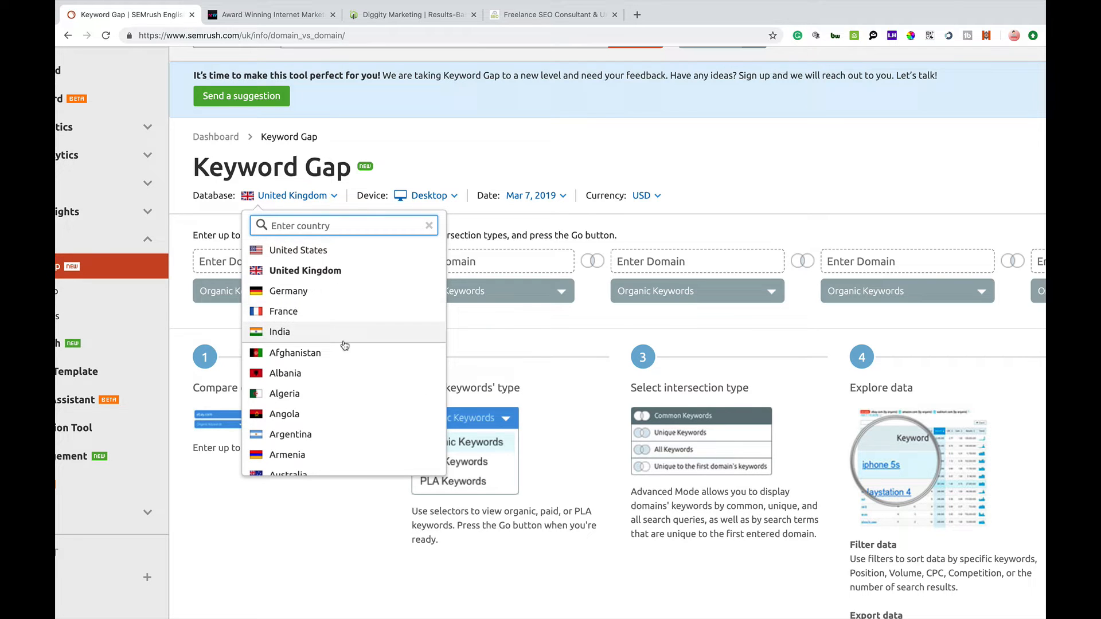
{"action": "mouse_move", "coordinate": [410, 224]}
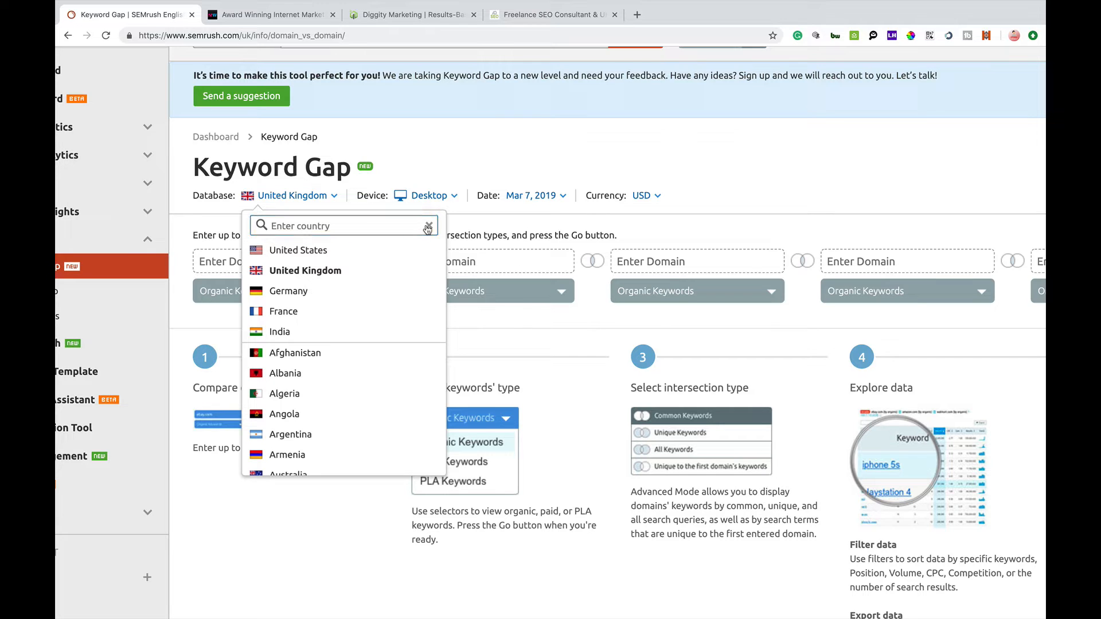
{"action": "mouse_move", "coordinate": [455, 196]}
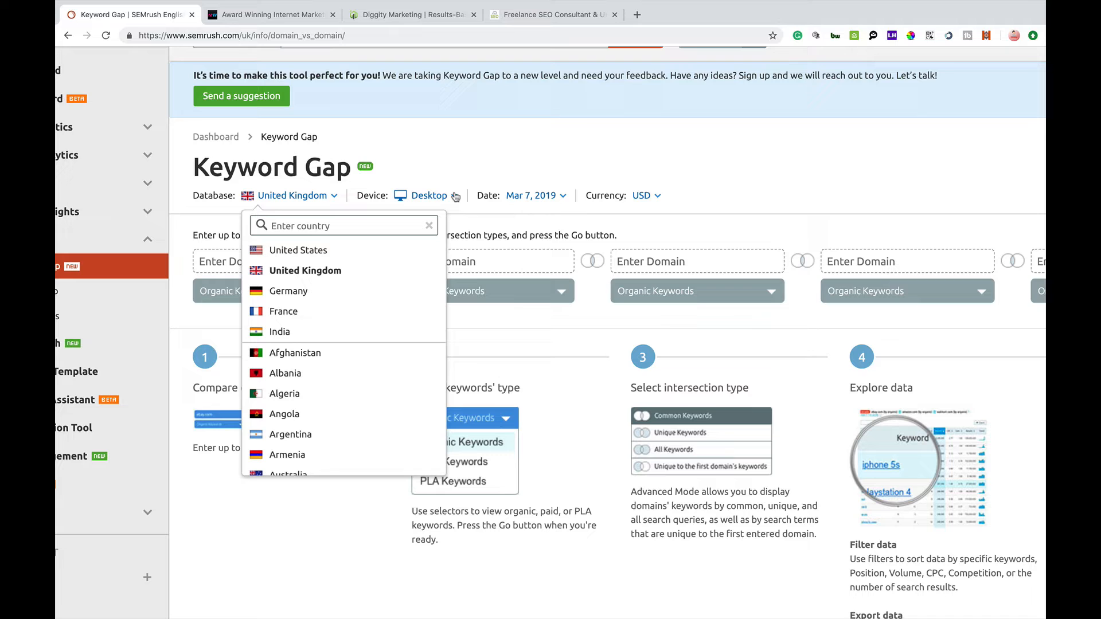
{"action": "left_click", "coordinate": [429, 195]}
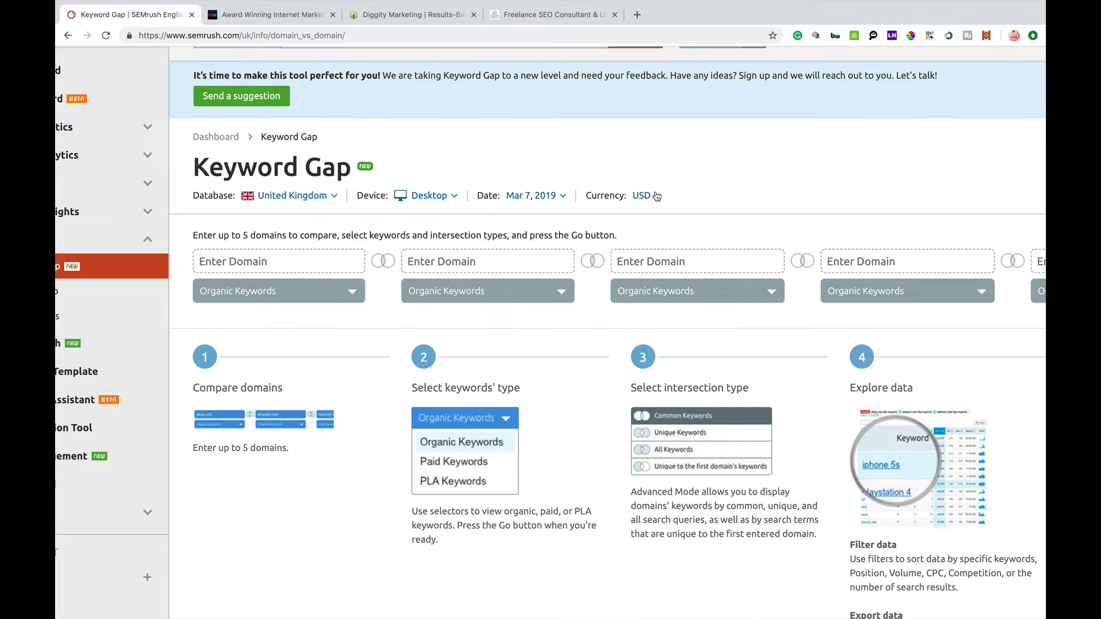
{"action": "left_click", "coordinate": [639, 195]}
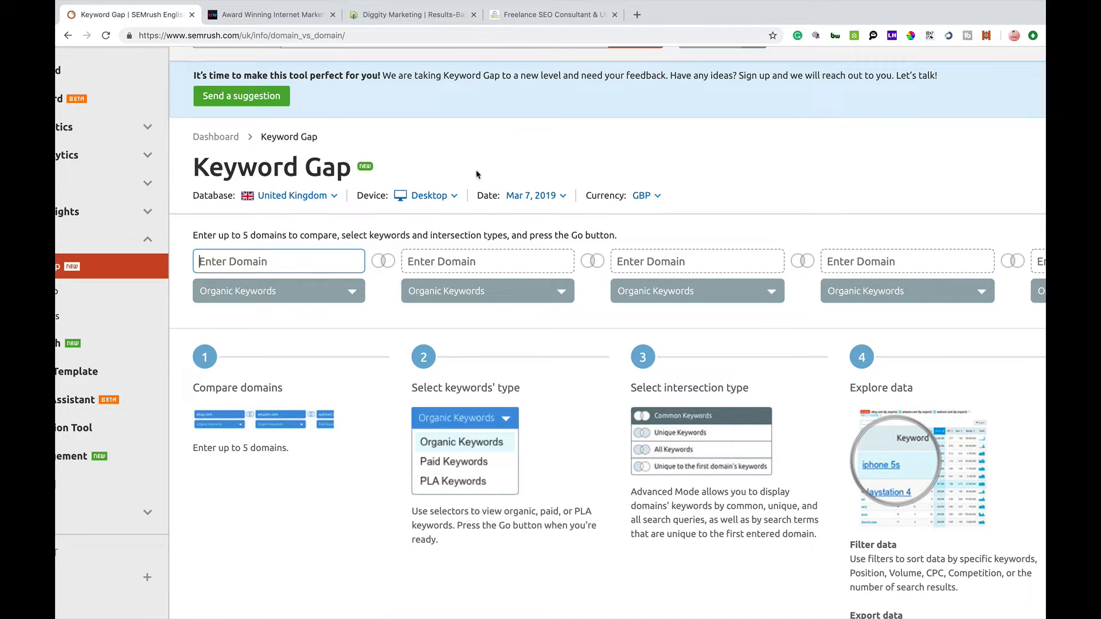
{"action": "mouse_move", "coordinate": [323, 274]}
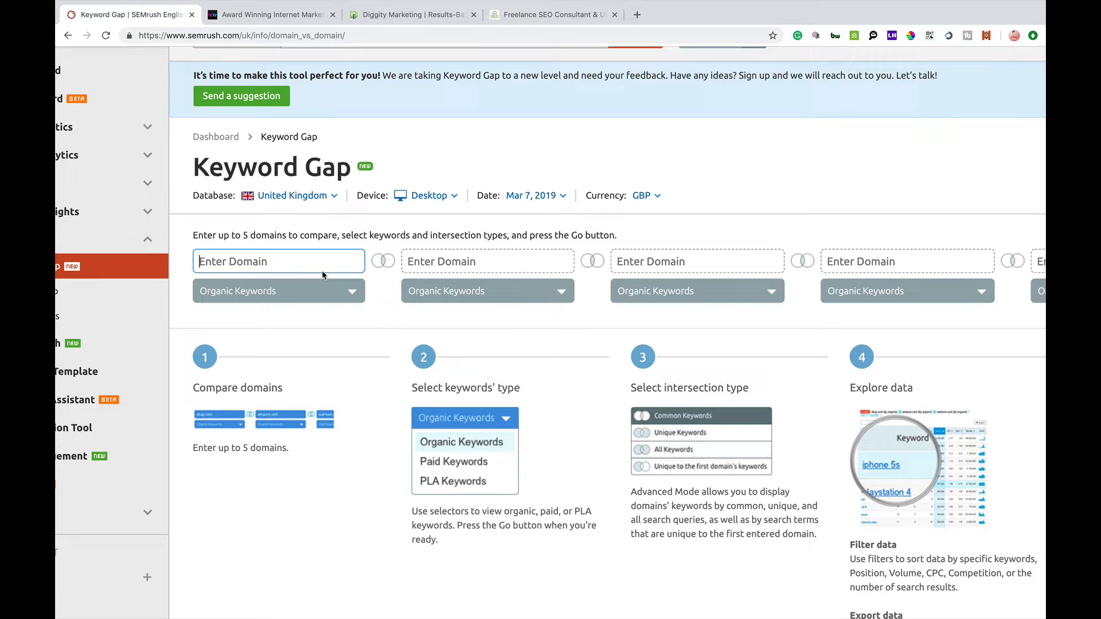
{"action": "type", "text": "www.cr"}
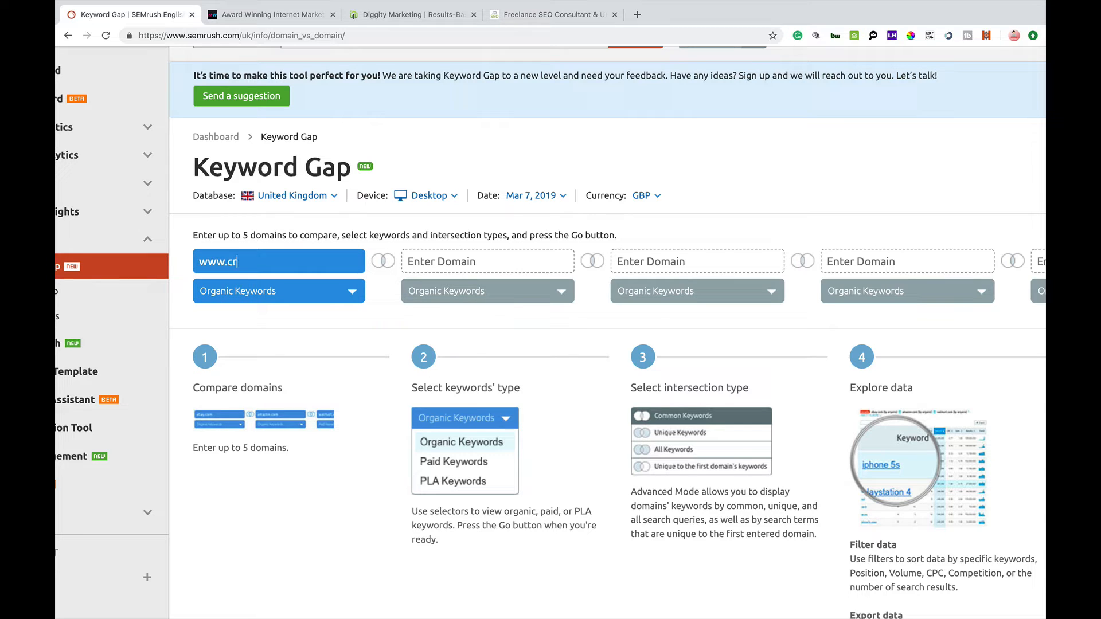
{"action": "type", "text": "aigcampbellseo.co.uk"}
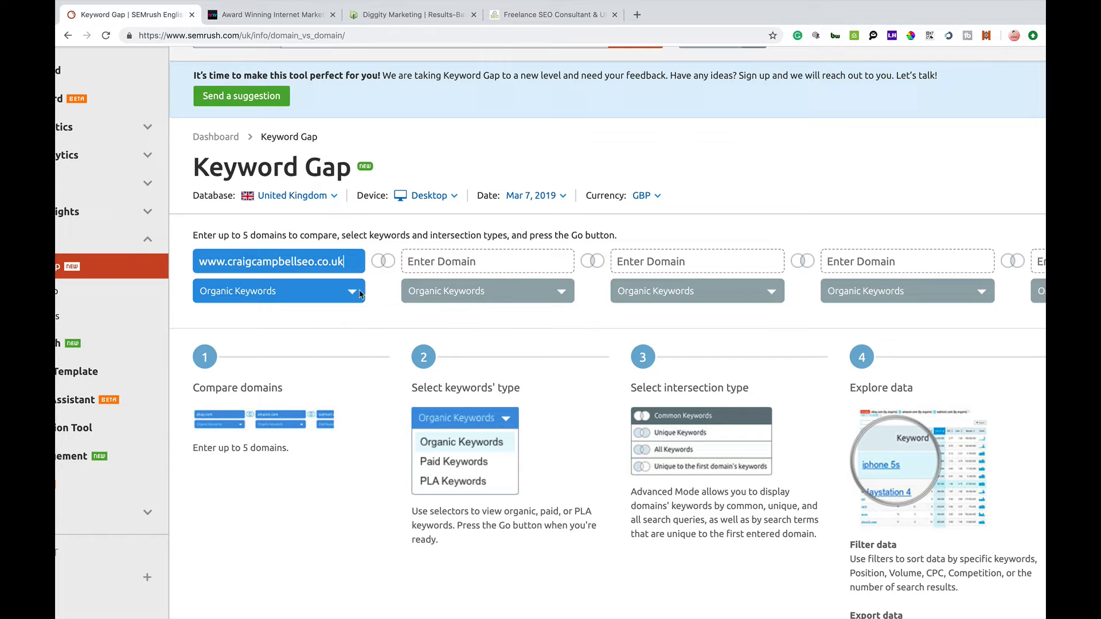
{"action": "scroll", "scroll_direction": "down", "scroll_amount": 3}
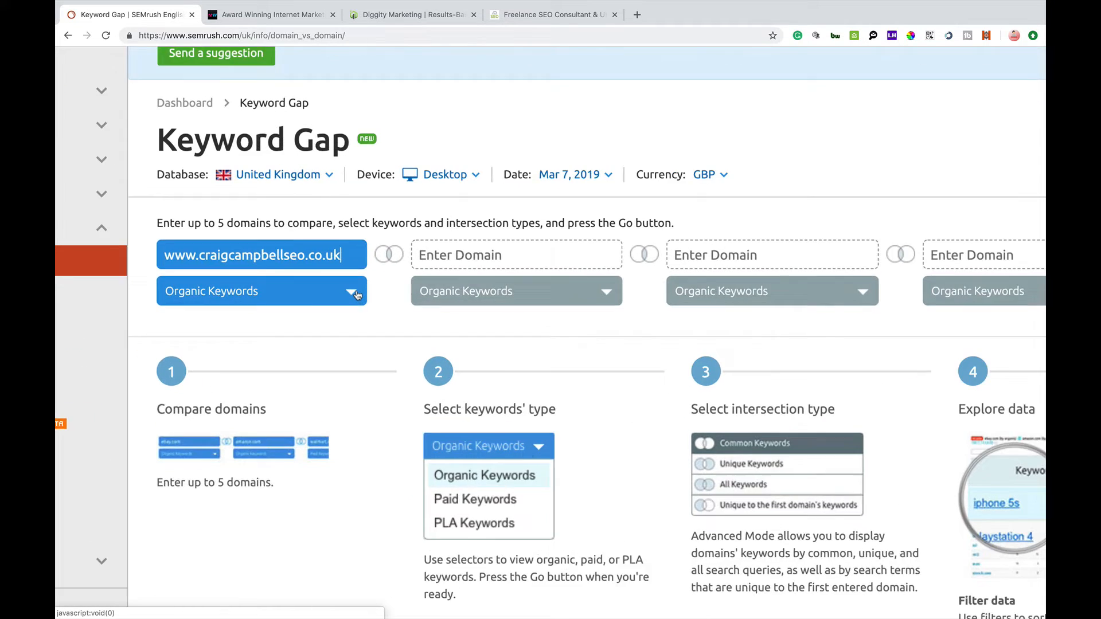
{"action": "left_click", "coordinate": [357, 290]}
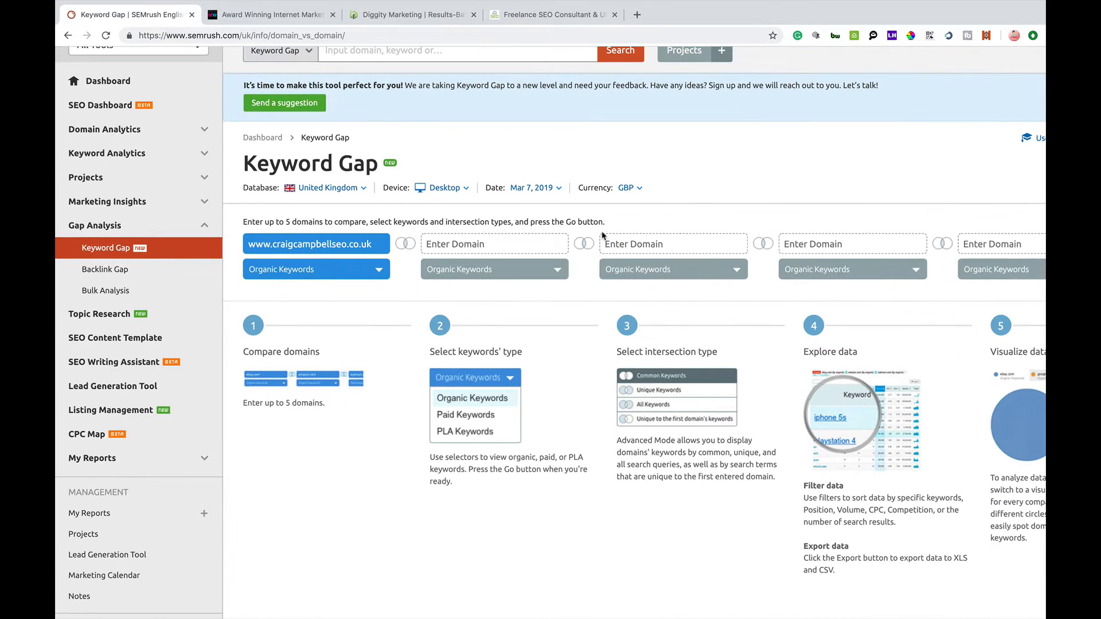
{"action": "left_click", "coordinate": [270, 14]}
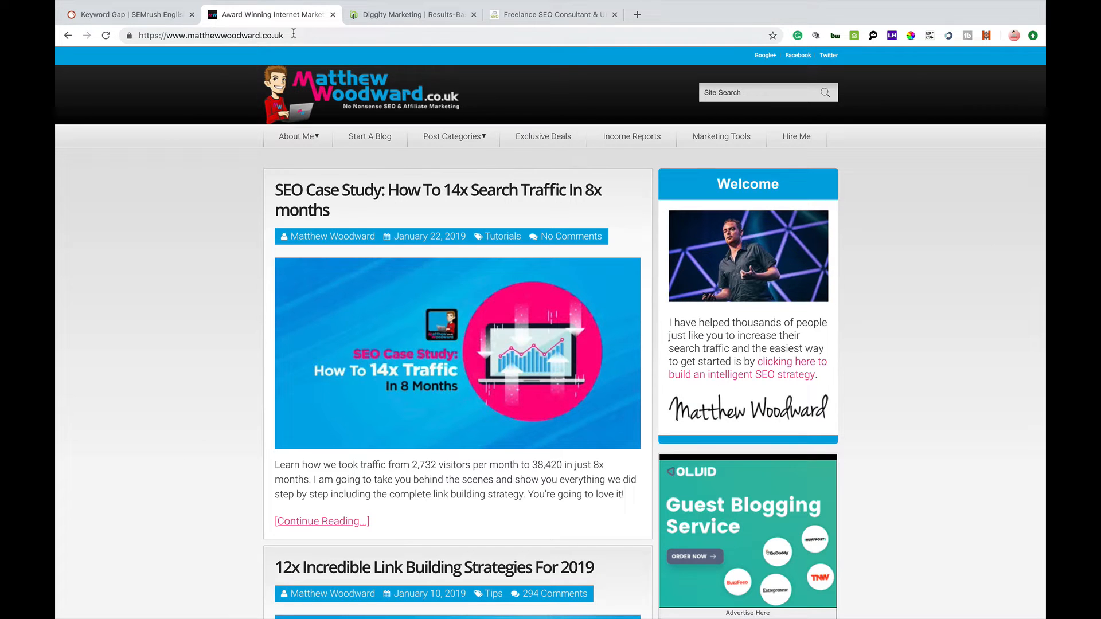
{"action": "left_click", "coordinate": [189, 36]}
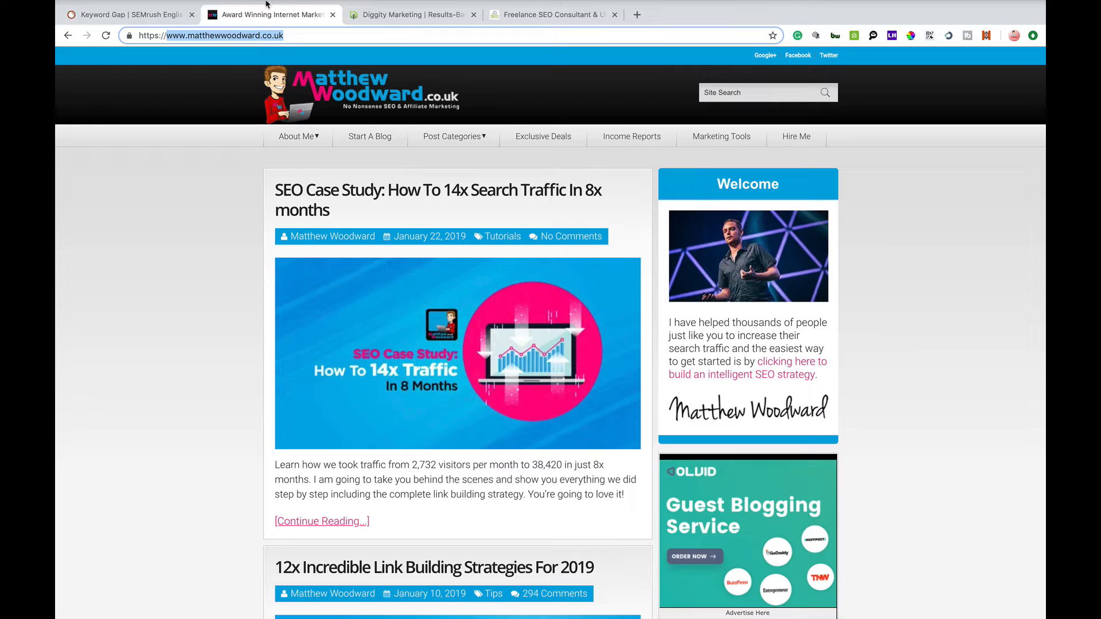
{"action": "left_click", "coordinate": [129, 14]}
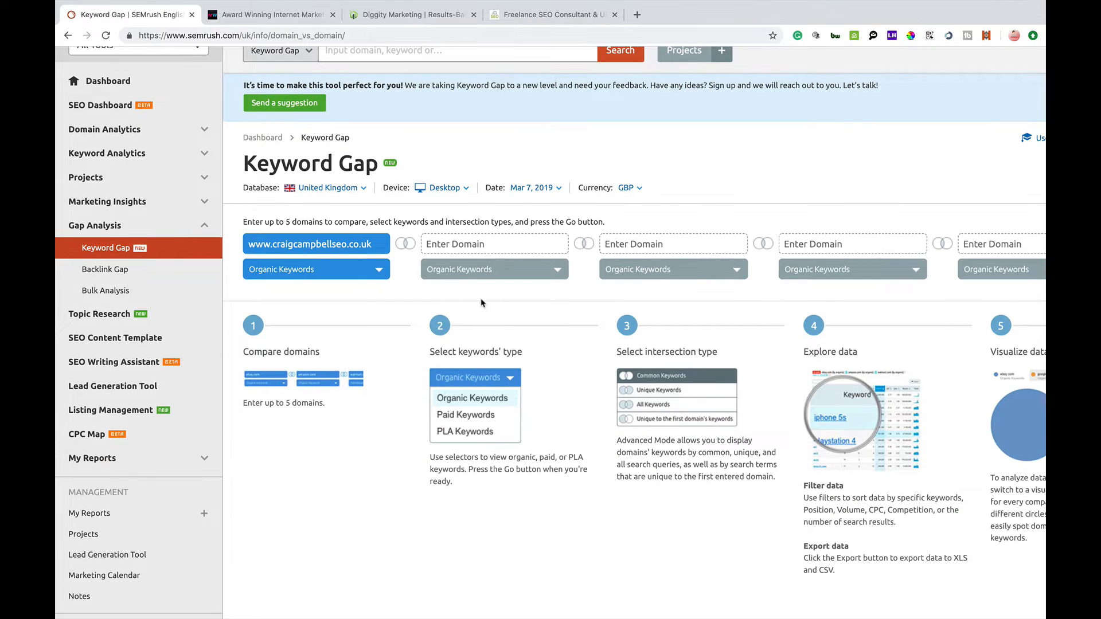
{"action": "type", "text": "www.matthewwoodward.co.uk"}
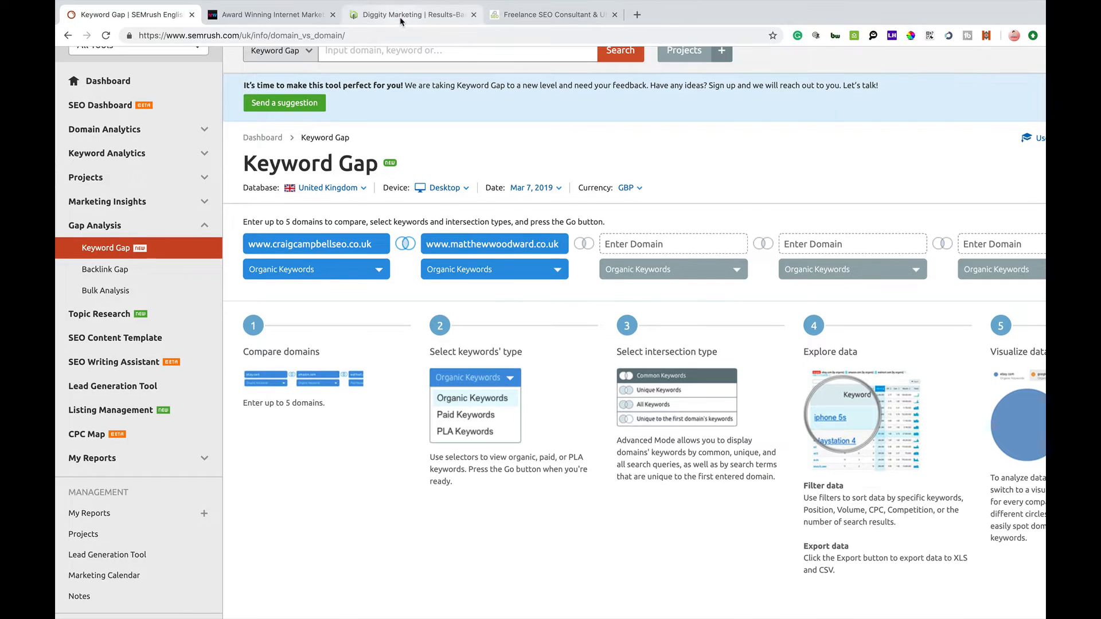
{"action": "left_click", "coordinate": [410, 14]}
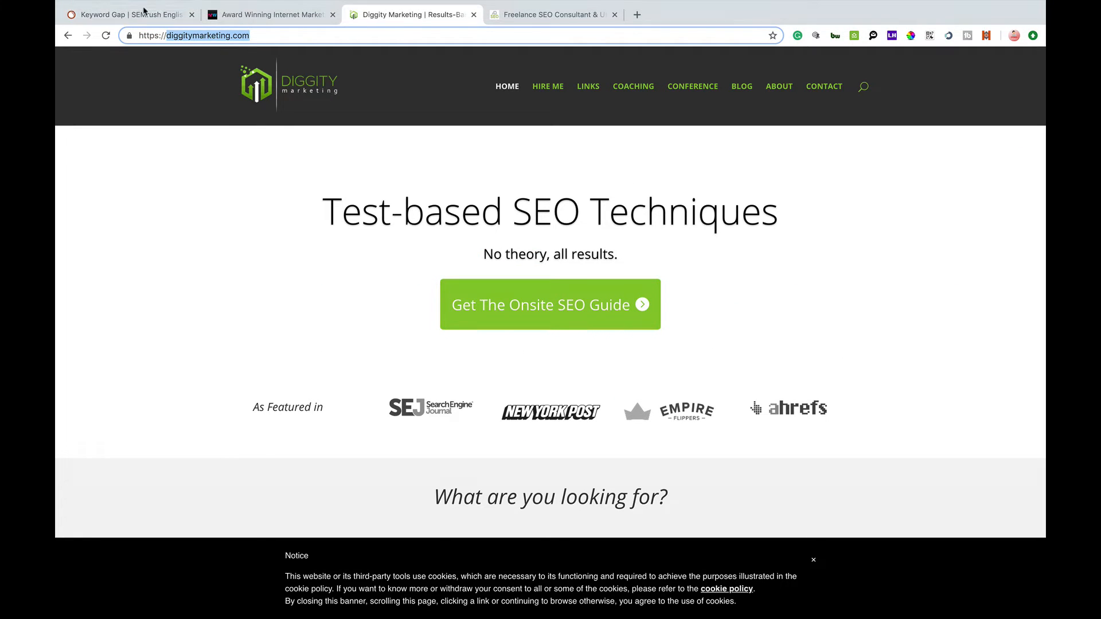
{"action": "left_click", "coordinate": [126, 14]}
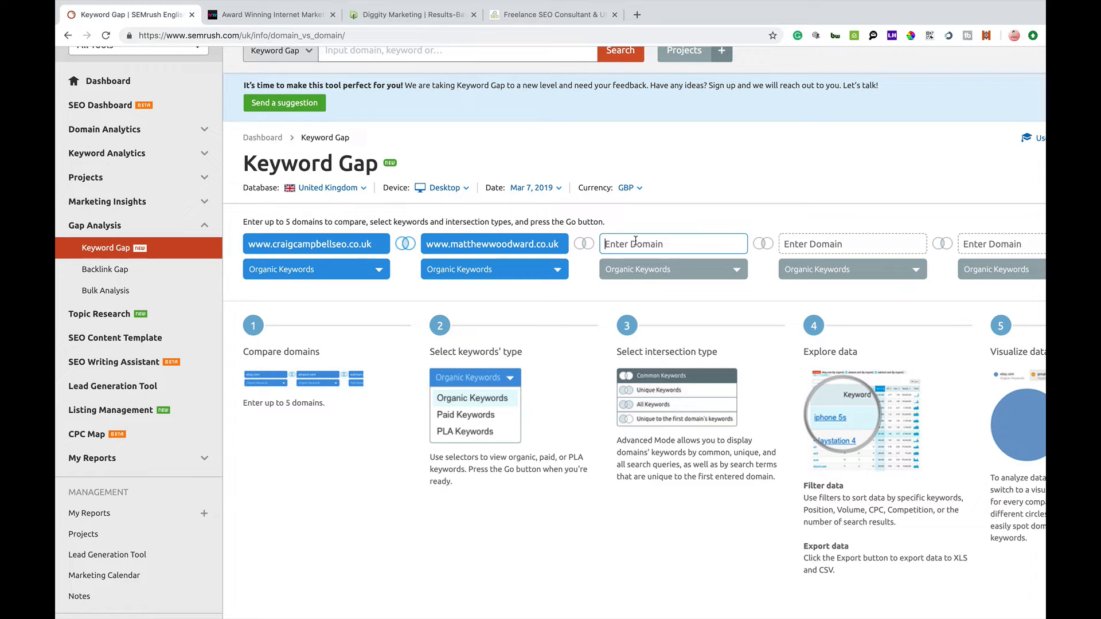
{"action": "type", "text": "diggitymarketing.com"}
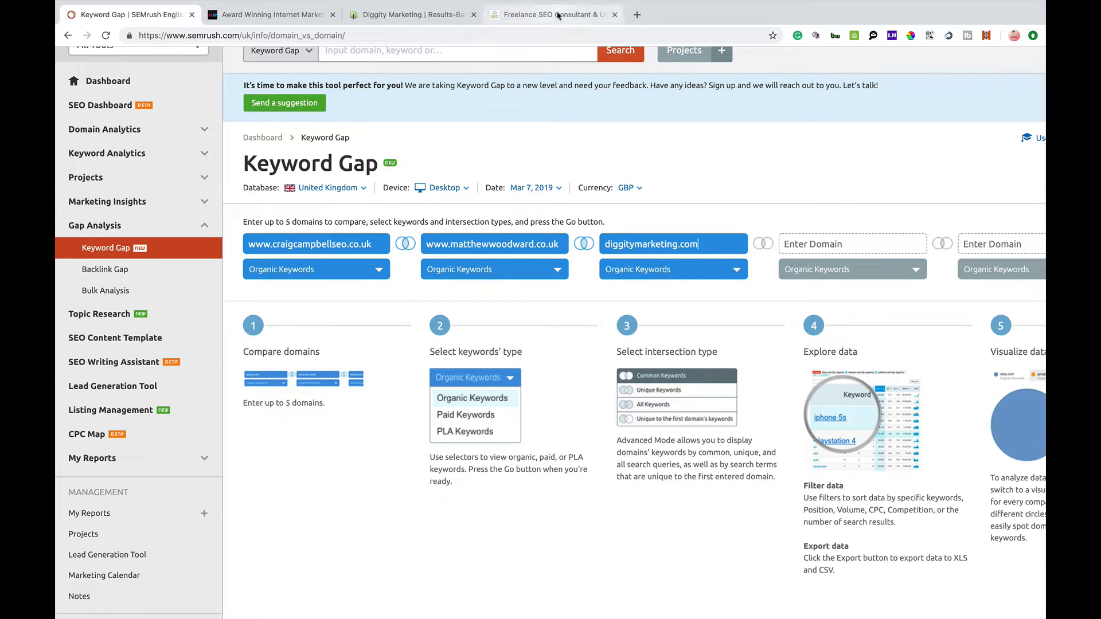
{"action": "left_click", "coordinate": [553, 13]}
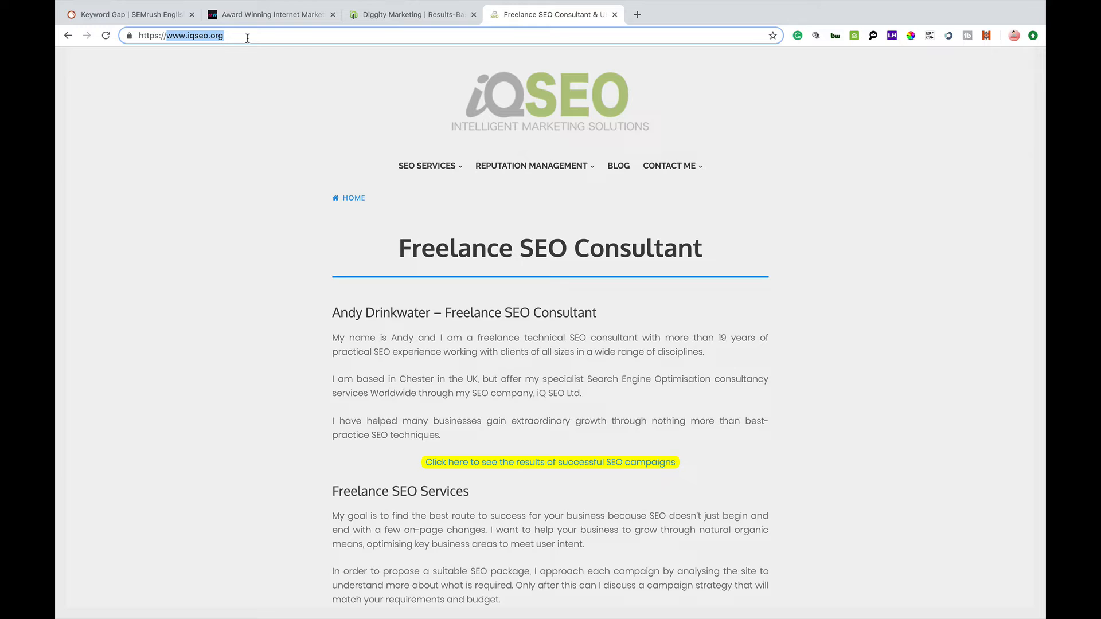
{"action": "left_click", "coordinate": [129, 14]}
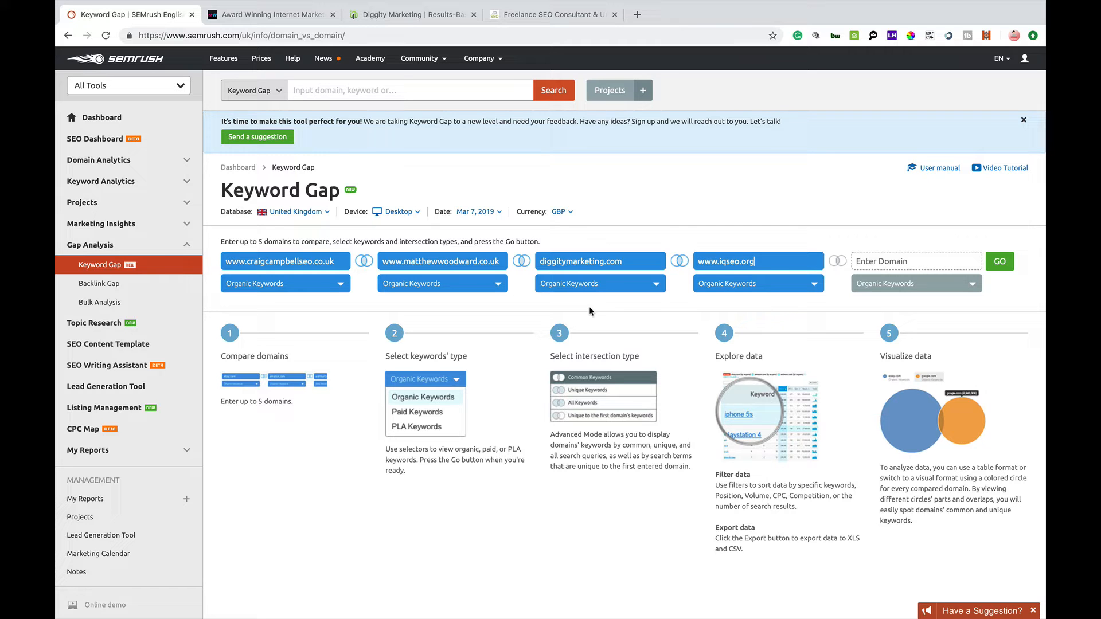
{"action": "mouse_move", "coordinate": [1000, 262]}
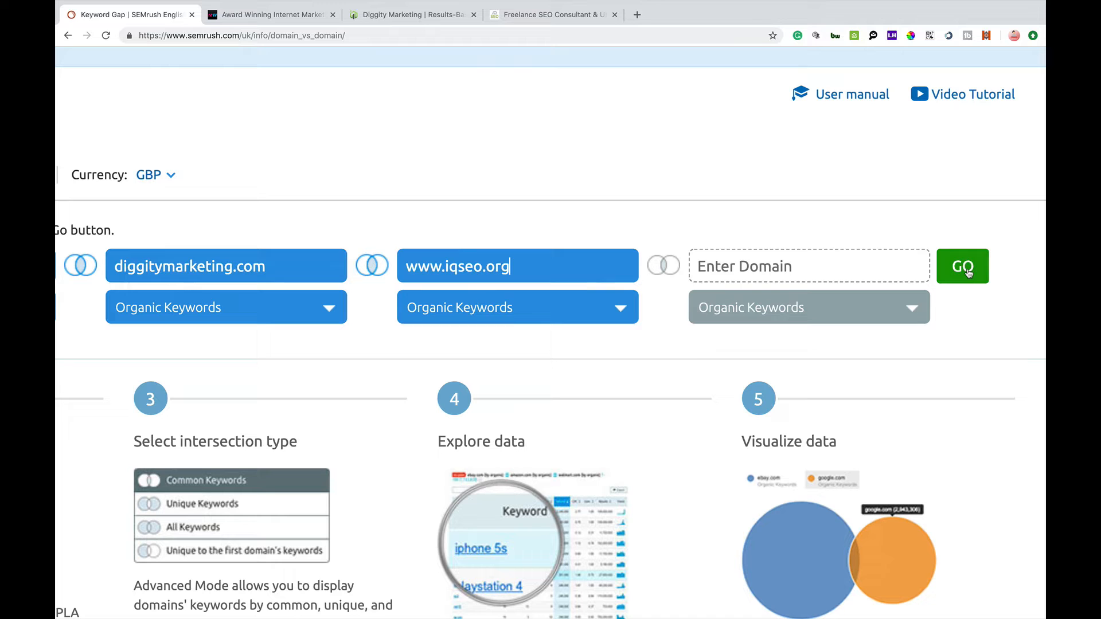
- Run the four-domain comparison, rerunning after Nothing found, to load 3,701 keyword results
{"action": "left_click", "coordinate": [962, 266]}
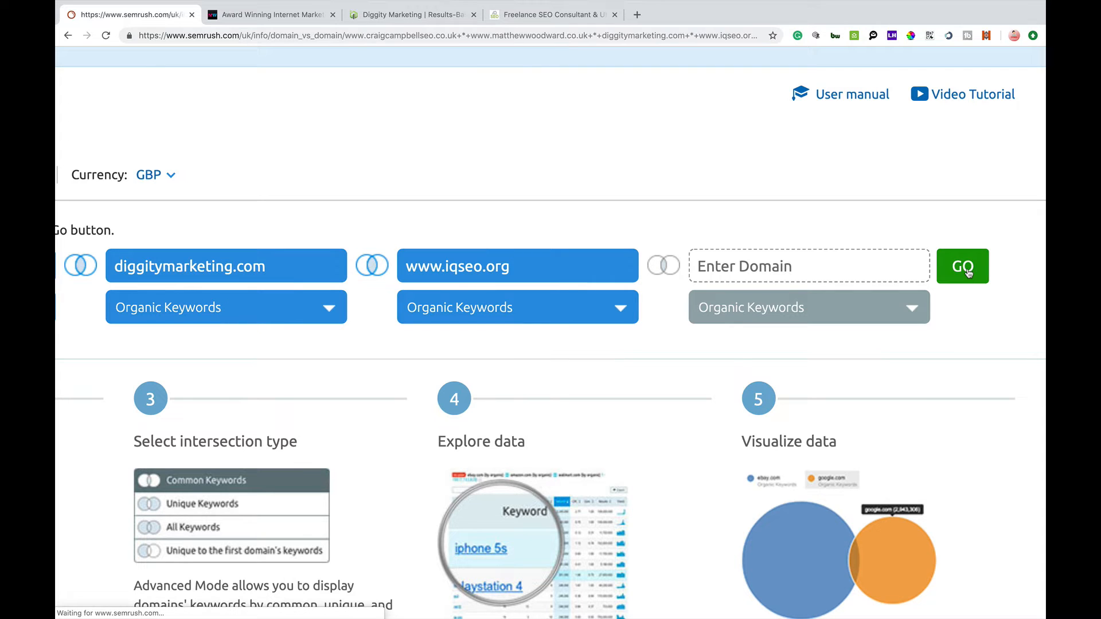
{"action": "left_click", "coordinate": [962, 266]}
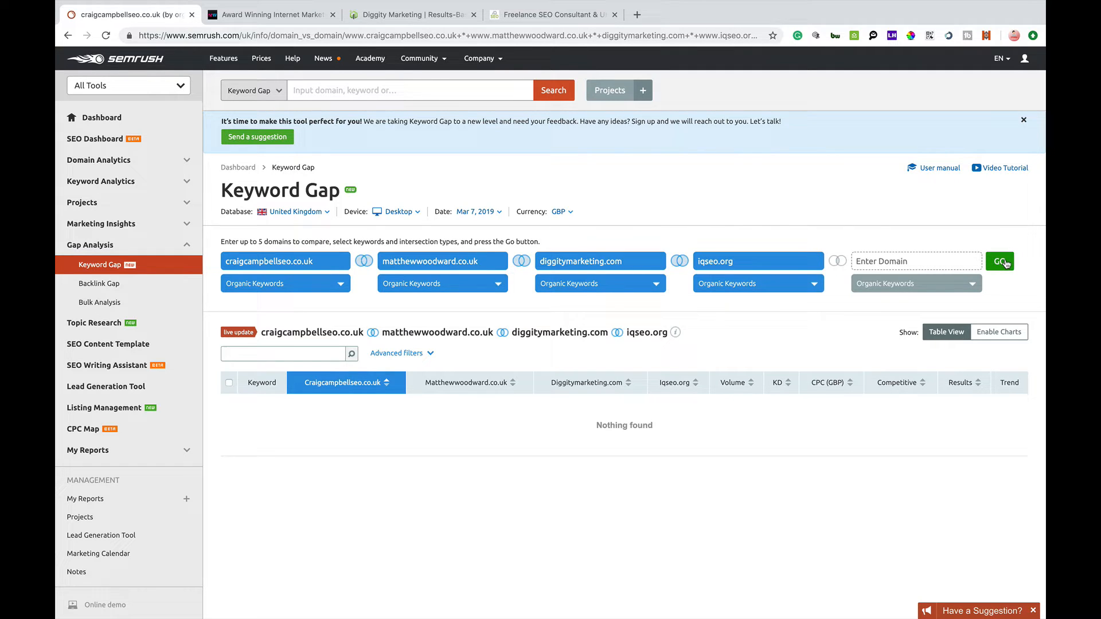
{"action": "left_click", "coordinate": [997, 260]}
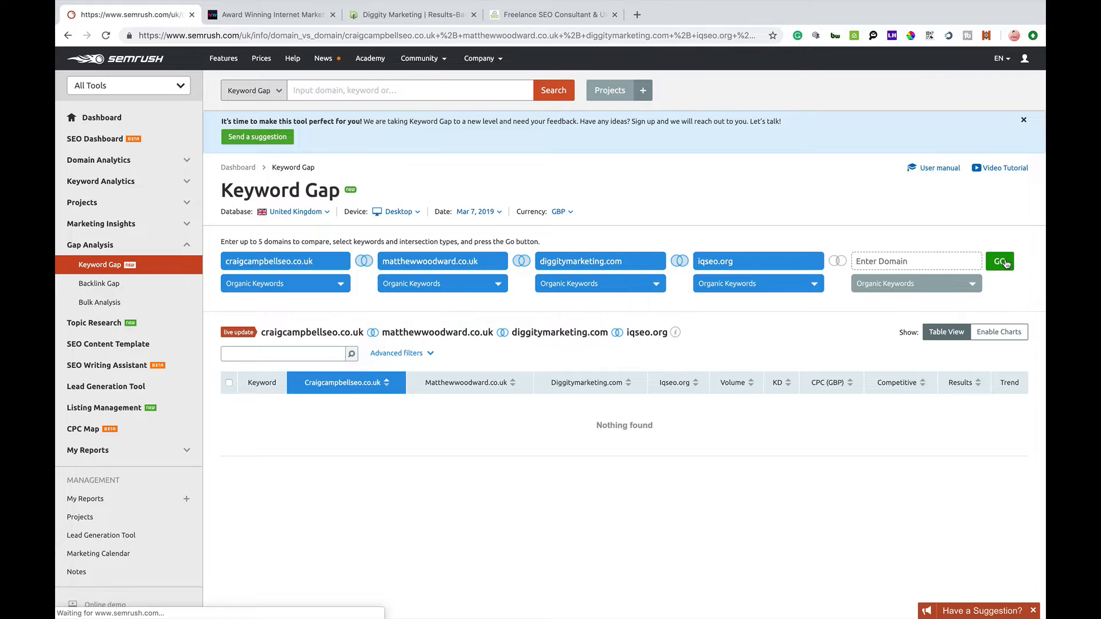
{"action": "left_click", "coordinate": [1000, 261]}
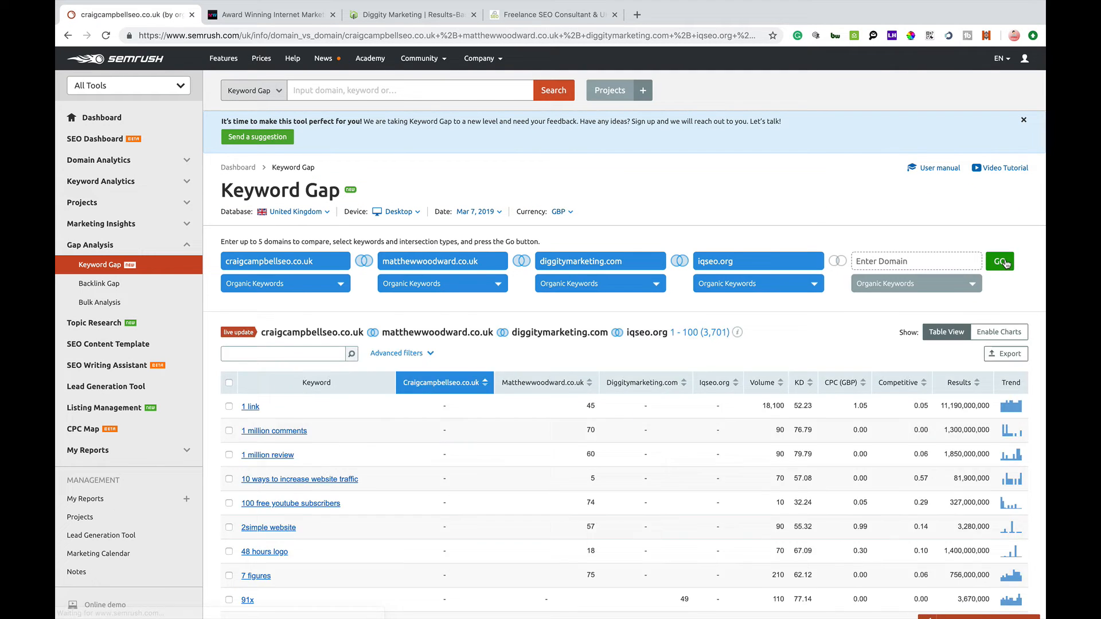
- Expand the intersection summary showing 459, 3,456, 3,641 and 3,701 keywords per domain combination
{"action": "left_click", "coordinate": [999, 262]}
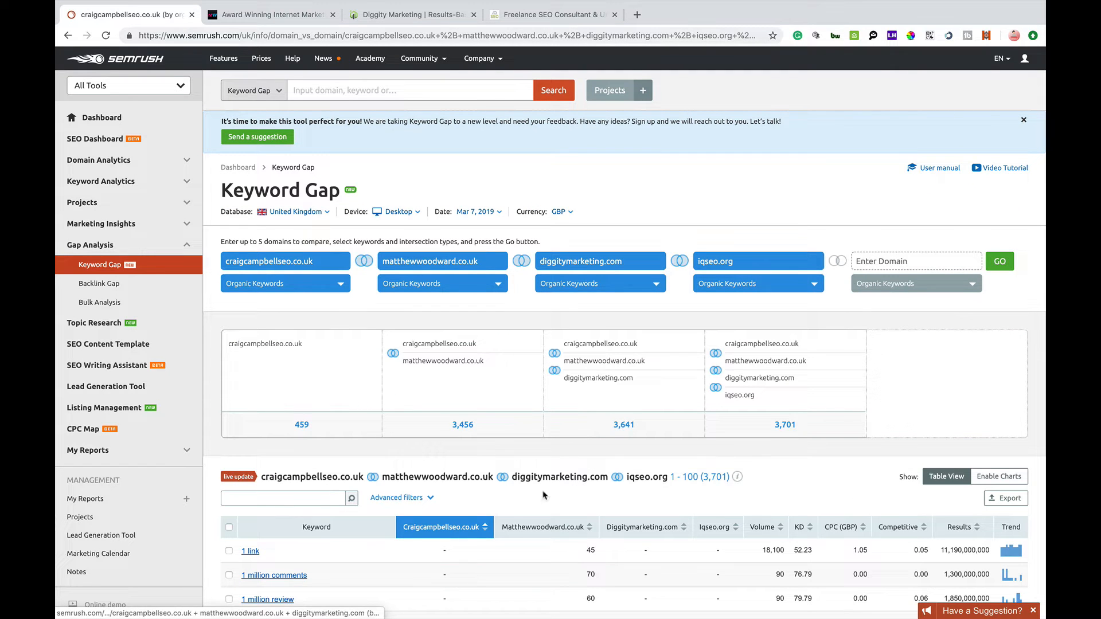
{"action": "scroll", "scroll_direction": "down", "scroll_amount": 3}
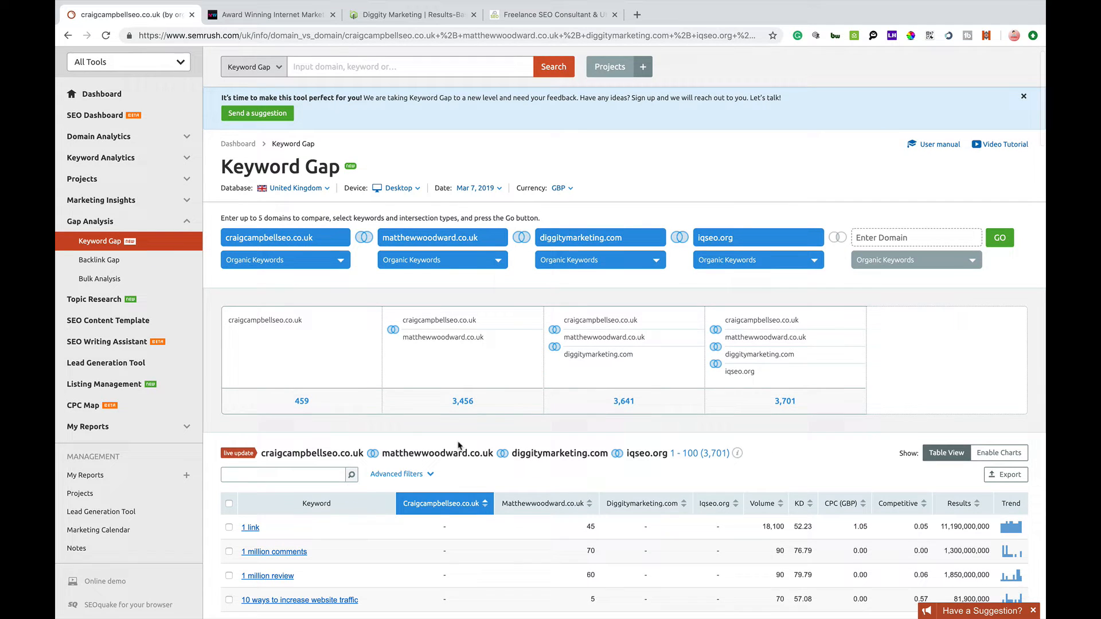
{"action": "scroll", "scroll_direction": "down", "scroll_amount": 3}
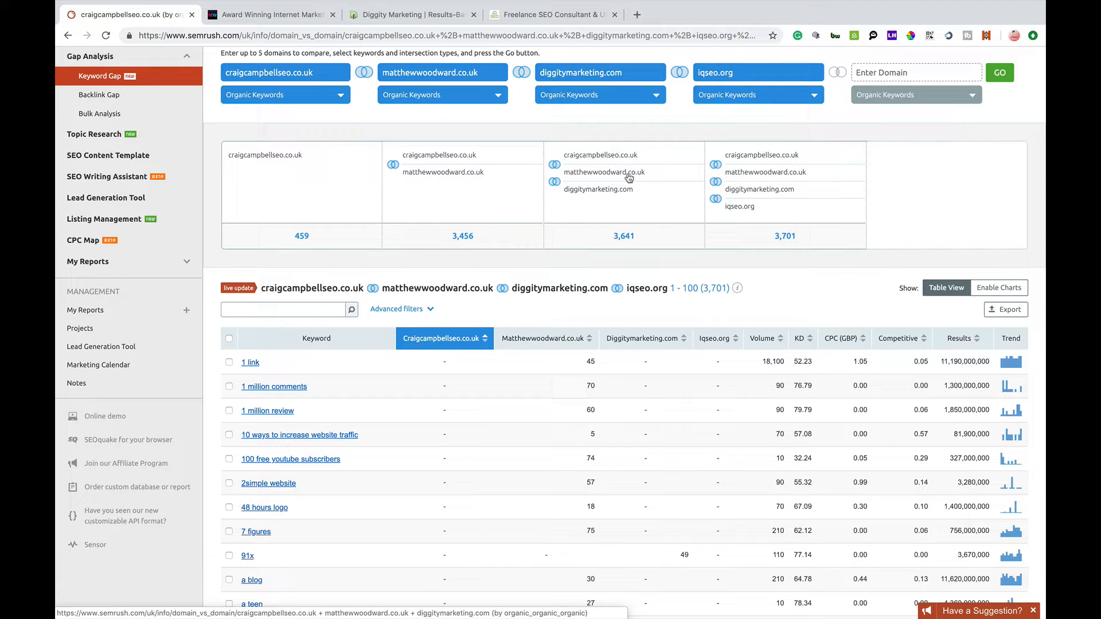
{"action": "mouse_move", "coordinate": [645, 238]}
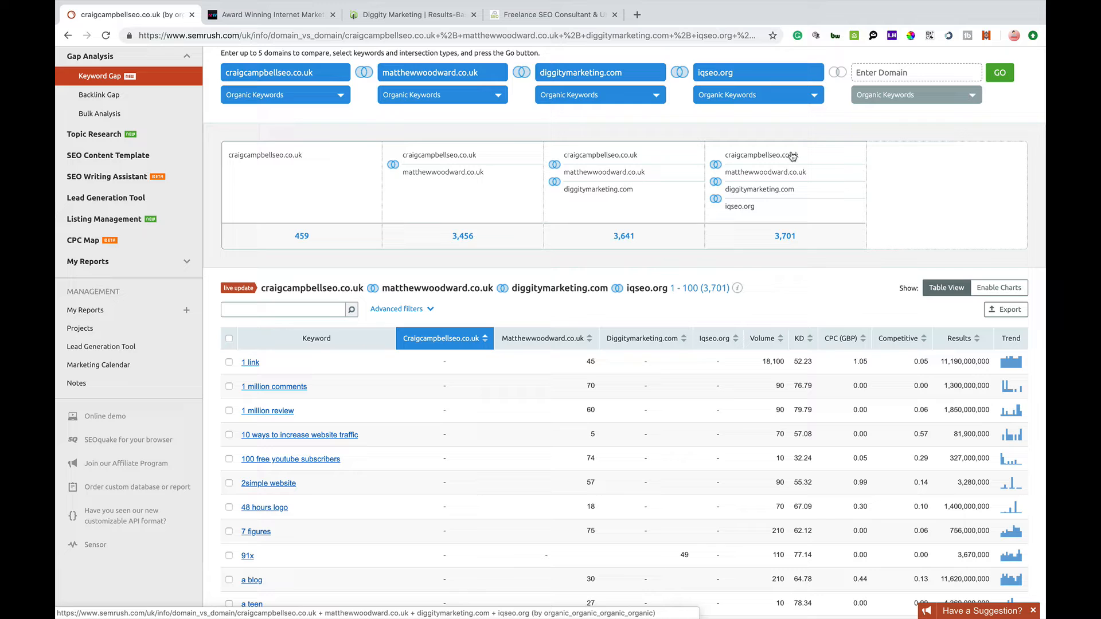
{"action": "mouse_move", "coordinate": [796, 217]}
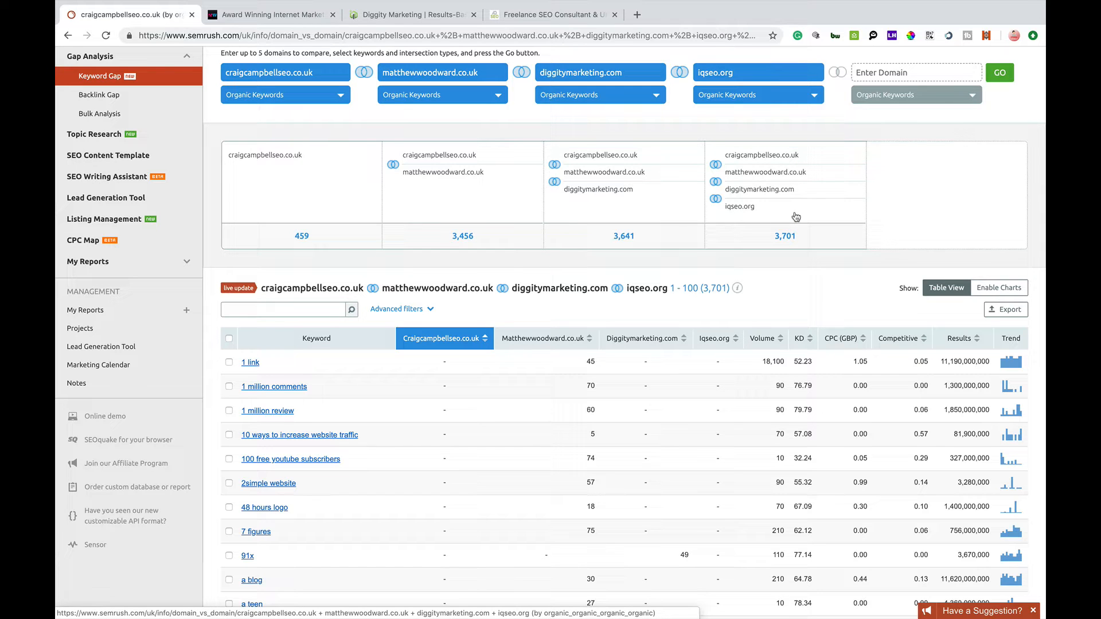
{"action": "mouse_move", "coordinate": [626, 323]}
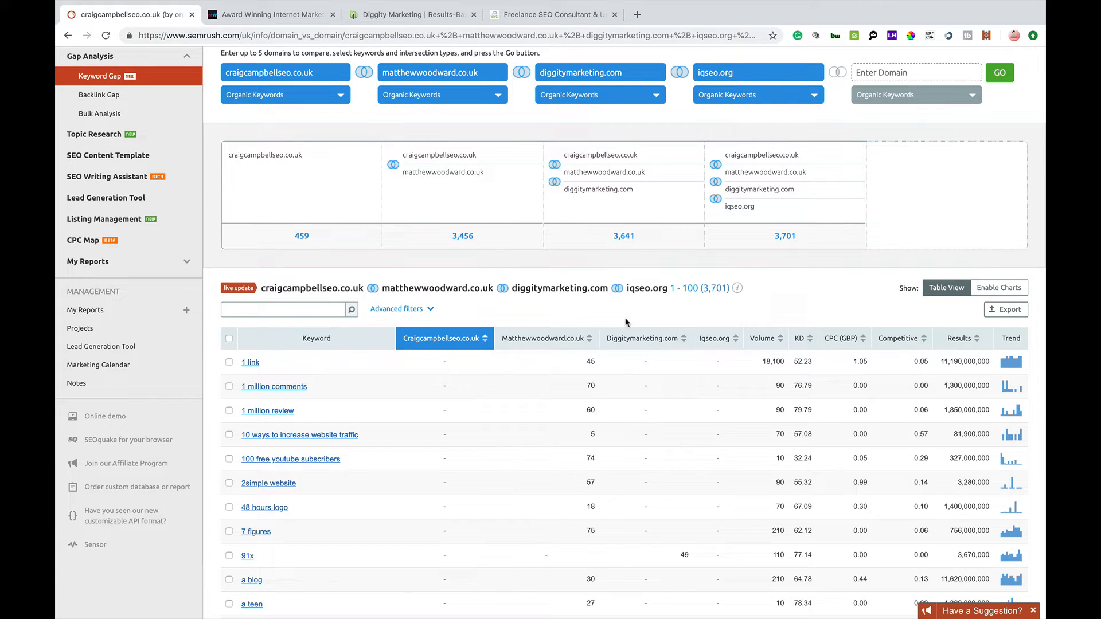
- Scroll the 3,701-keyword table to review terms like '1 link' and 'a blog'
{"action": "scroll", "scroll_direction": "down", "scroll_amount": 3}
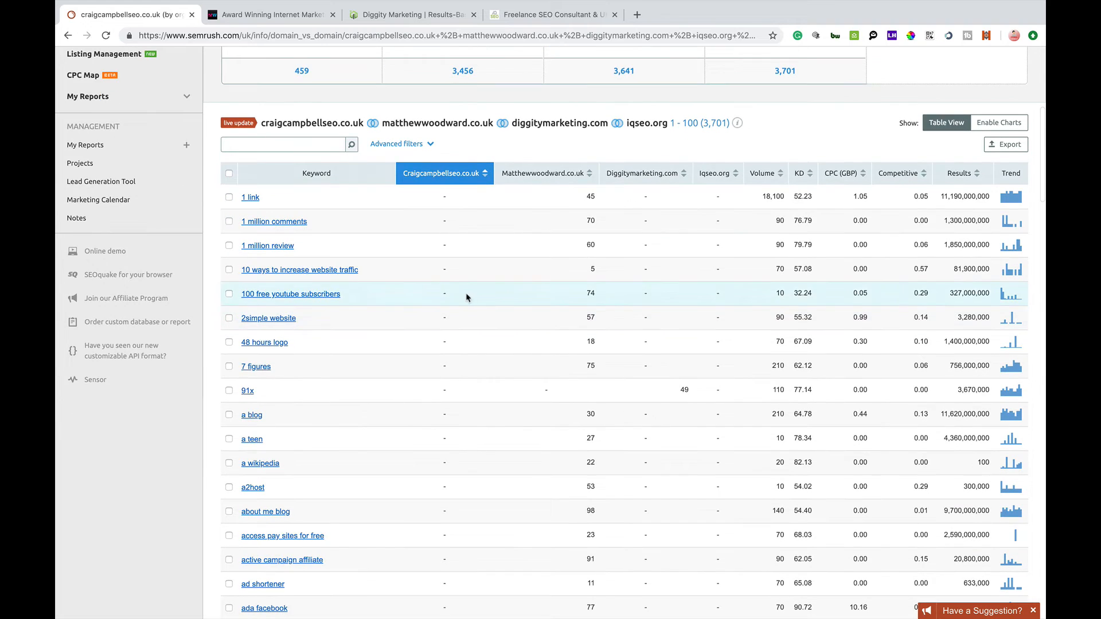
{"action": "mouse_move", "coordinate": [292, 310]}
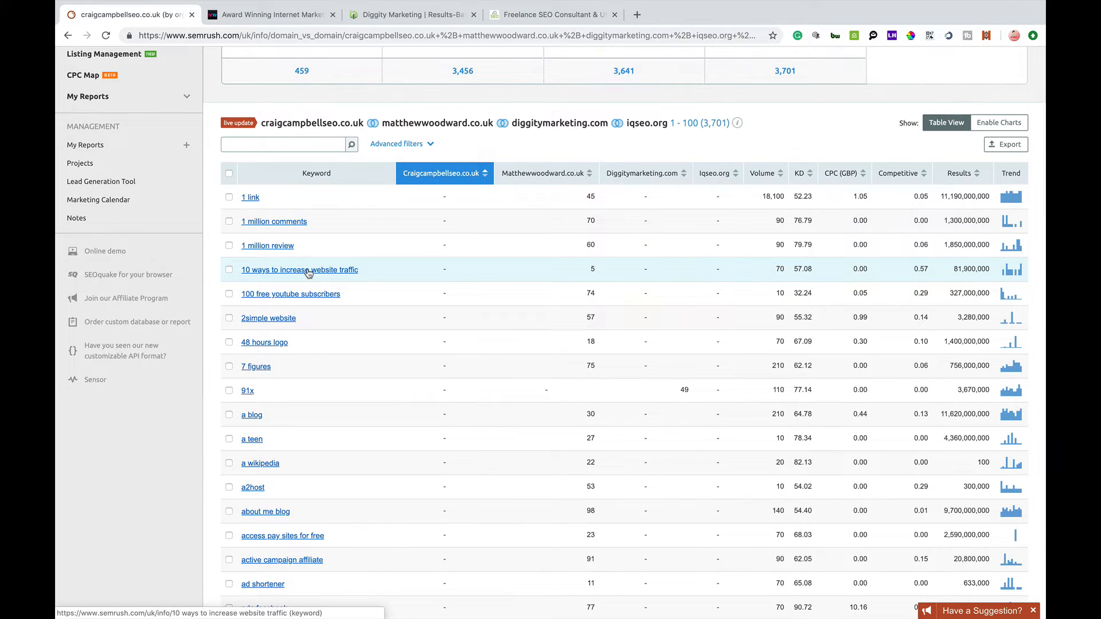
{"action": "mouse_move", "coordinate": [581, 267]}
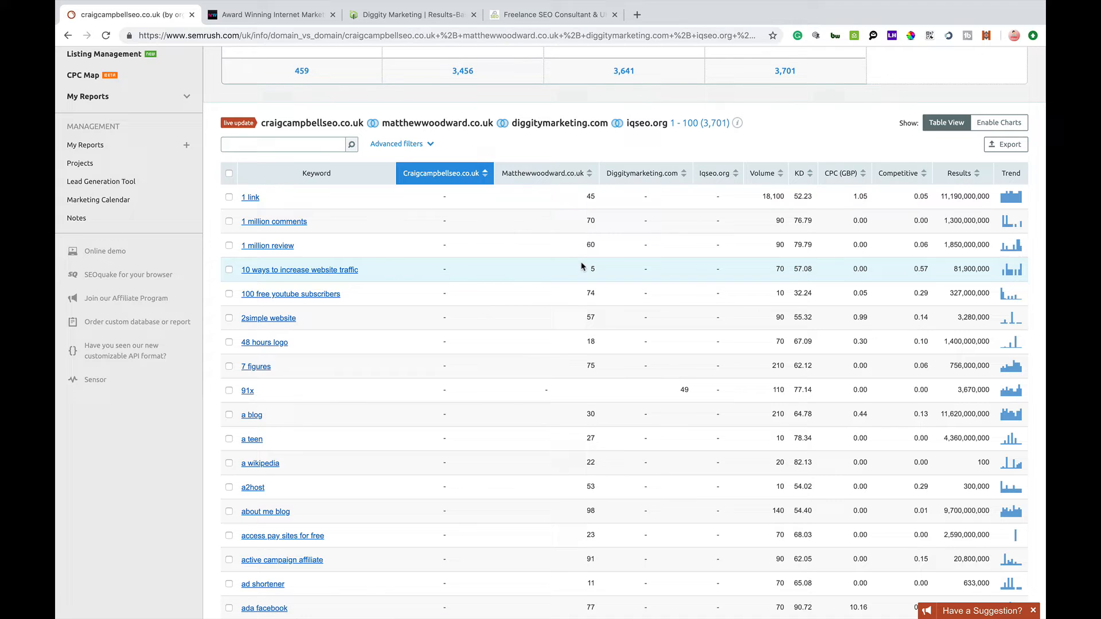
{"action": "mouse_move", "coordinate": [638, 276]}
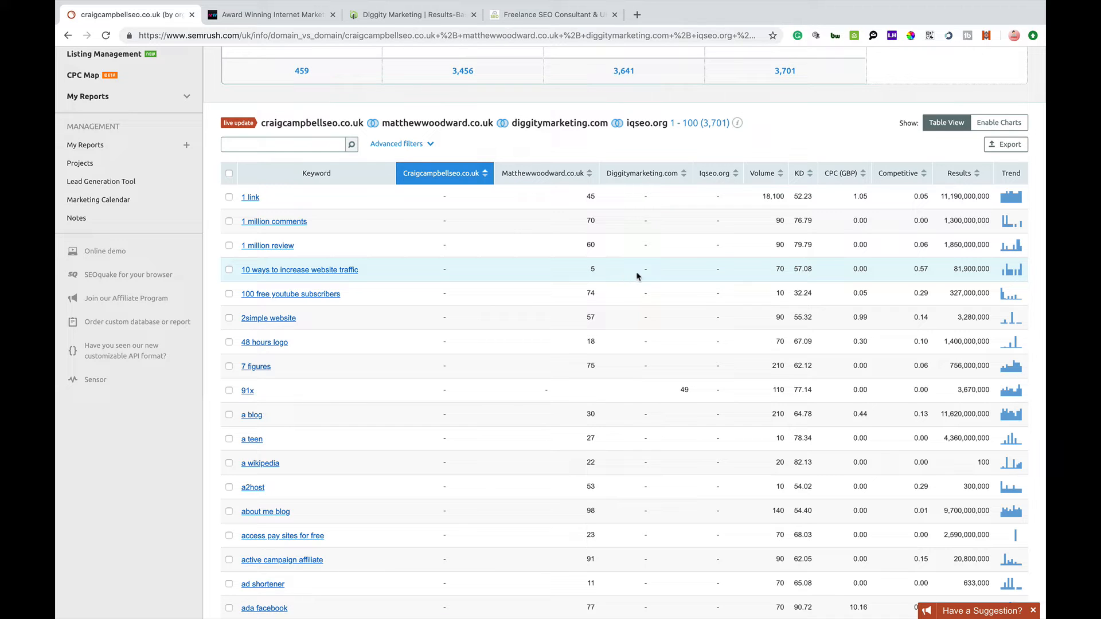
{"action": "mouse_move", "coordinate": [716, 278]}
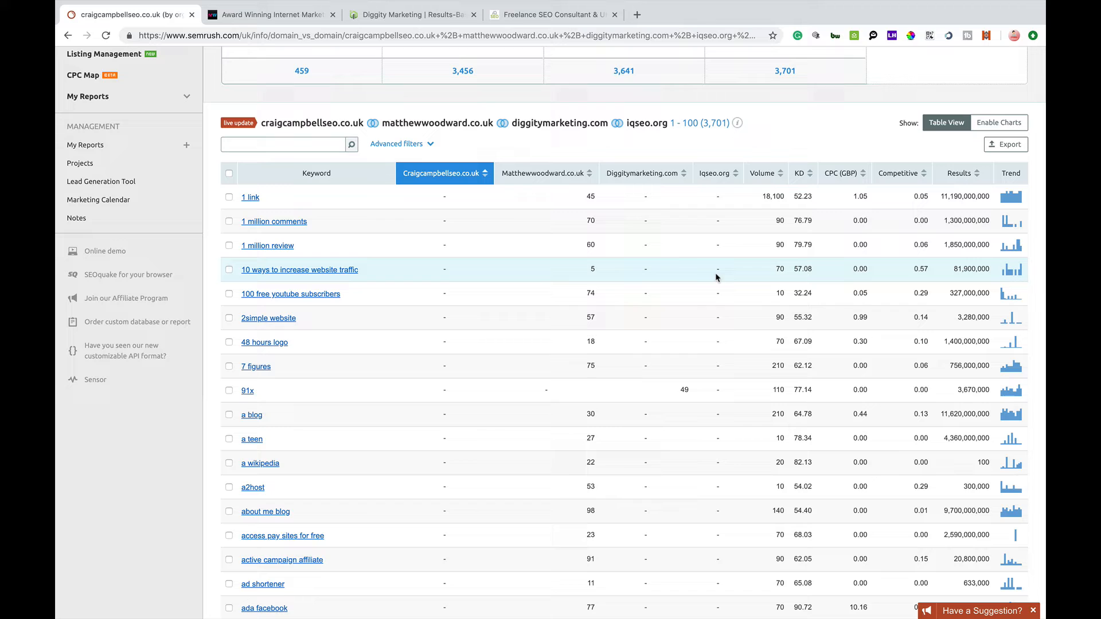
{"action": "mouse_move", "coordinate": [771, 276]}
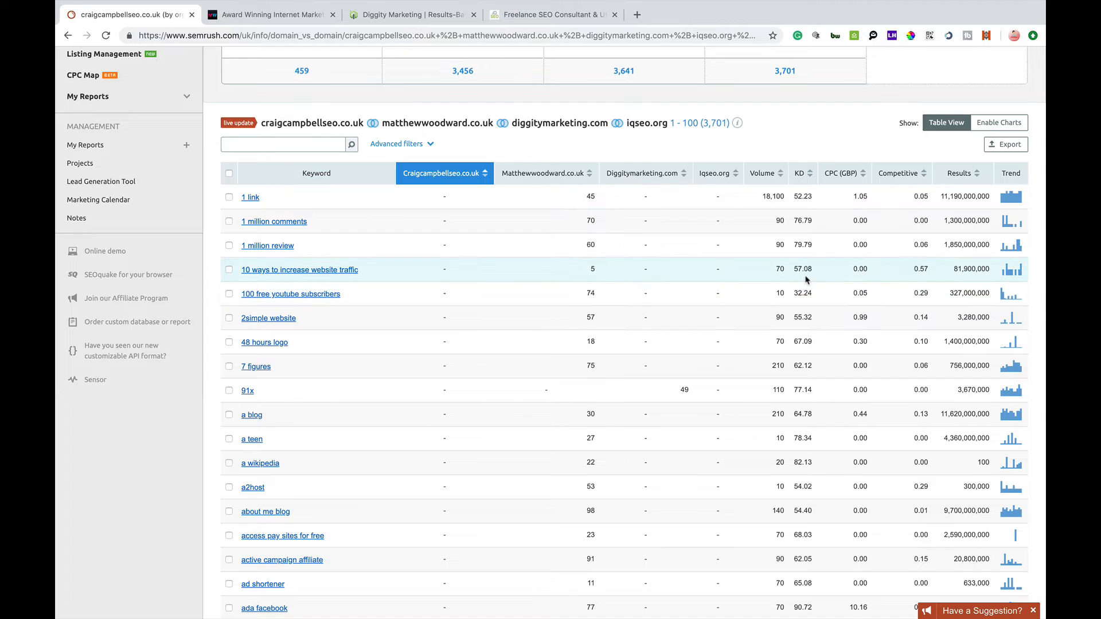
{"action": "mouse_move", "coordinate": [874, 275]}
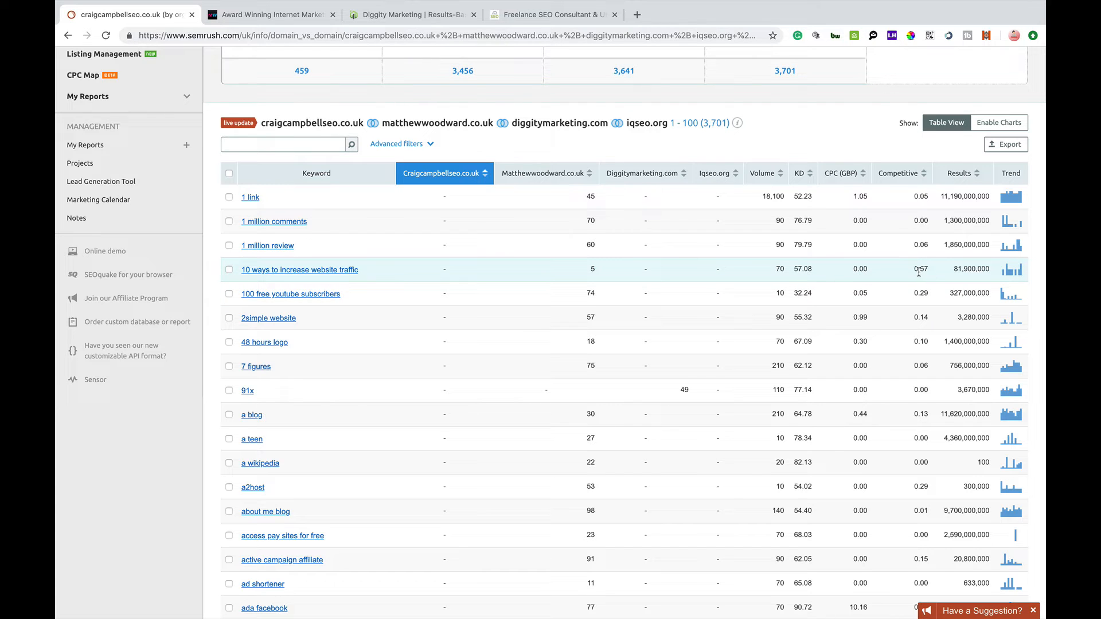
{"action": "mouse_move", "coordinate": [942, 274]}
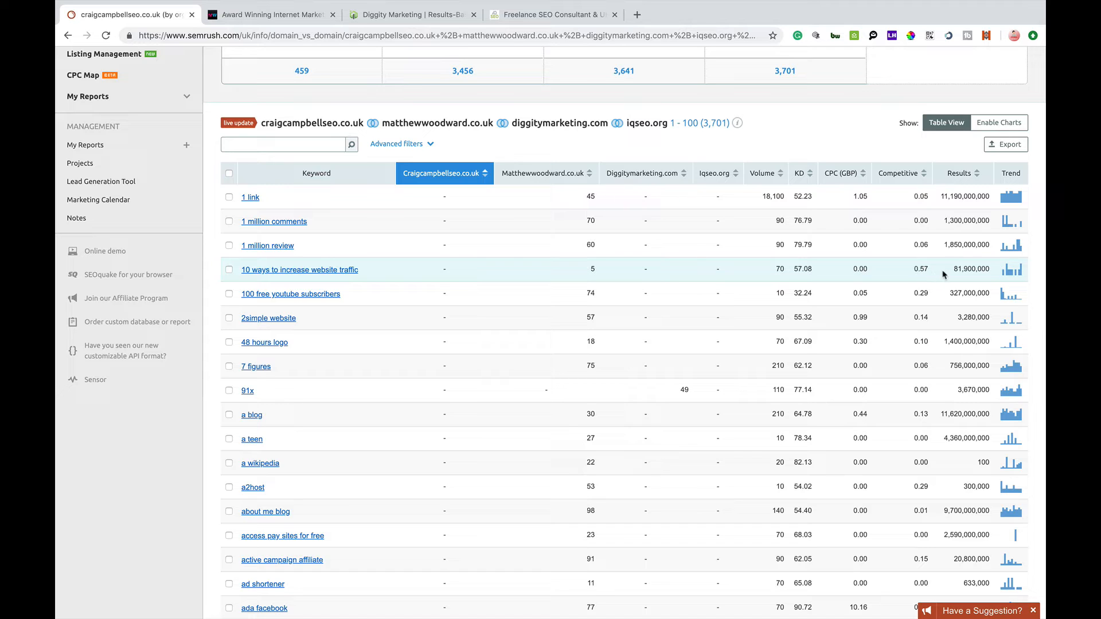
{"action": "mouse_move", "coordinate": [983, 277]}
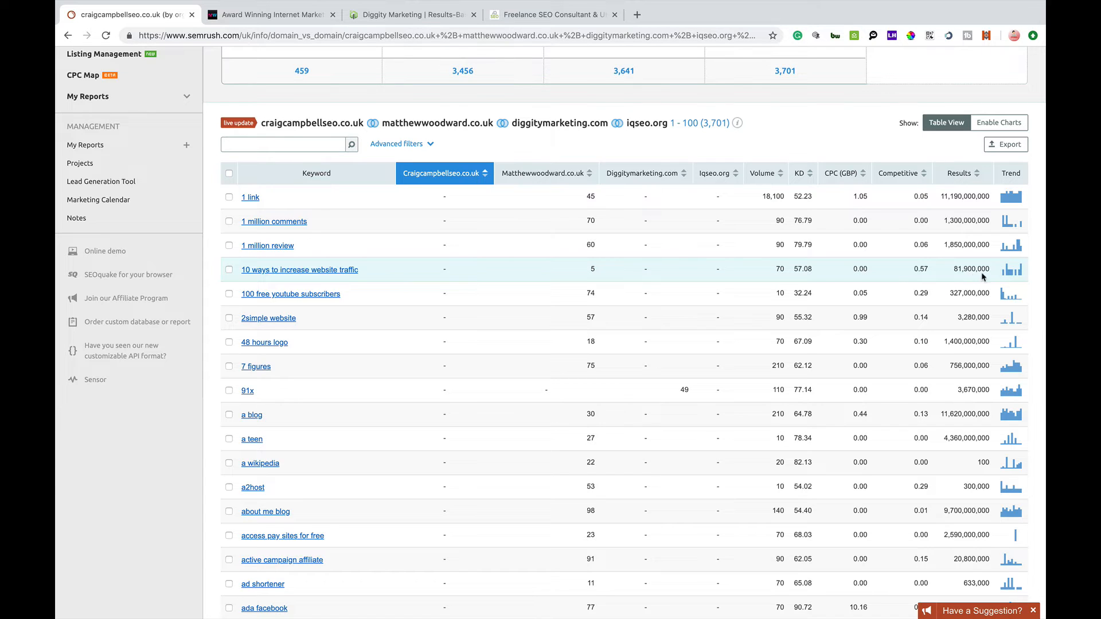
{"action": "mouse_move", "coordinate": [975, 277]}
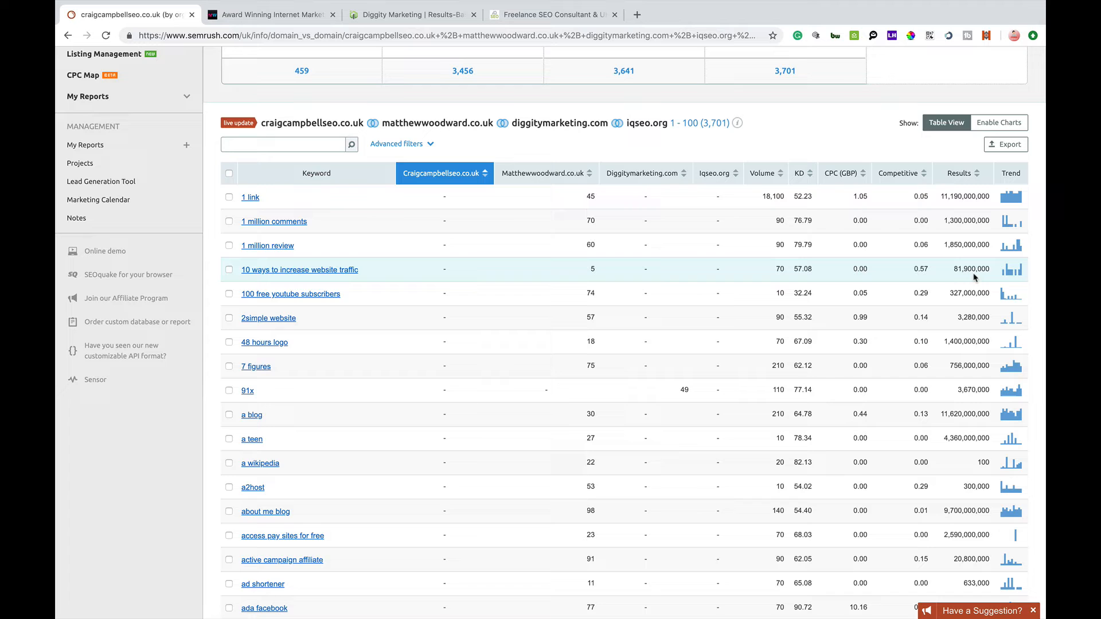
{"action": "mouse_move", "coordinate": [501, 275]}
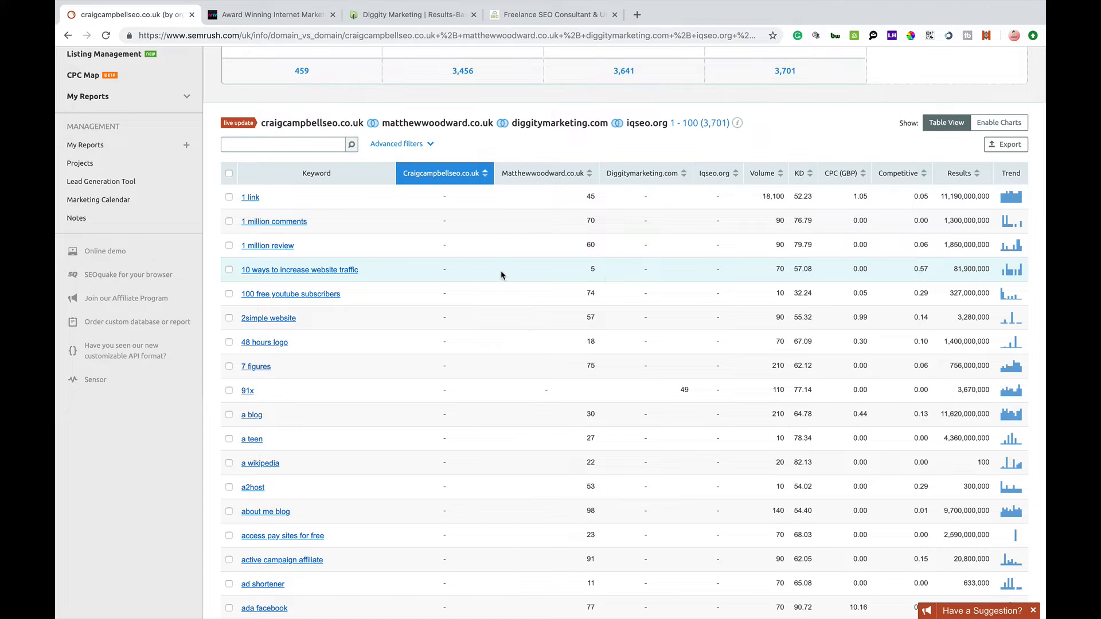
{"action": "mouse_move", "coordinate": [530, 267]}
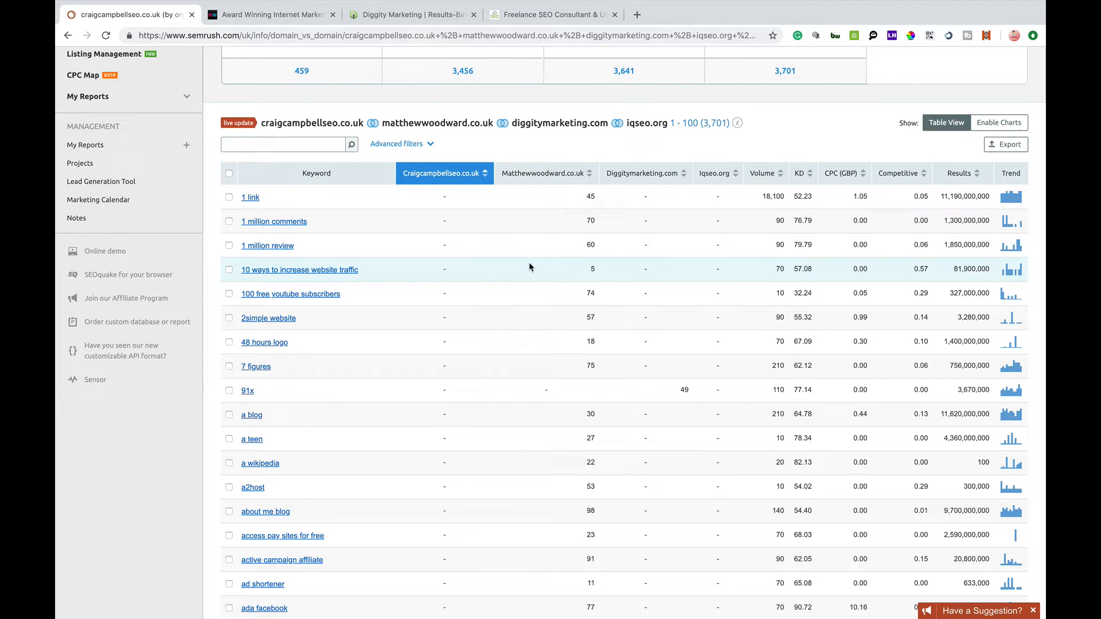
{"action": "mouse_move", "coordinate": [777, 278]}
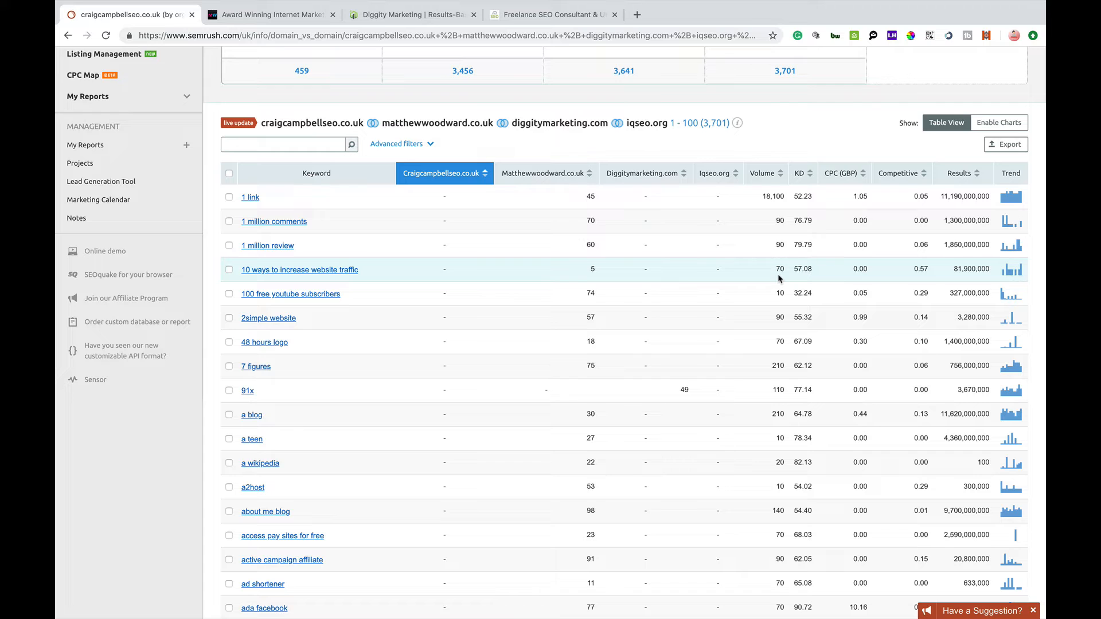
{"action": "mouse_move", "coordinate": [762, 173]}
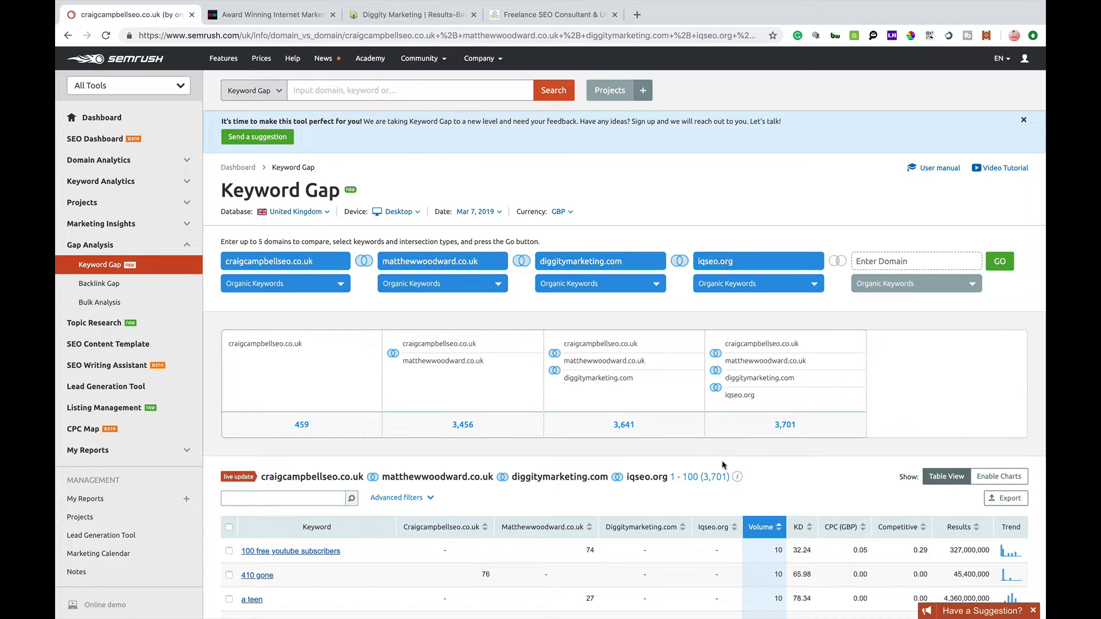
{"action": "mouse_move", "coordinate": [780, 527]}
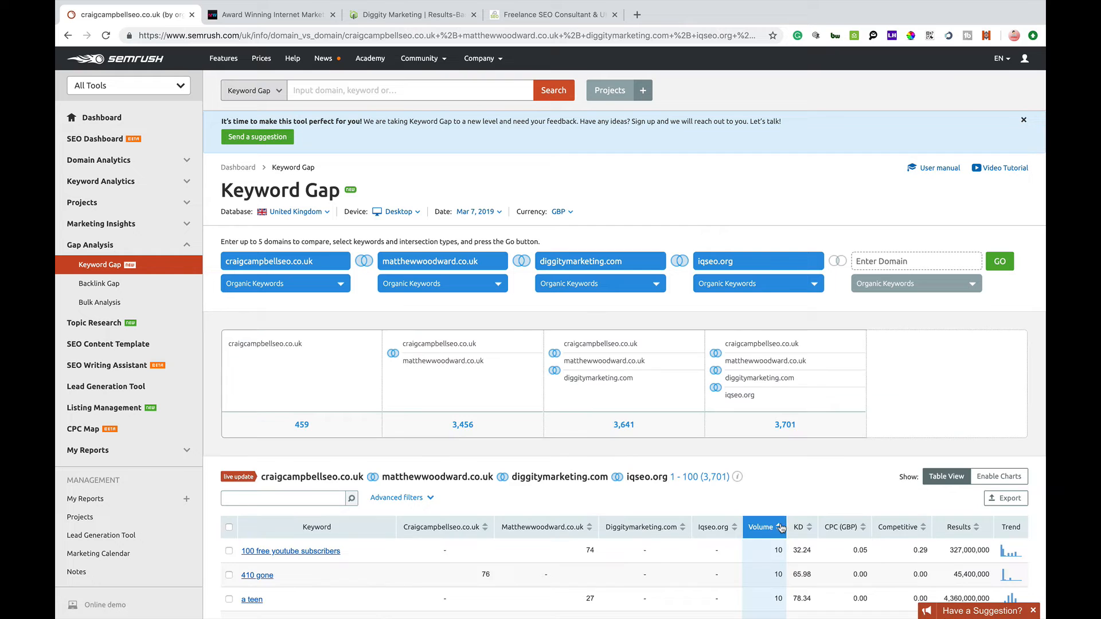
- Sort the table by Volume descending so fiverr at 90,500 and google alerts lead
{"action": "left_click", "coordinate": [760, 528]}
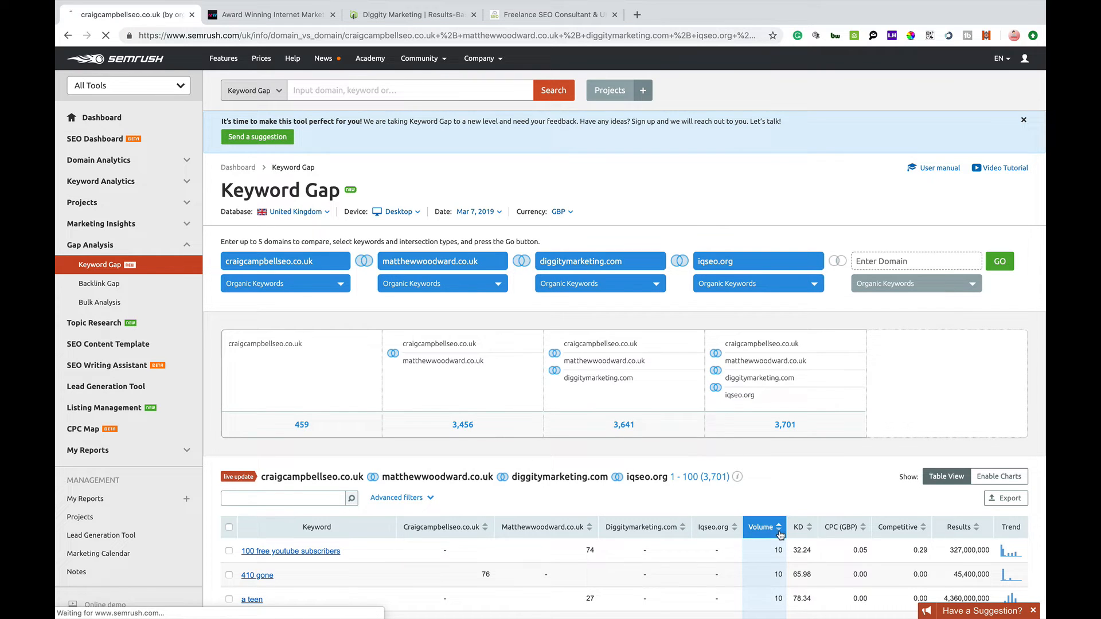
{"action": "left_click", "coordinate": [761, 528]}
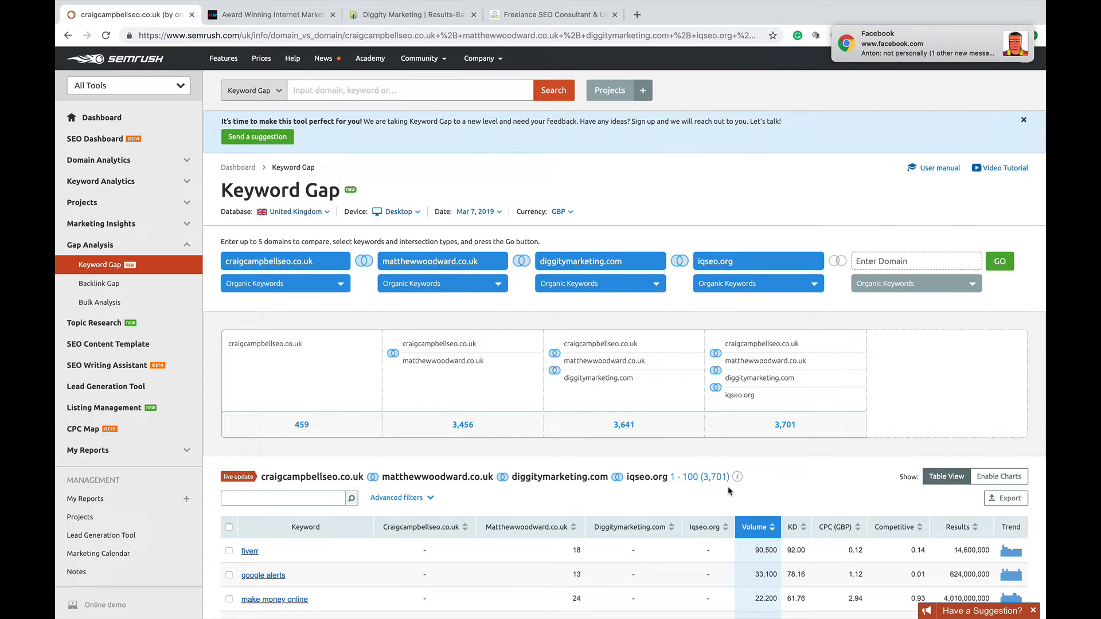
{"action": "scroll", "scroll_direction": "down", "scroll_amount": 3}
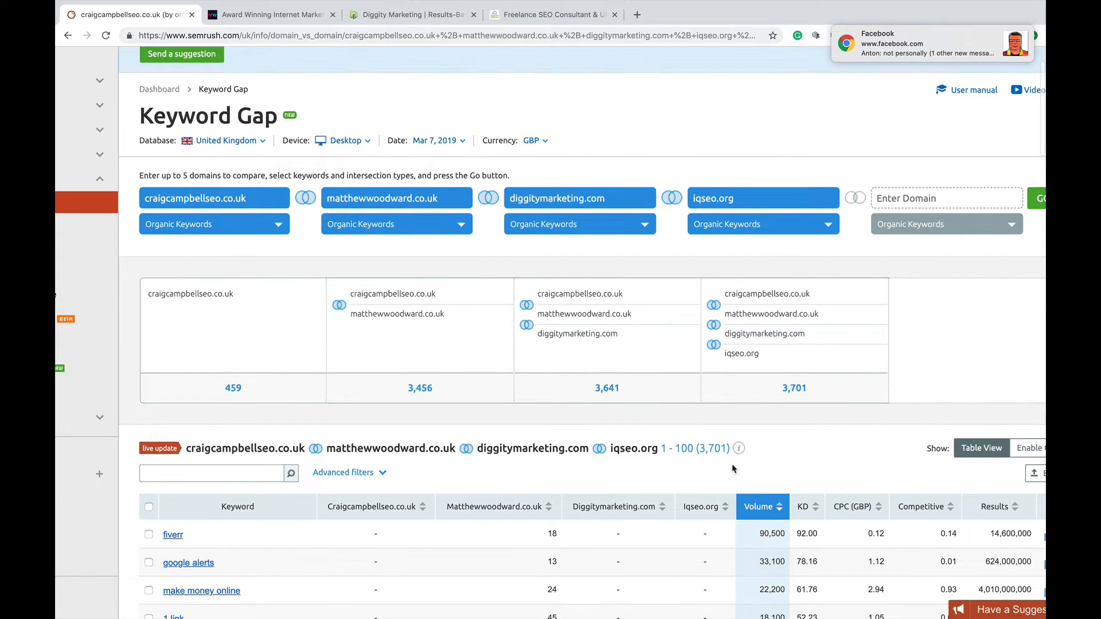
{"action": "scroll", "scroll_direction": "down", "scroll_amount": 3}
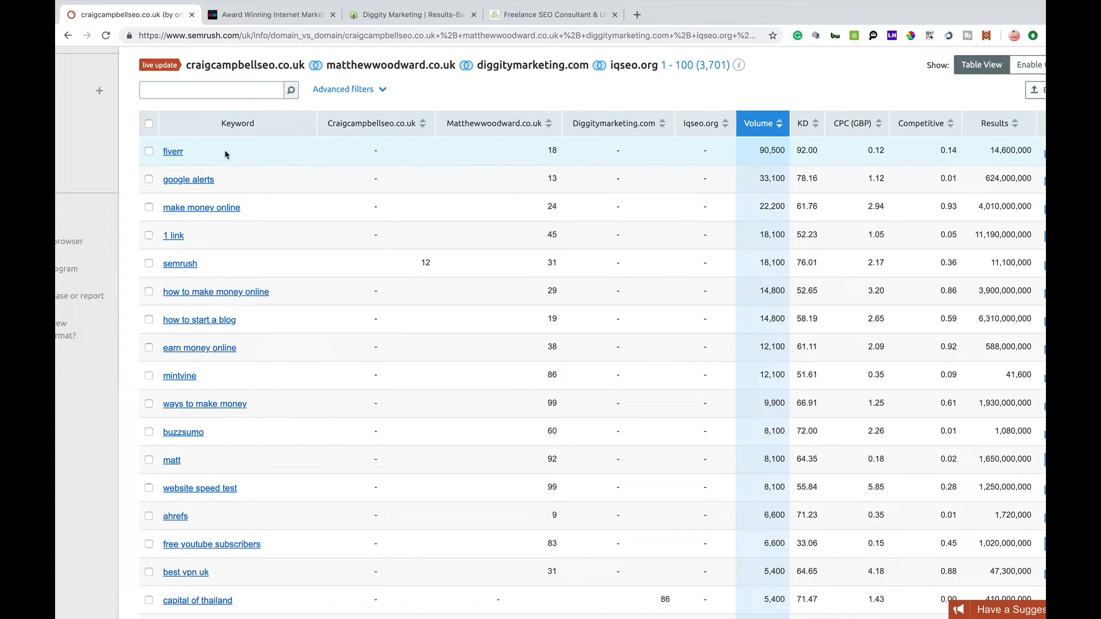
{"action": "mouse_move", "coordinate": [570, 155]}
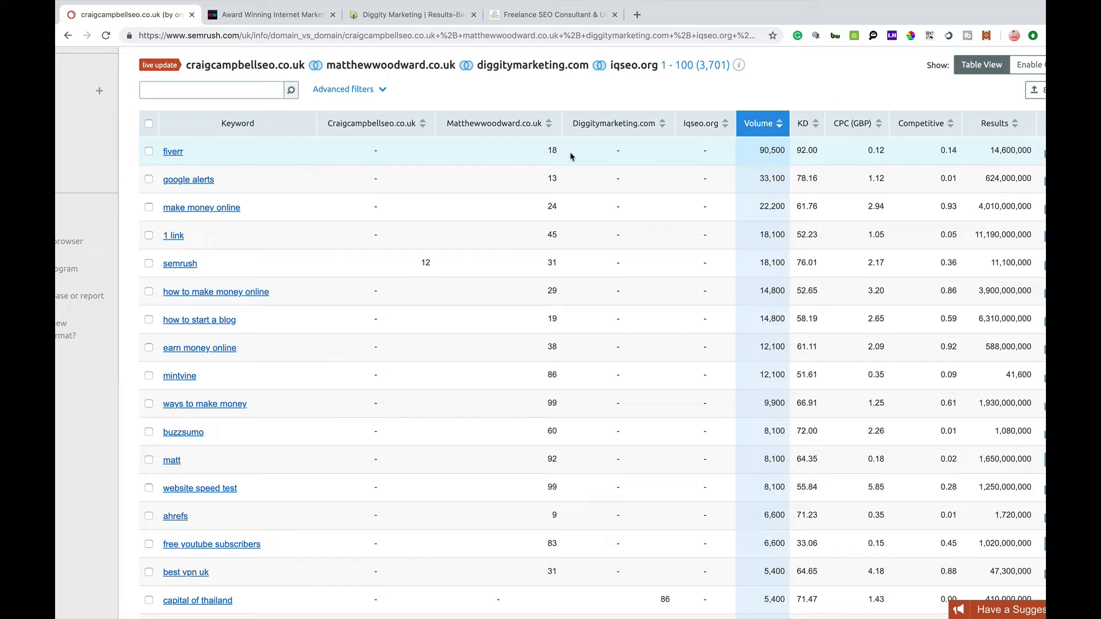
{"action": "mouse_move", "coordinate": [424, 144]}
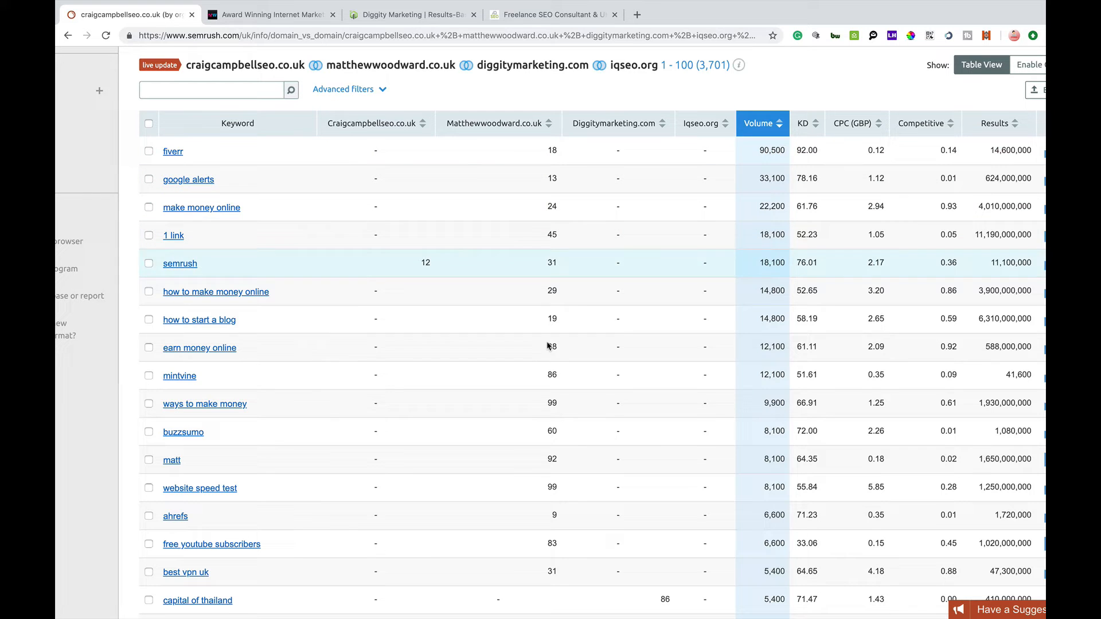
{"action": "scroll", "scroll_direction": "down", "scroll_amount": 3}
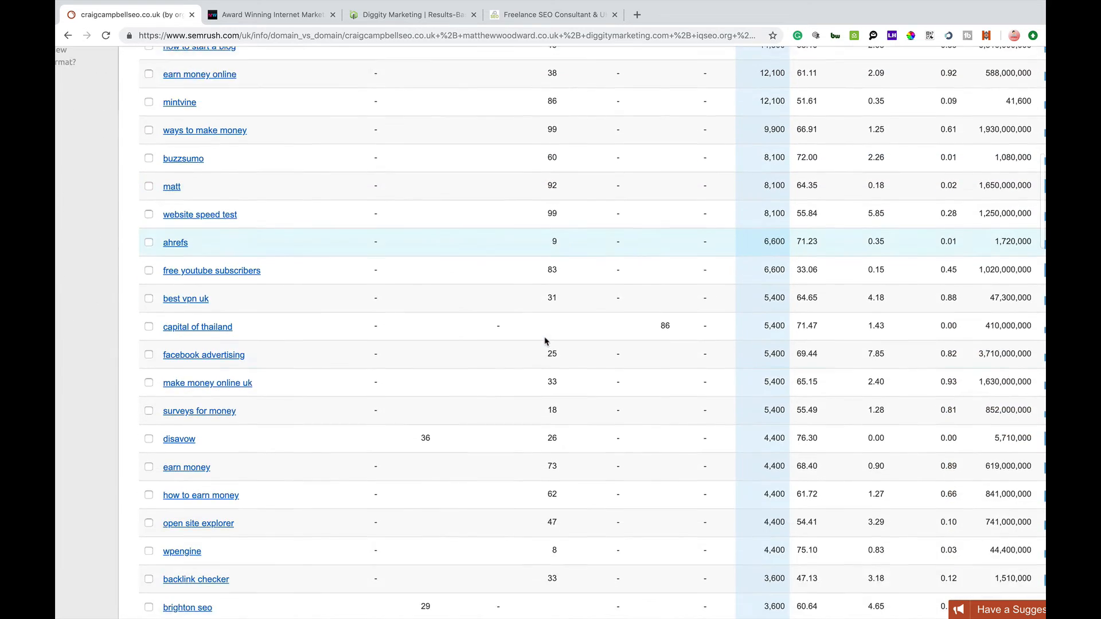
{"action": "scroll", "scroll_direction": "down", "scroll_amount": 3}
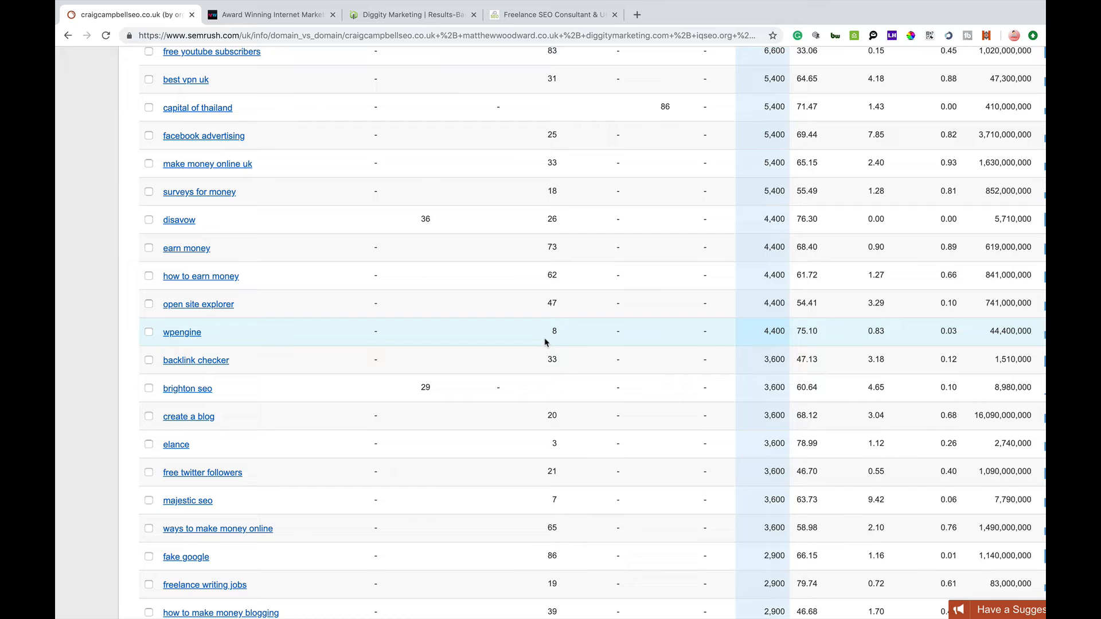
{"action": "mouse_move", "coordinate": [225, 340]}
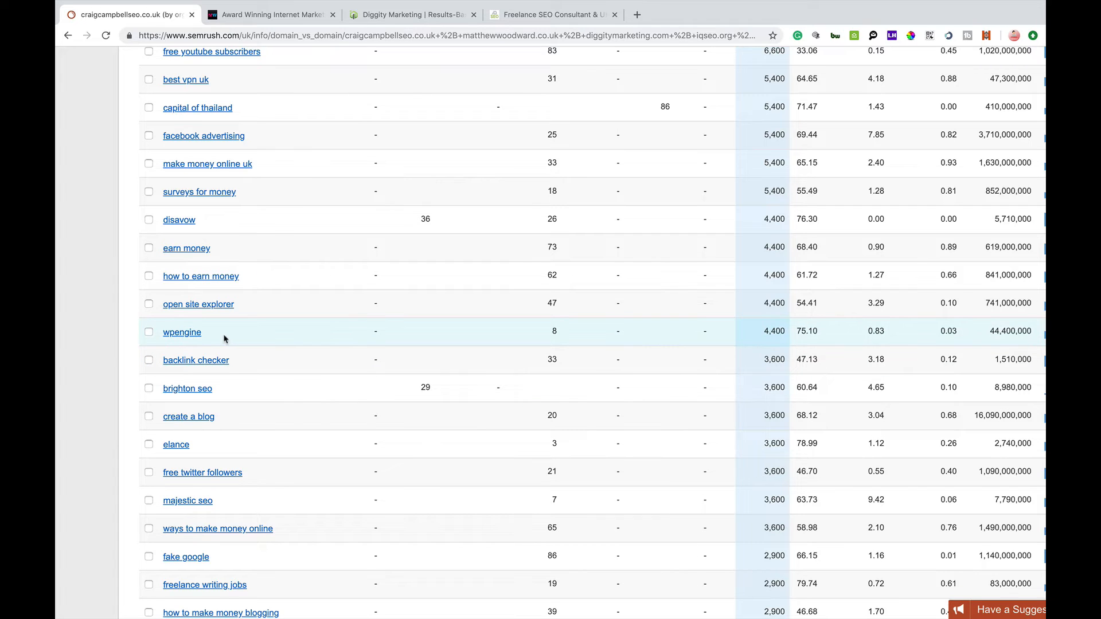
{"action": "mouse_move", "coordinate": [655, 356]}
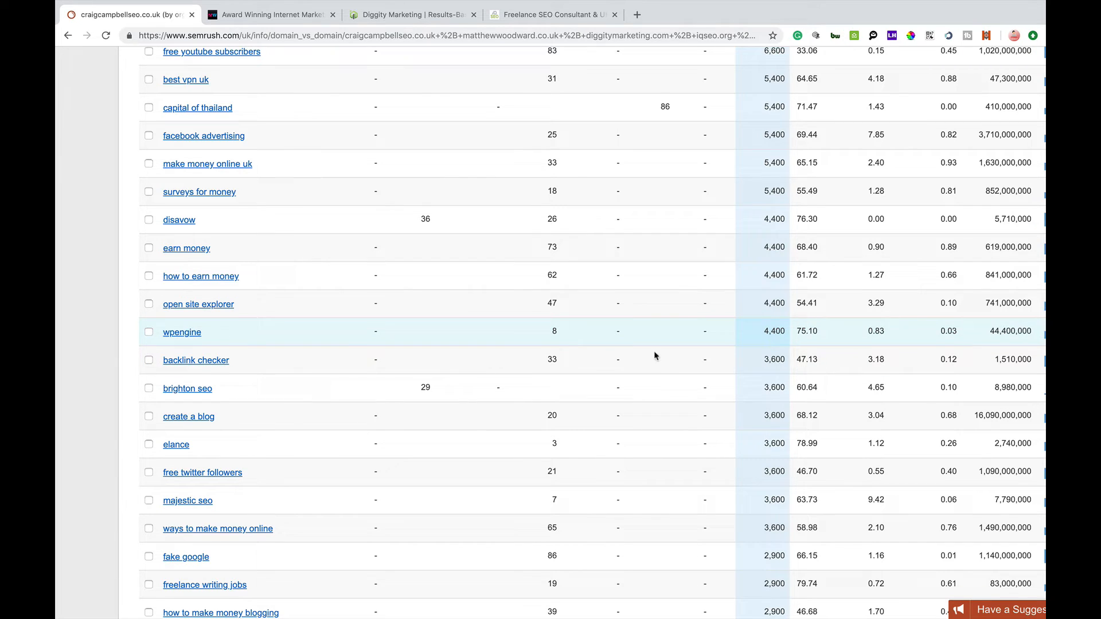
{"action": "mouse_move", "coordinate": [552, 332]}
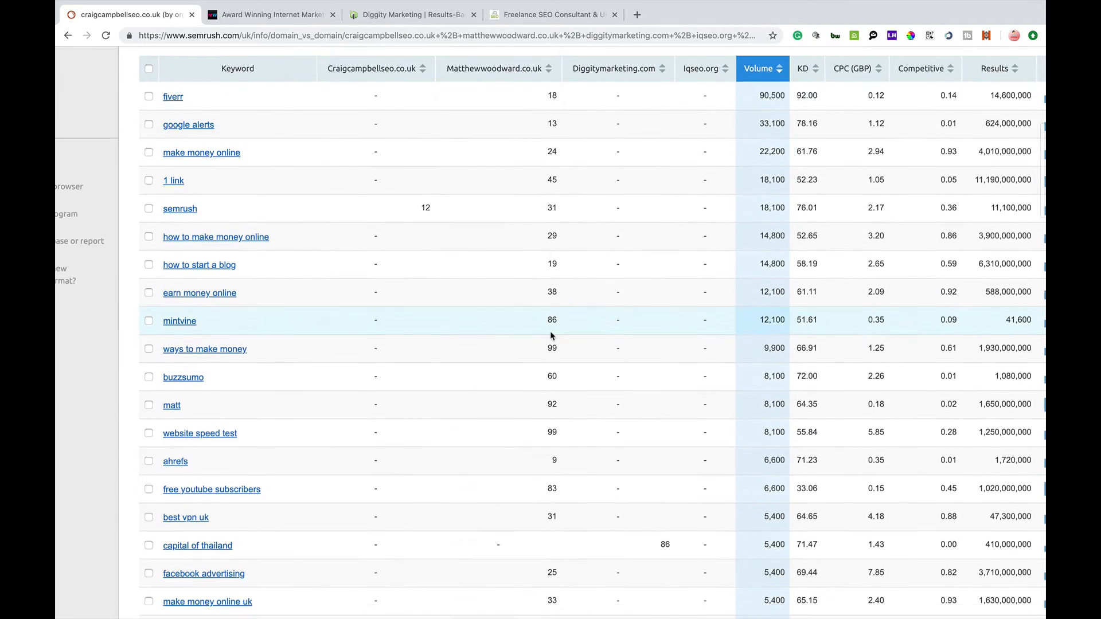
{"action": "scroll", "scroll_direction": "up", "scroll_amount": 3}
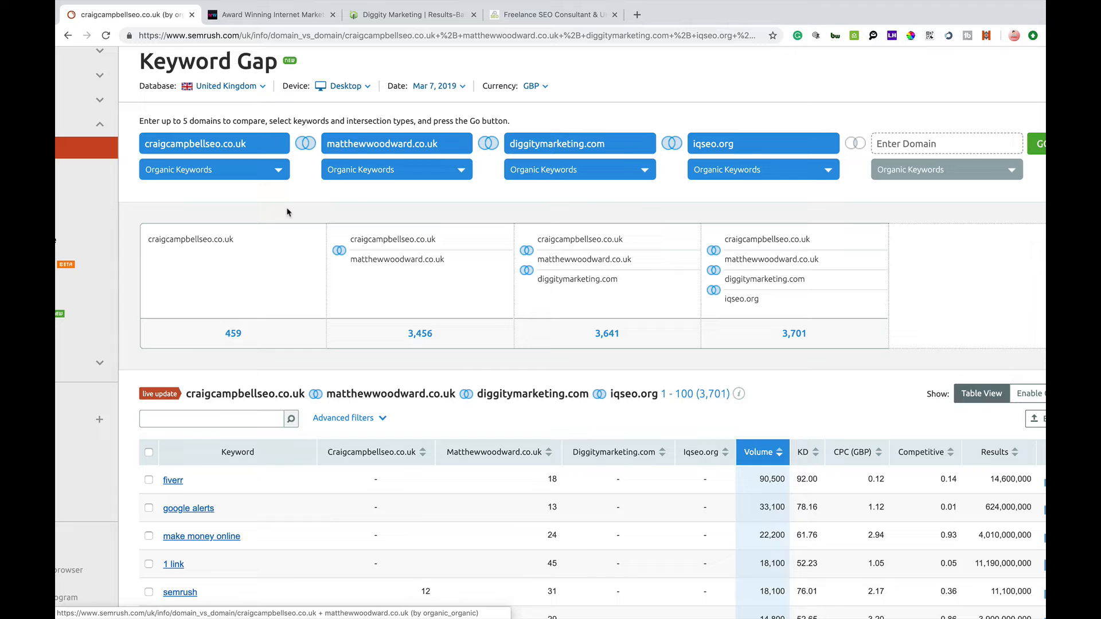
{"action": "mouse_move", "coordinate": [374, 395]}
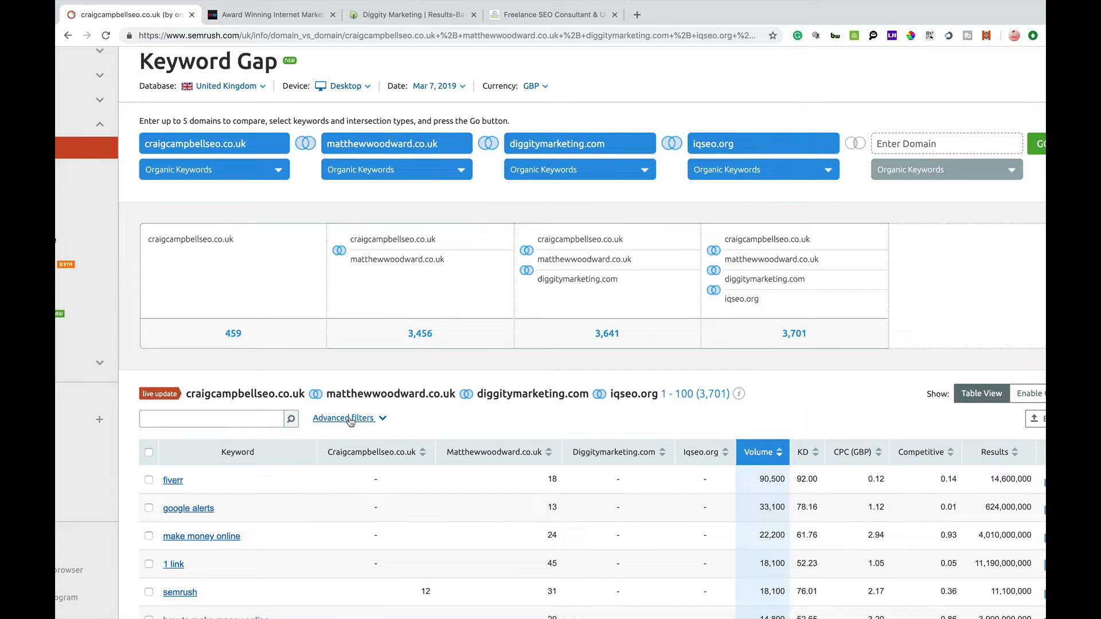
- Review the advanced filter rule's Include/Exclude, metric and keyword match-type choices
{"action": "left_click", "coordinate": [343, 417]}
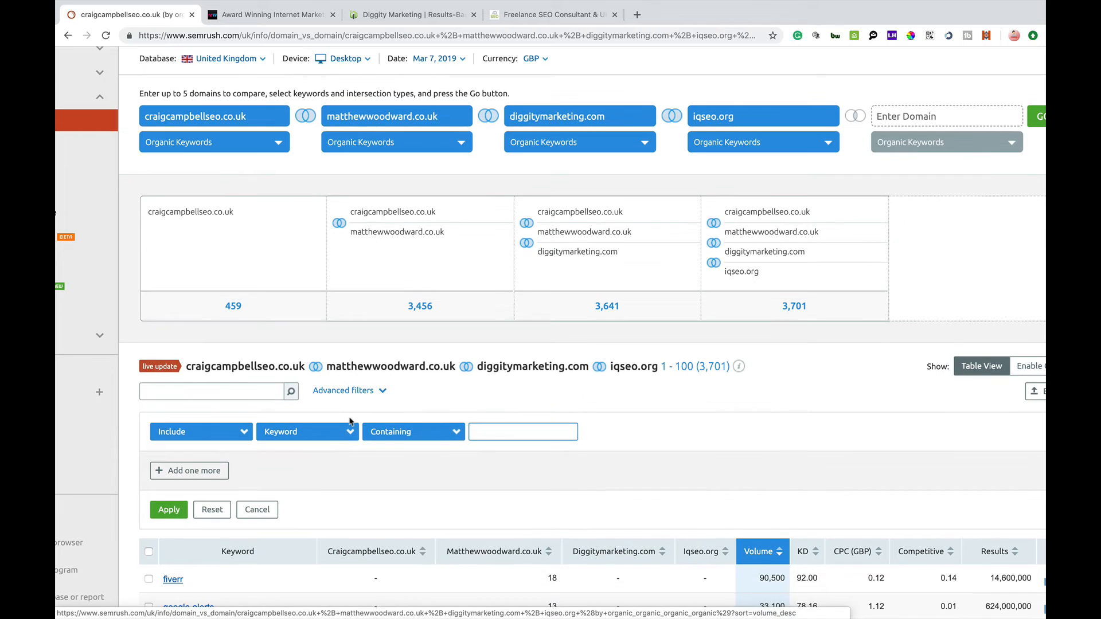
{"action": "scroll", "scroll_direction": "down", "scroll_amount": 3}
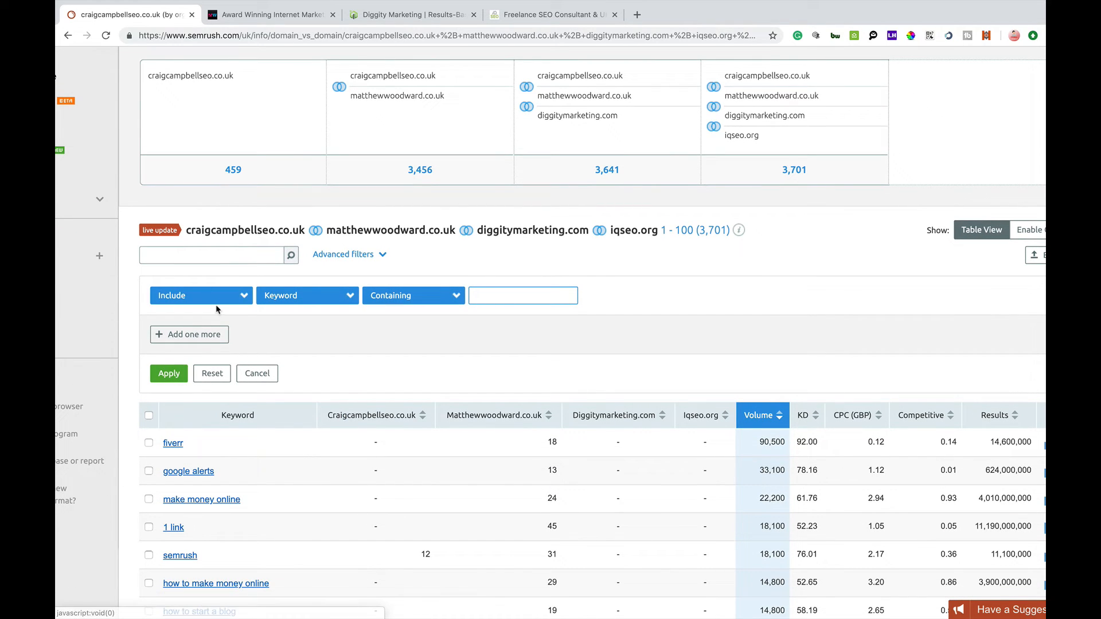
{"action": "left_click", "coordinate": [200, 295]}
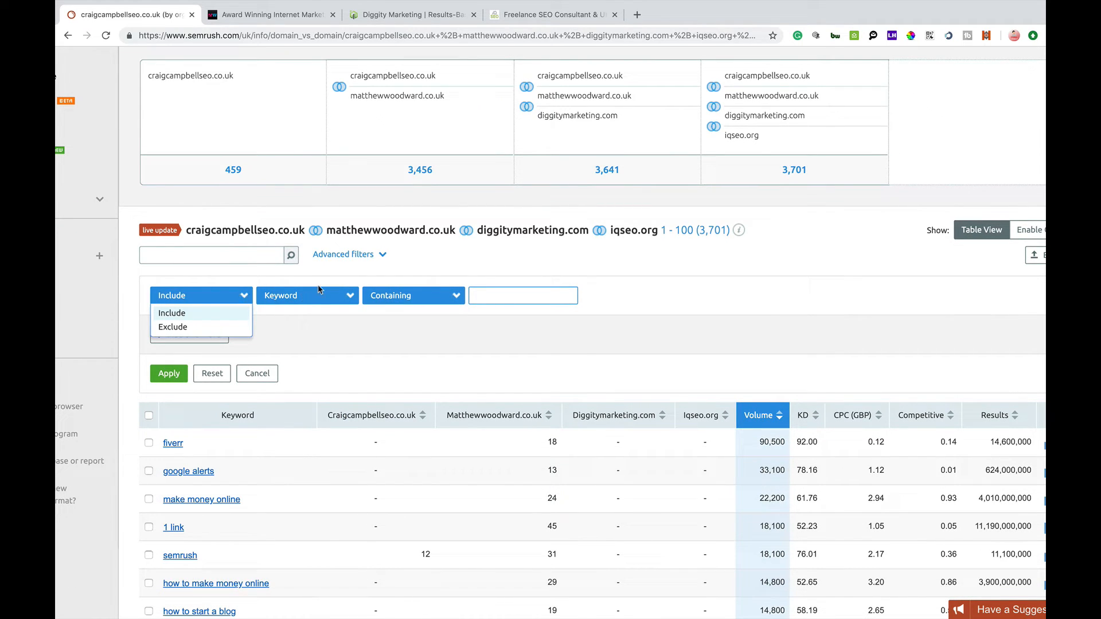
{"action": "left_click", "coordinate": [308, 294]}
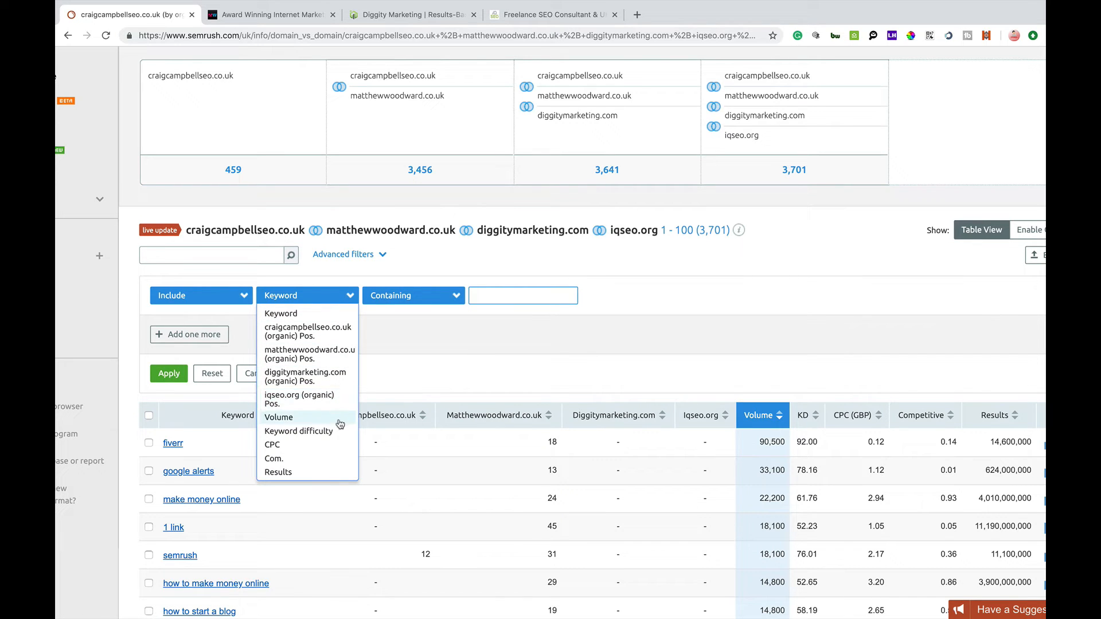
{"action": "mouse_move", "coordinate": [336, 445]}
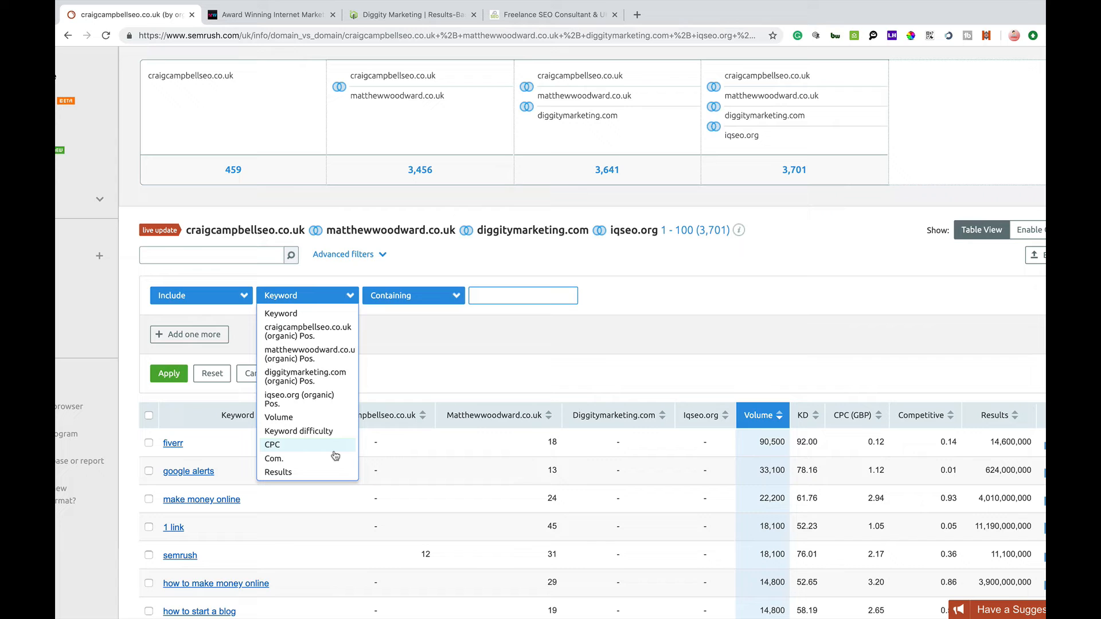
{"action": "mouse_move", "coordinate": [442, 294]}
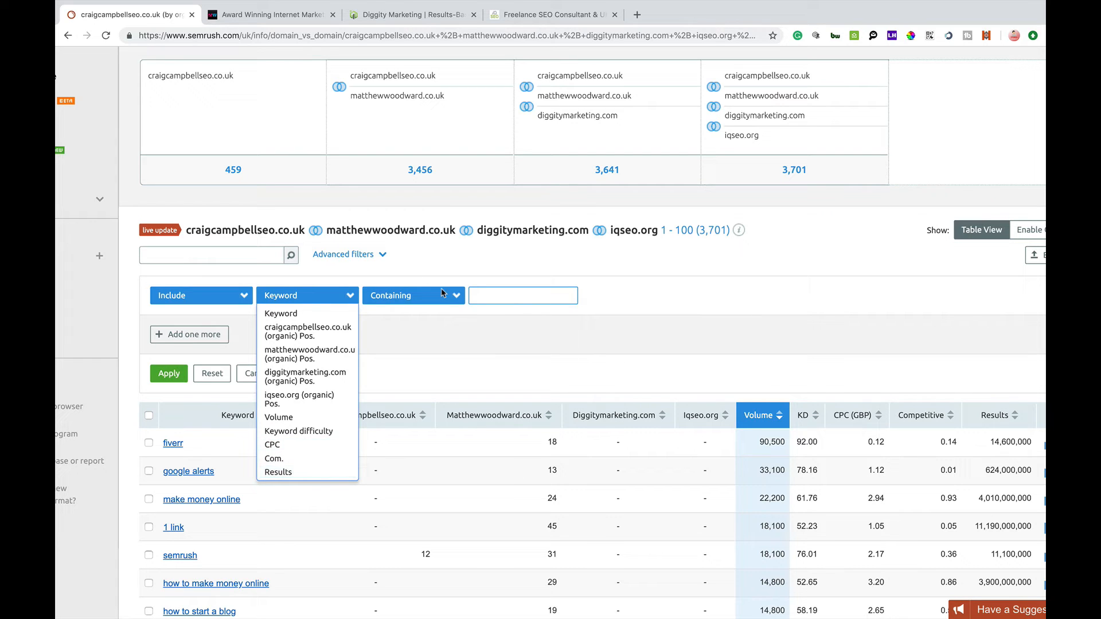
{"action": "left_click", "coordinate": [412, 295]}
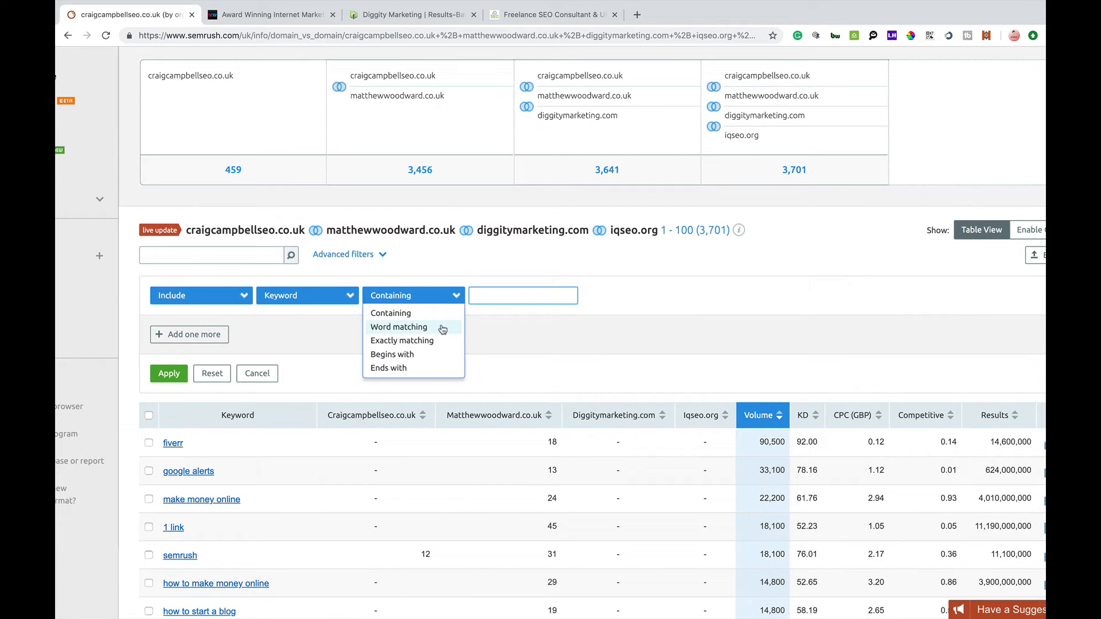
{"action": "mouse_move", "coordinate": [438, 378]}
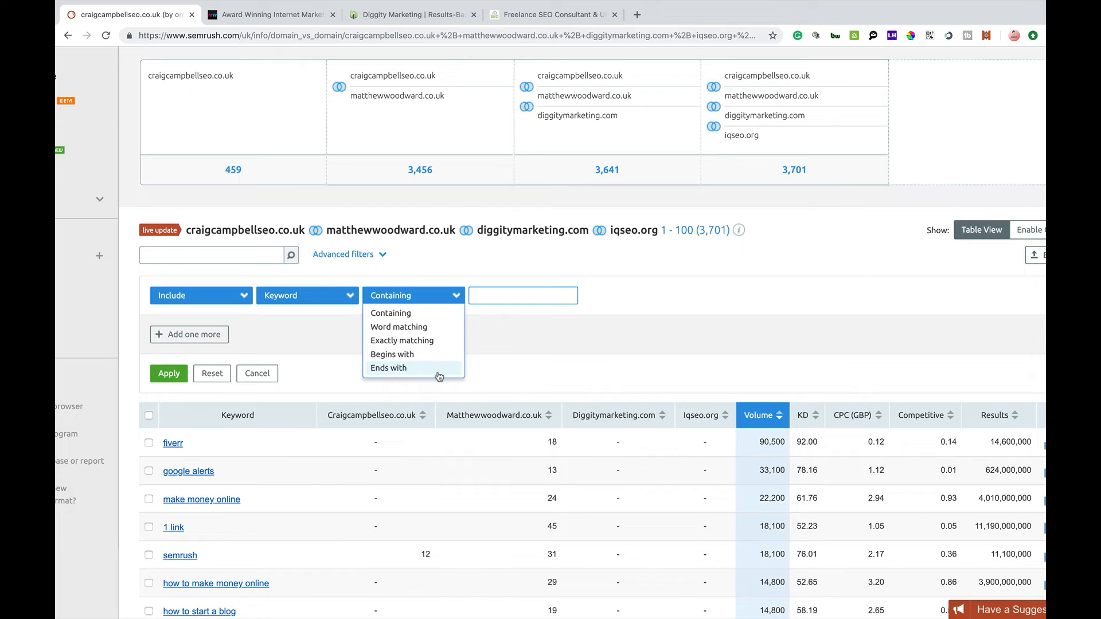
{"action": "mouse_move", "coordinate": [245, 392]}
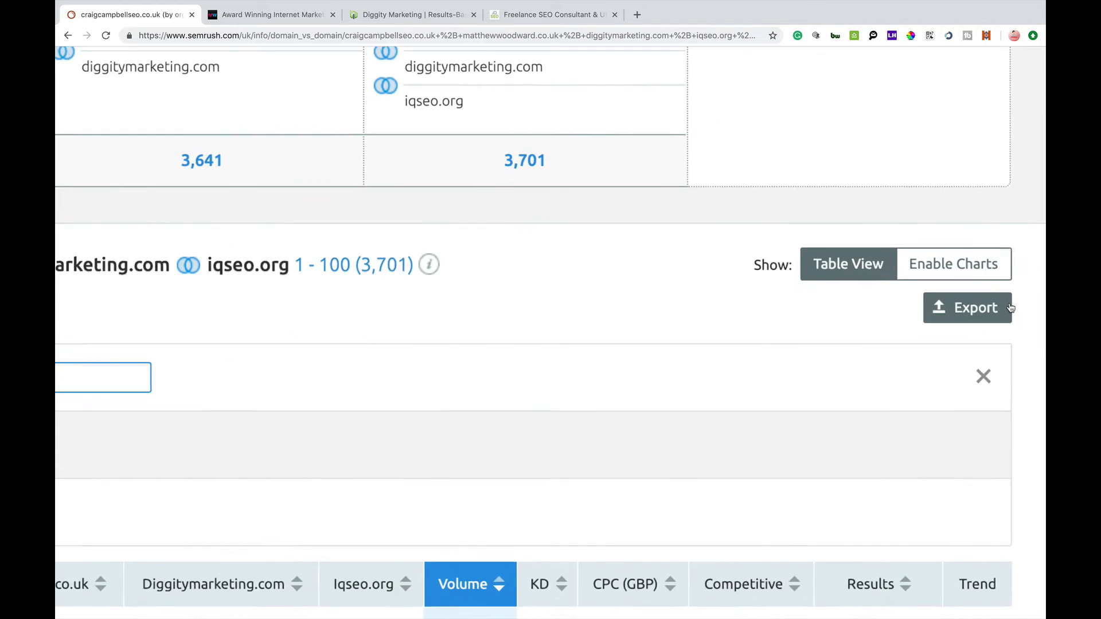
- Bring up the Export Data panel with all 3,701 keywords selected for export
{"action": "left_click", "coordinate": [967, 307]}
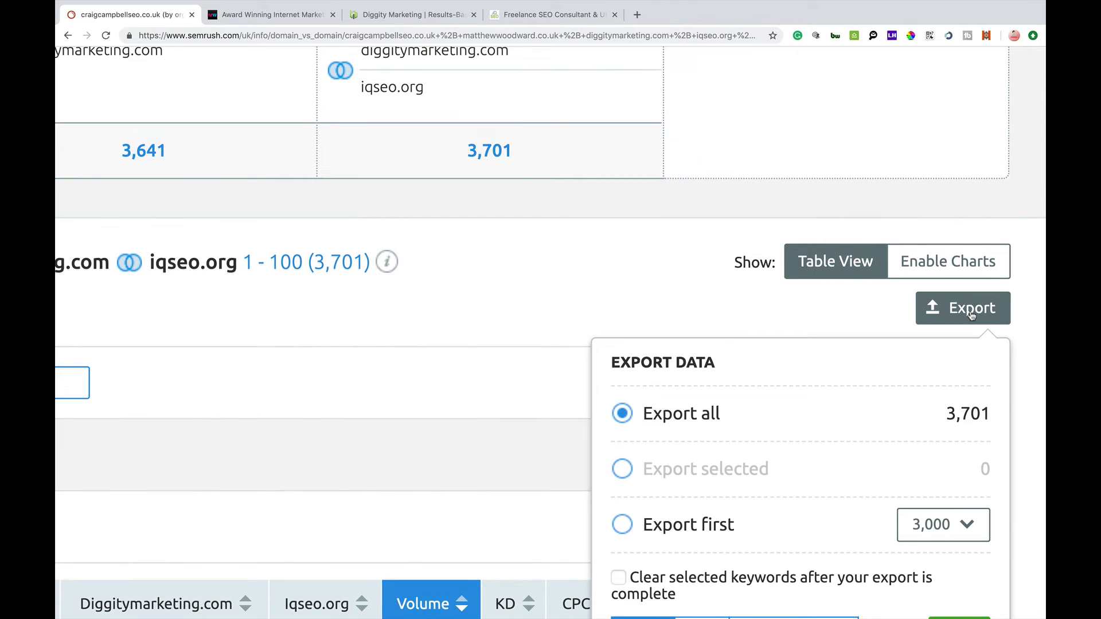
{"action": "mouse_move", "coordinate": [947, 262]}
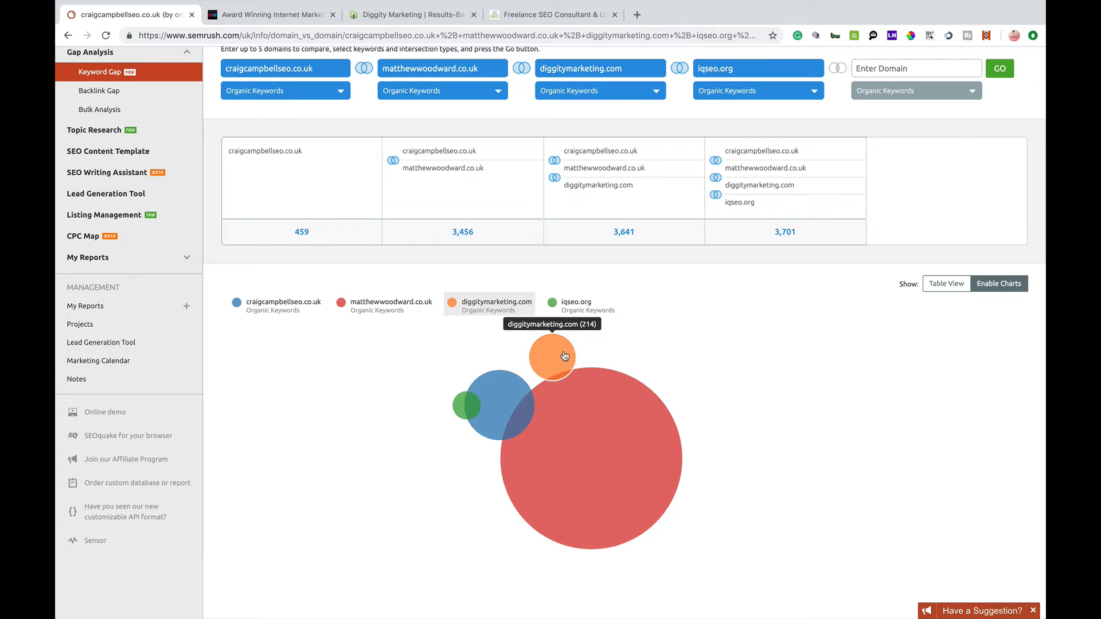
{"action": "mouse_move", "coordinate": [495, 406]}
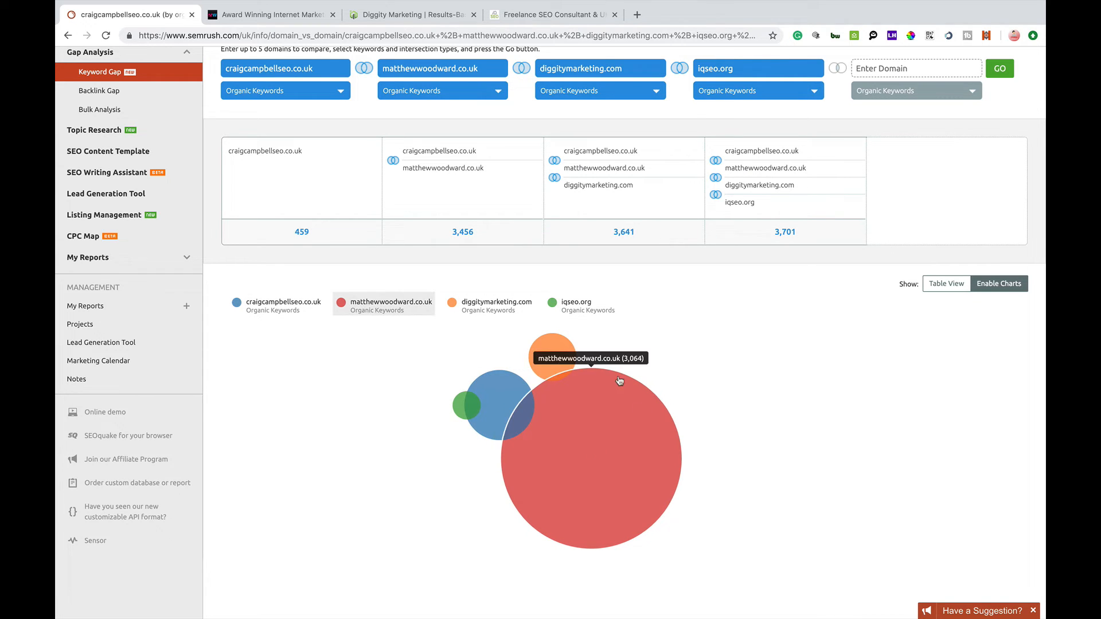
{"action": "mouse_move", "coordinate": [553, 395]}
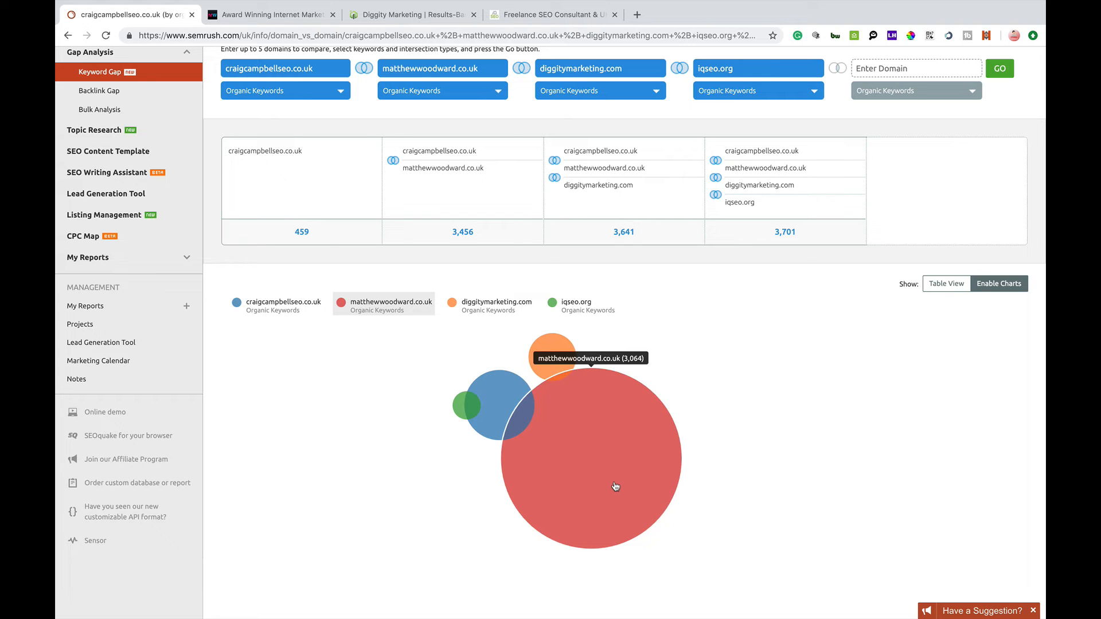
{"action": "mouse_move", "coordinate": [943, 277]}
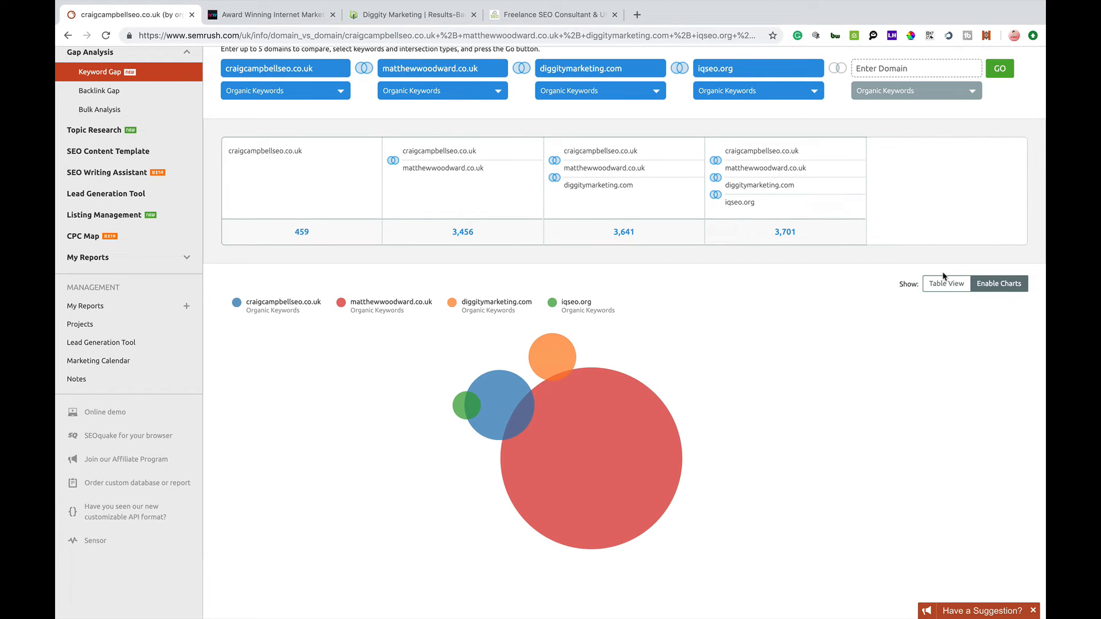
- Switch from the Venn chart back to Table View and return to the domain inputs
{"action": "left_click", "coordinate": [946, 283]}
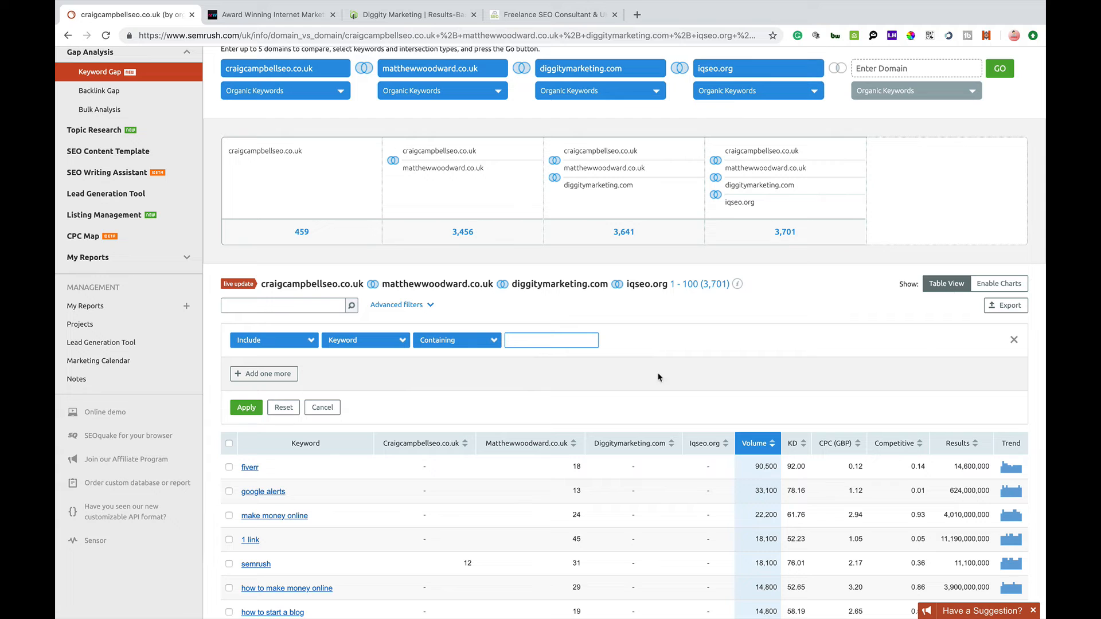
{"action": "mouse_move", "coordinate": [515, 408]}
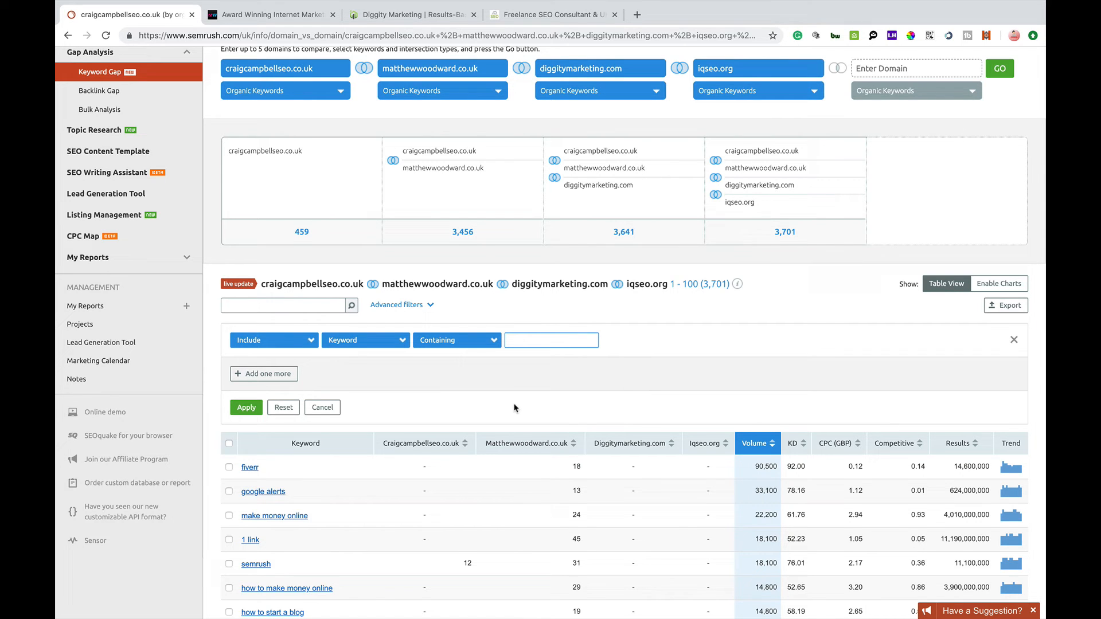
{"action": "scroll", "scroll_direction": "down", "scroll_amount": 3}
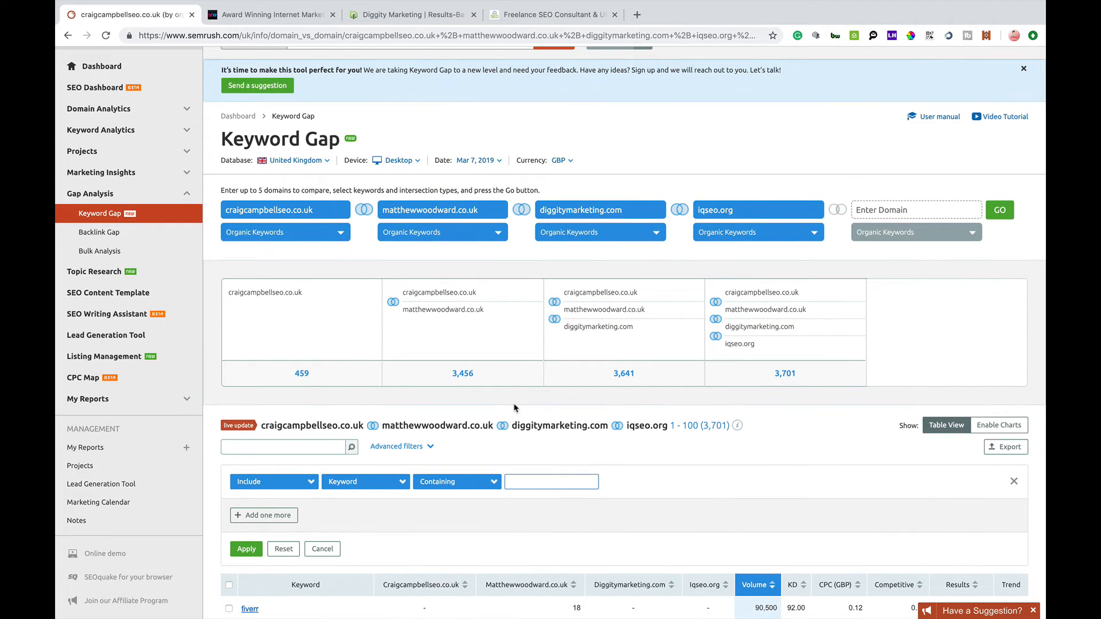
{"action": "mouse_move", "coordinate": [733, 488]}
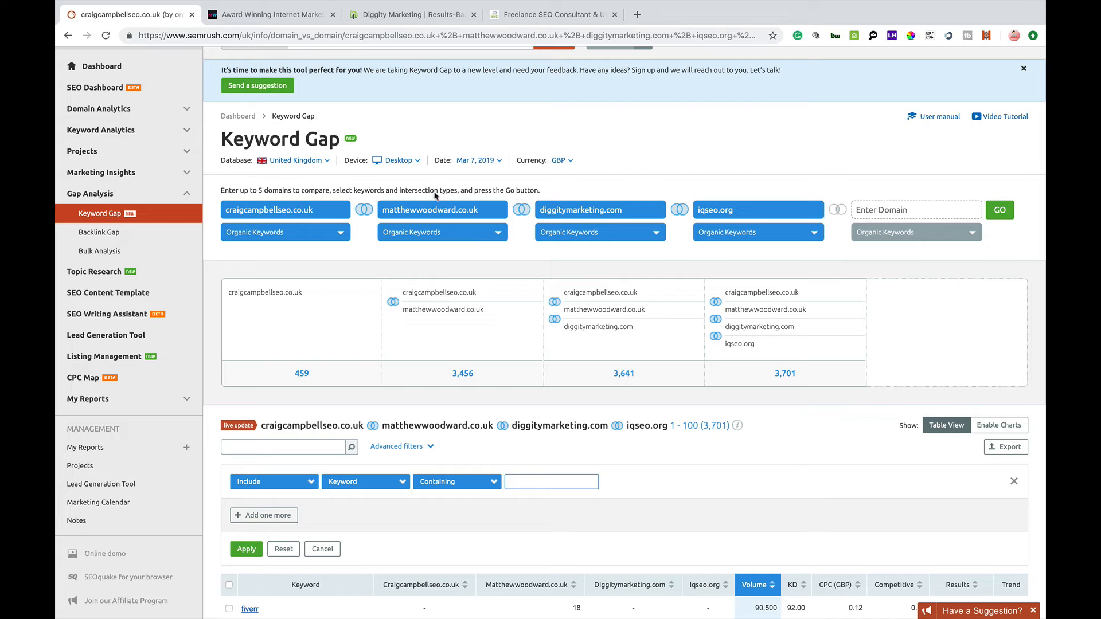
{"action": "mouse_move", "coordinate": [304, 302]}
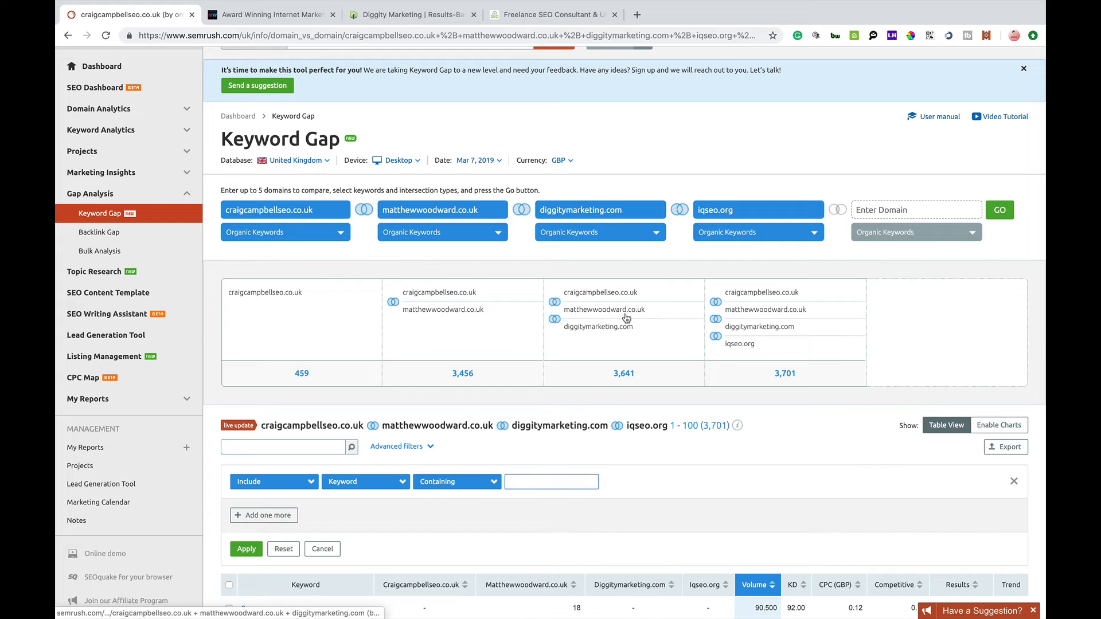
{"action": "mouse_move", "coordinate": [789, 334]}
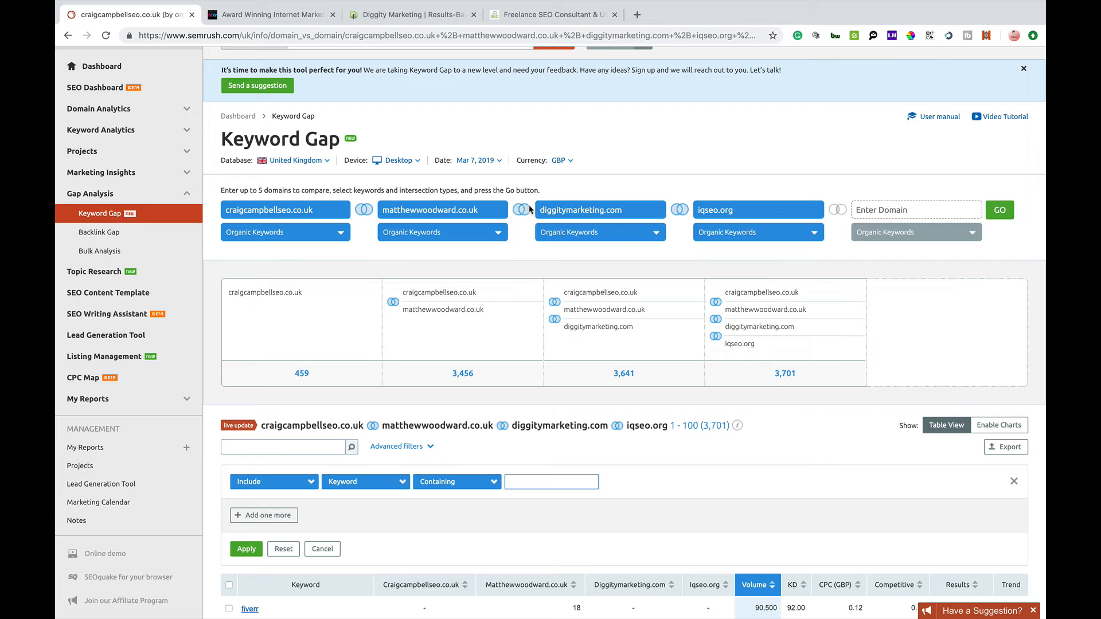
{"action": "left_click", "coordinate": [520, 208]}
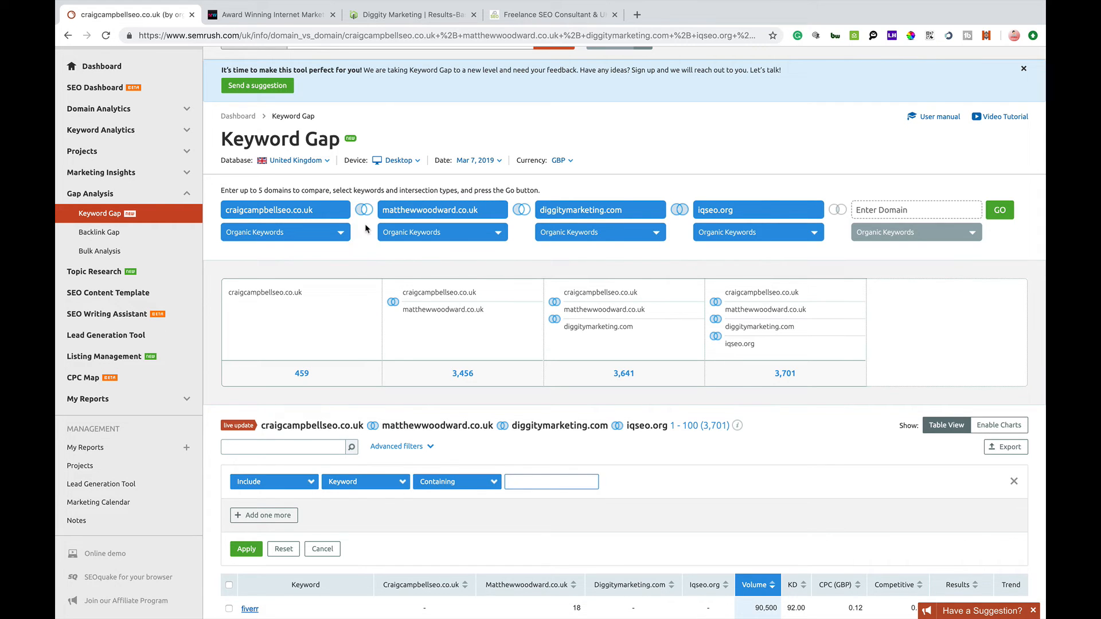
{"action": "left_click", "coordinate": [364, 208]}
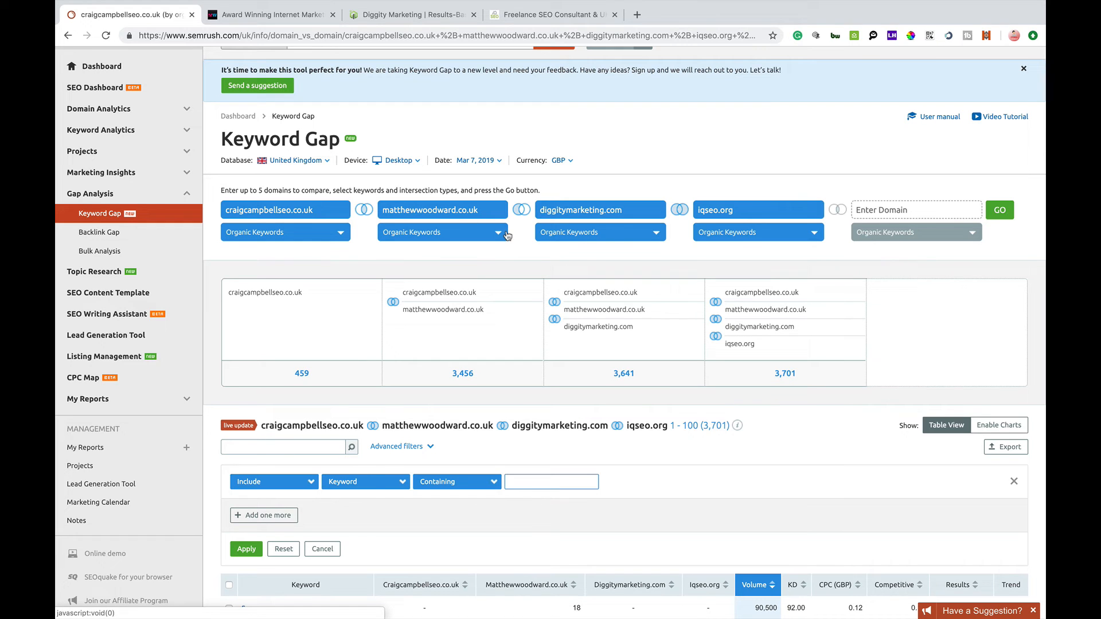
{"action": "mouse_move", "coordinate": [820, 231]}
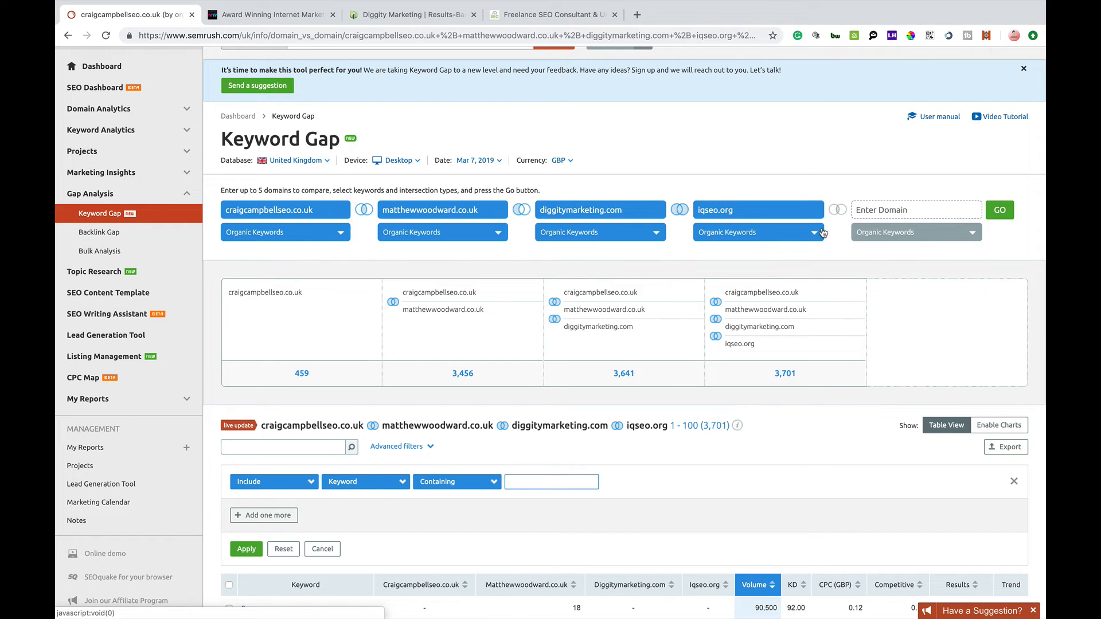
{"action": "scroll", "scroll_direction": "down", "scroll_amount": 3}
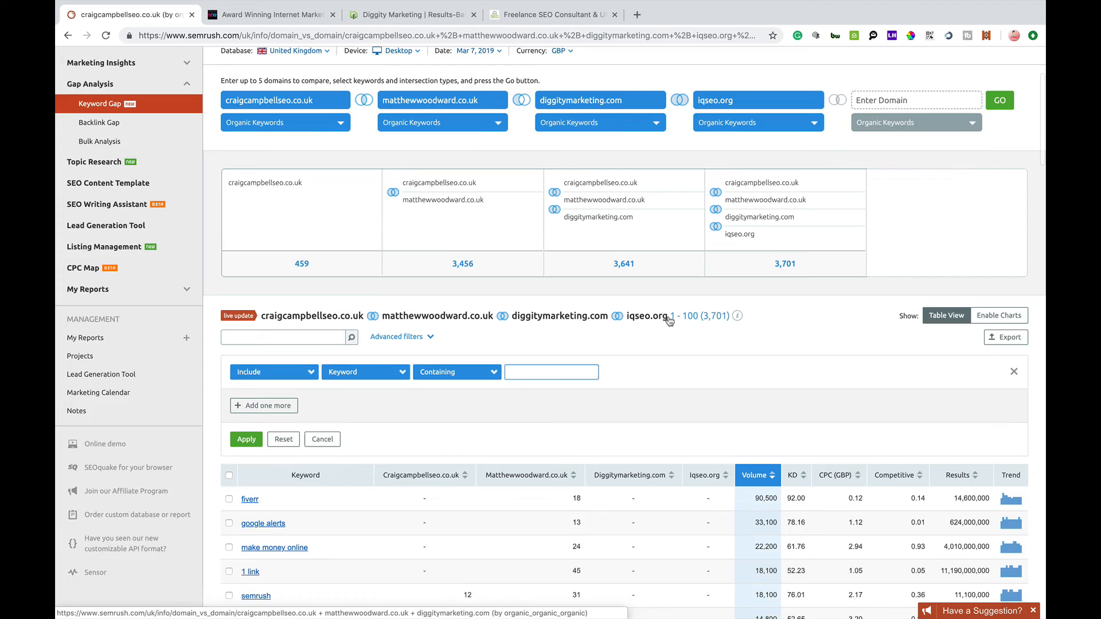
{"action": "scroll", "scroll_direction": "down", "scroll_amount": 3}
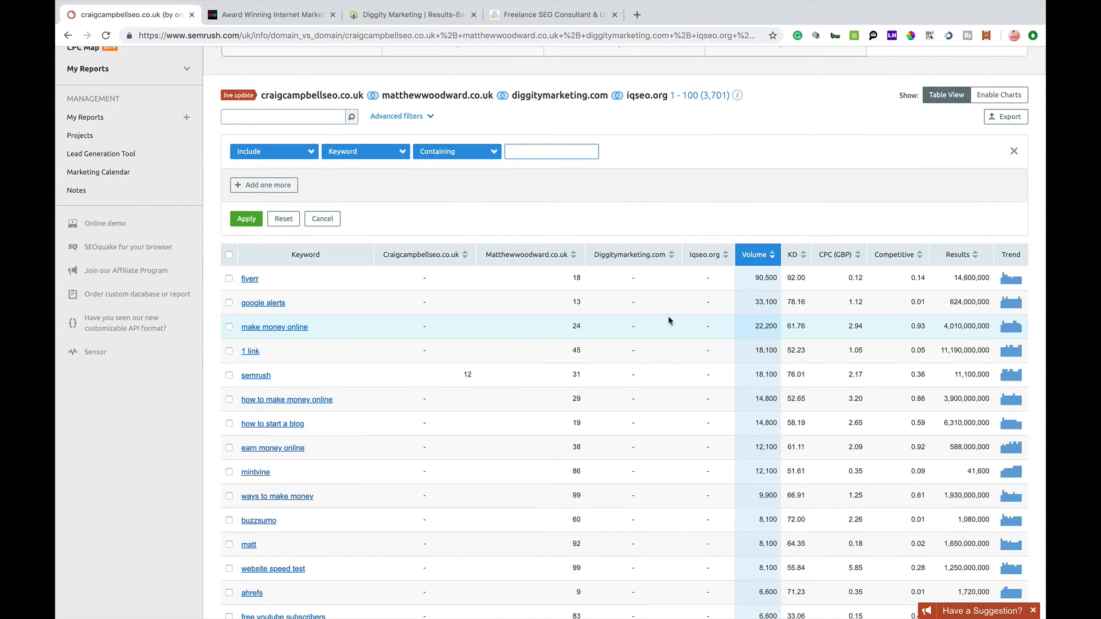
{"action": "scroll", "scroll_direction": "down", "scroll_amount": 3}
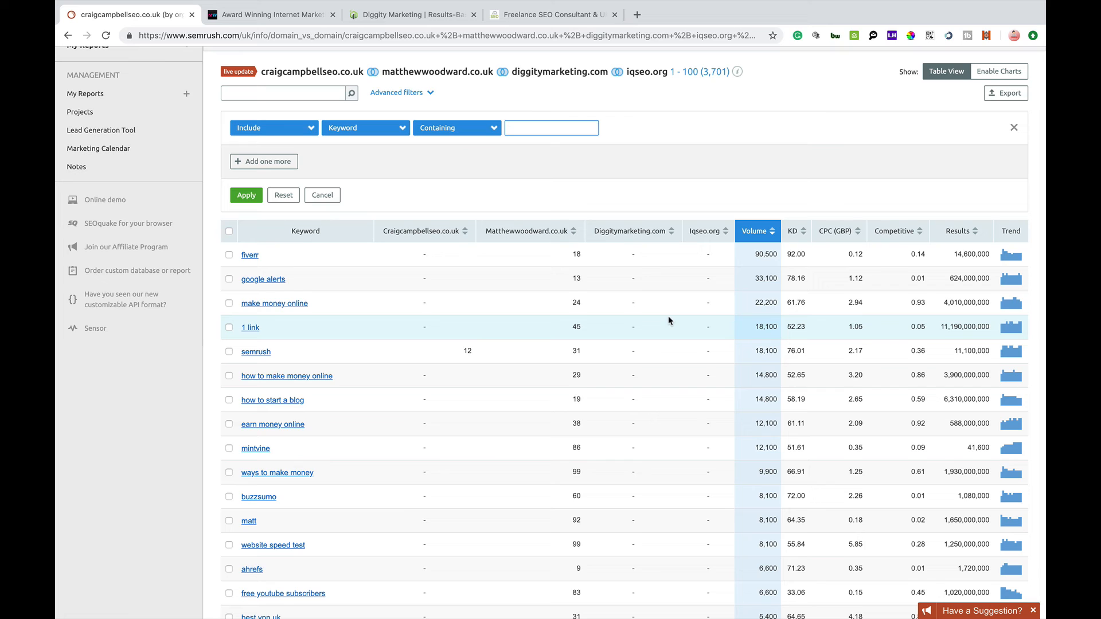
{"action": "mouse_move", "coordinate": [742, 314]}
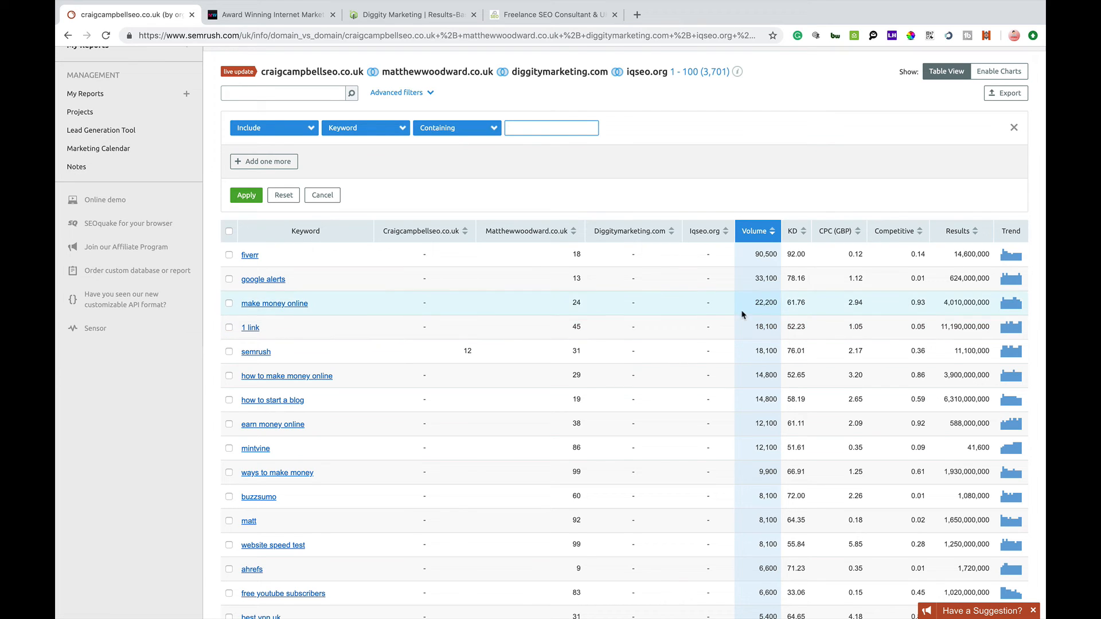
{"action": "mouse_move", "coordinate": [803, 379]}
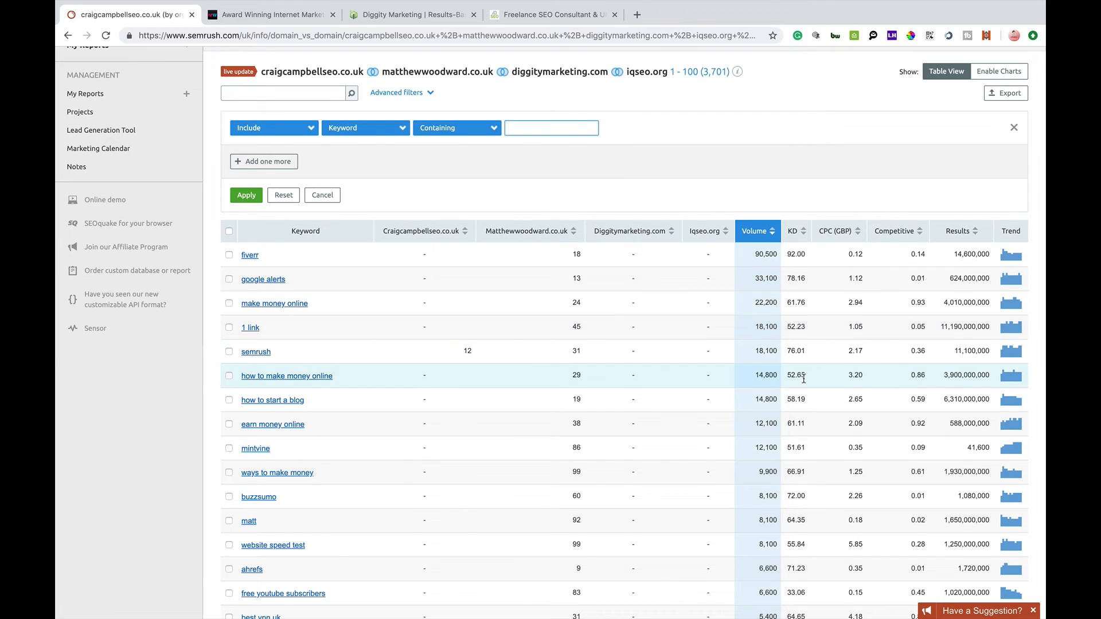
{"action": "mouse_move", "coordinate": [646, 202]}
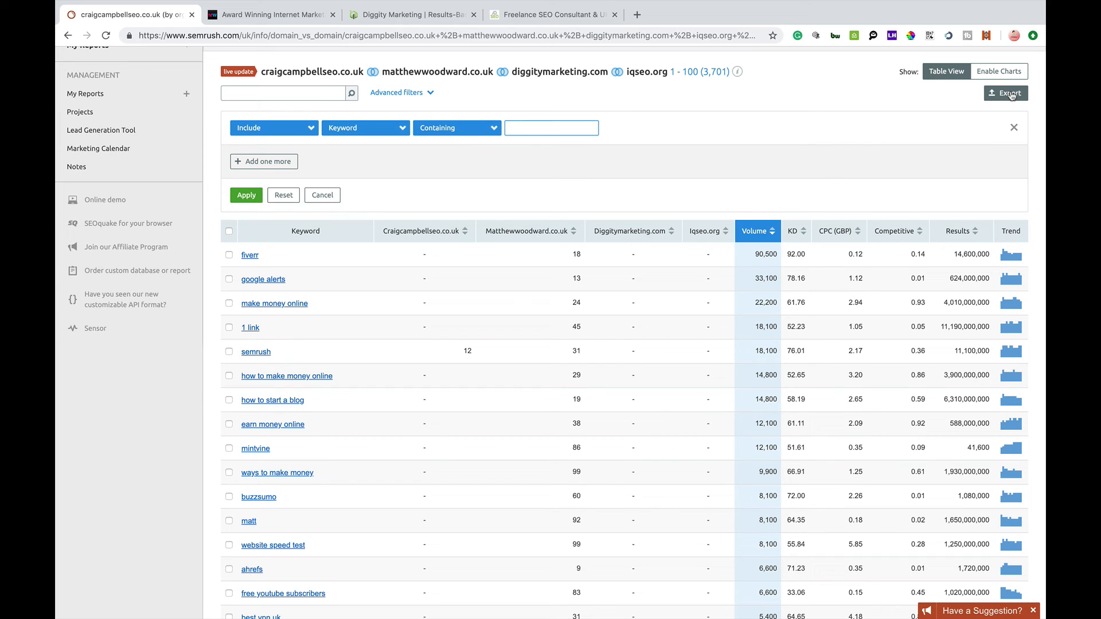
{"action": "mouse_move", "coordinate": [812, 202]}
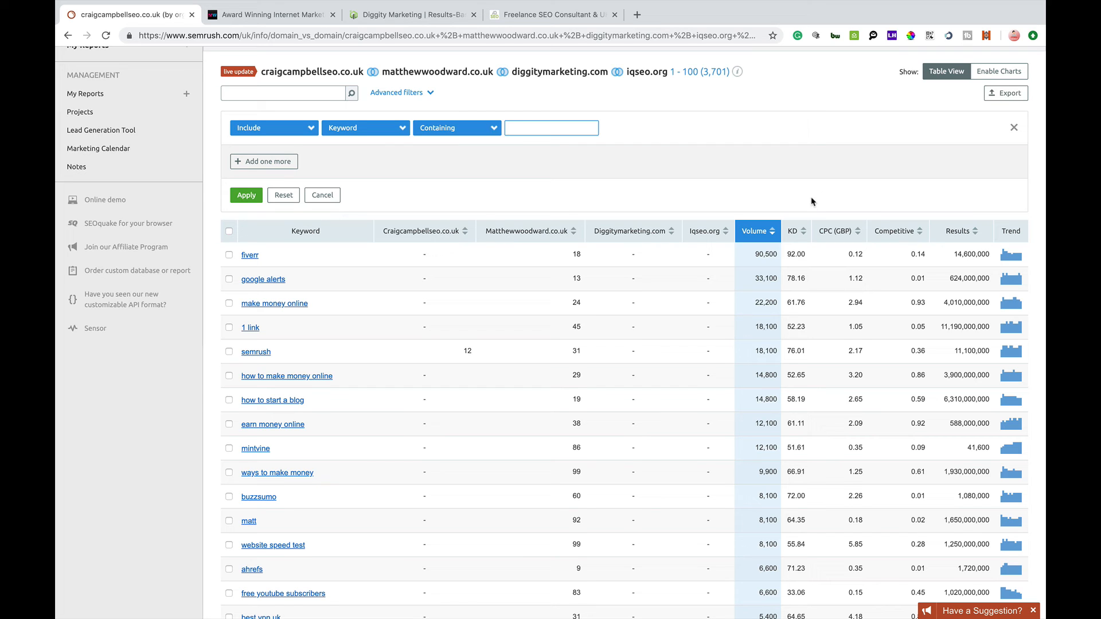
{"action": "mouse_move", "coordinate": [624, 169]}
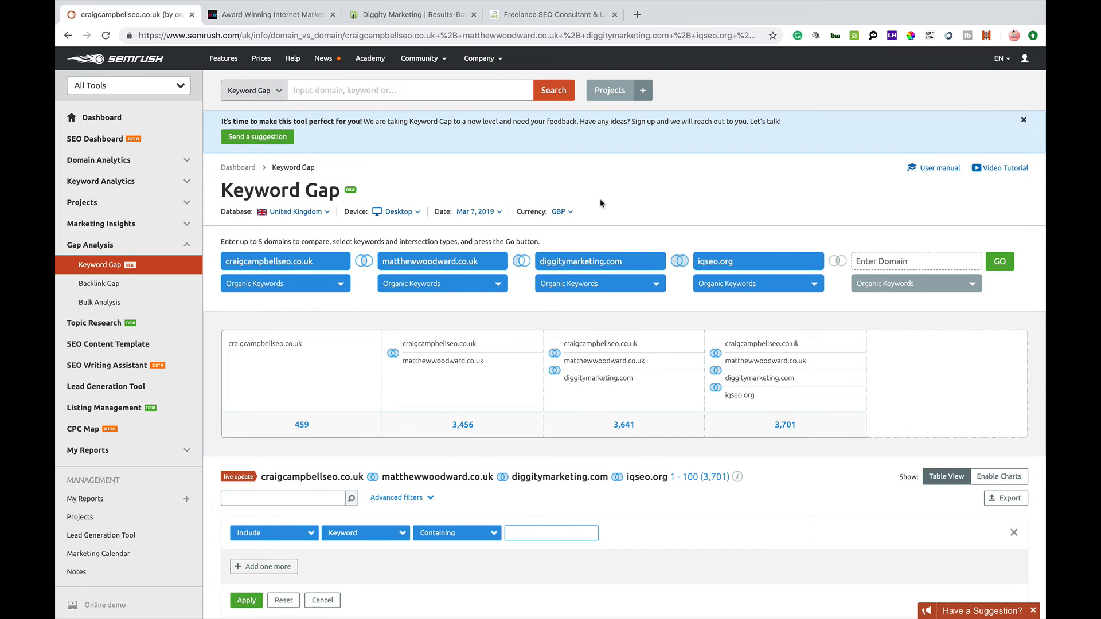
{"action": "mouse_move", "coordinate": [664, 321]}
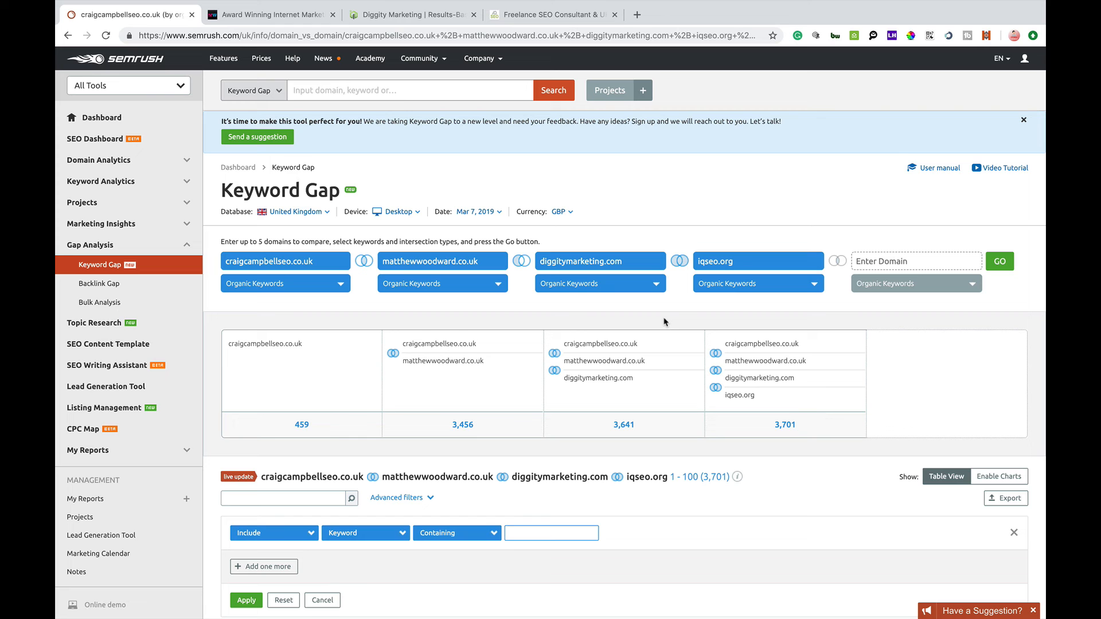
{"action": "mouse_move", "coordinate": [257, 136]}
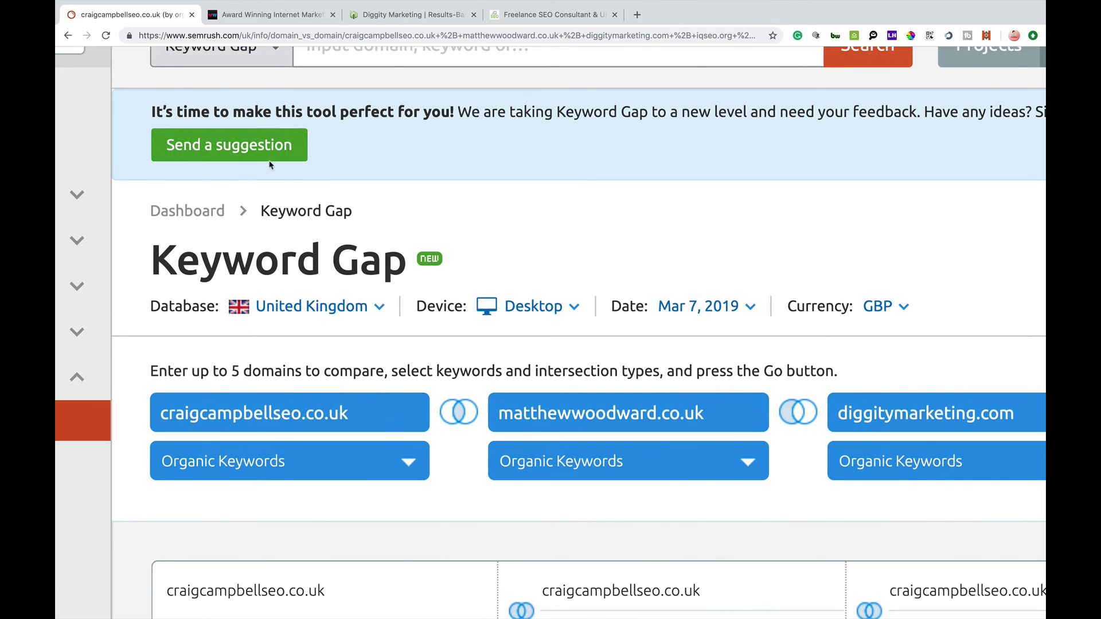
{"action": "left_click", "coordinate": [228, 144]}
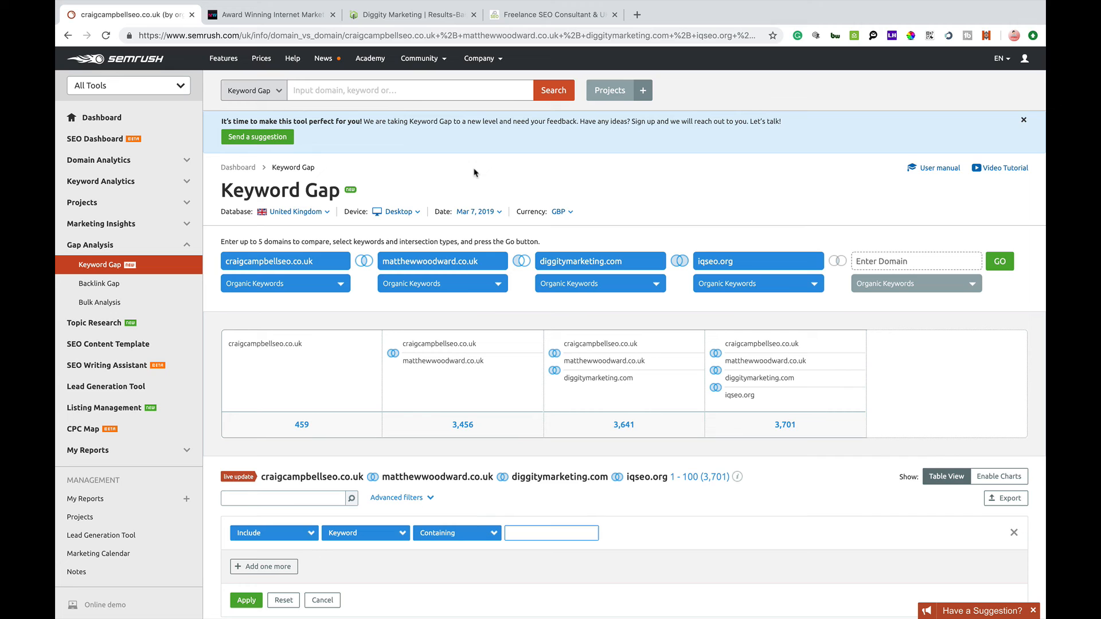
{"action": "mouse_move", "coordinate": [558, 399]}
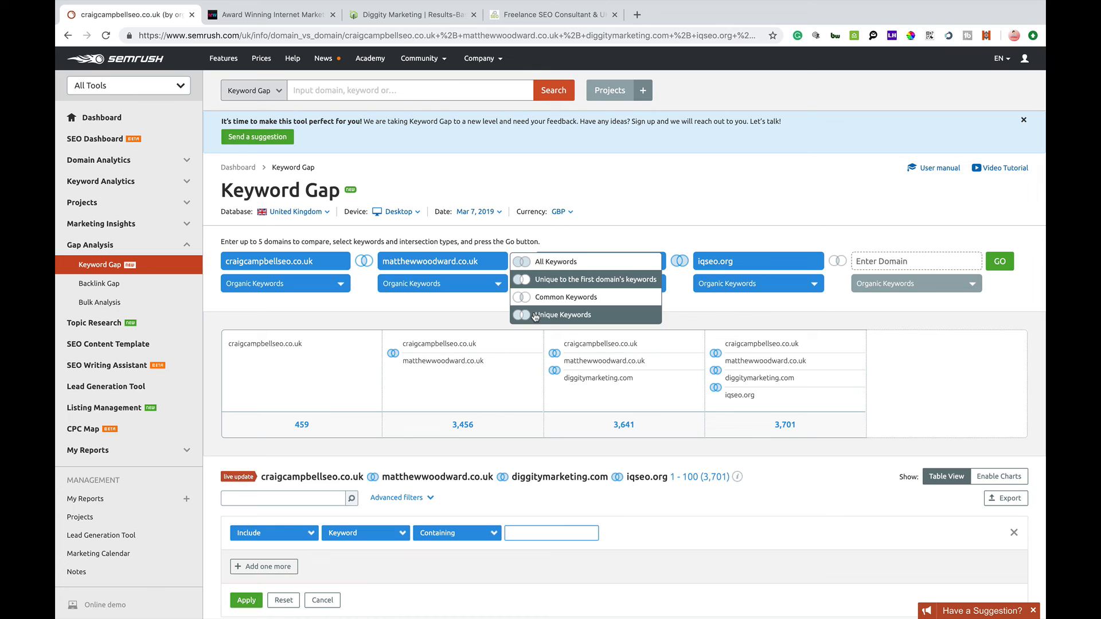
{"action": "left_click", "coordinate": [600, 261]}
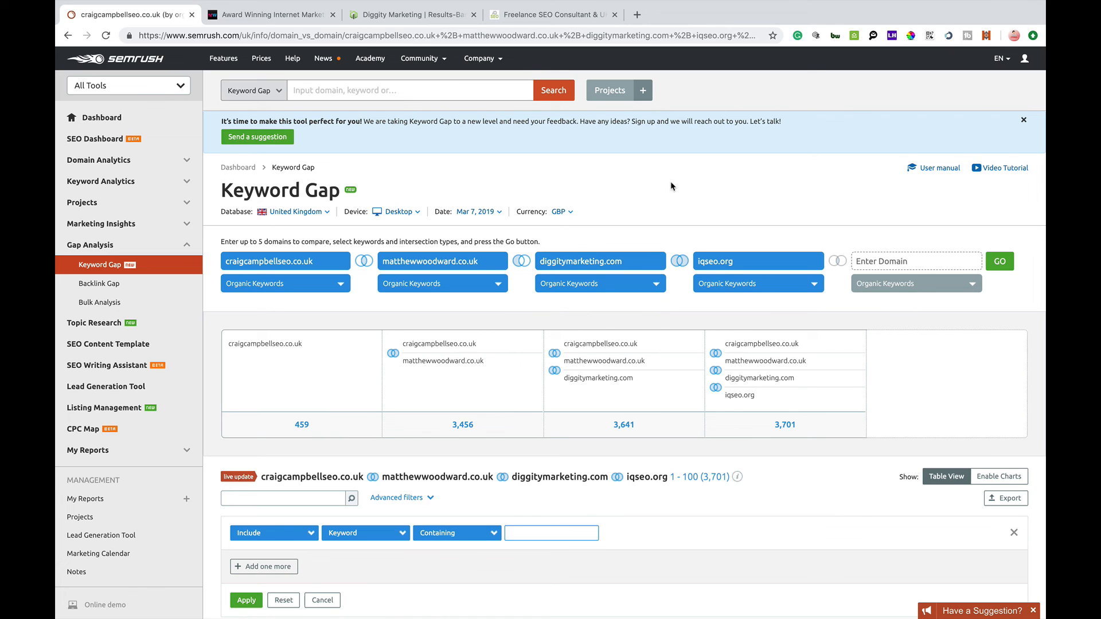
{"action": "mouse_move", "coordinate": [732, 195]}
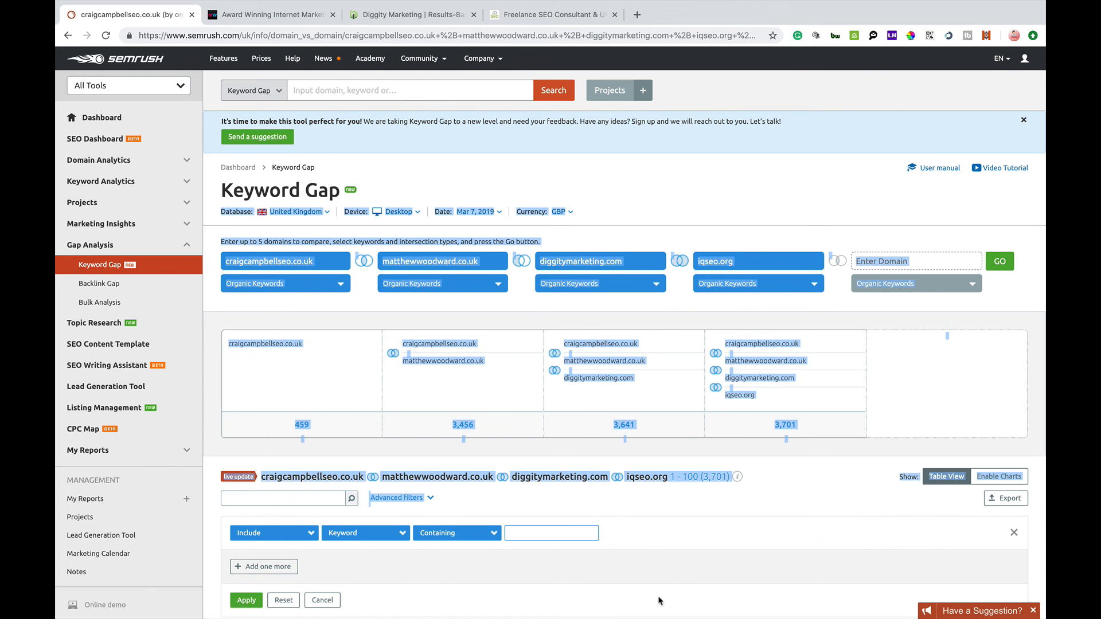
{"action": "scroll", "scroll_direction": "down", "scroll_amount": 3}
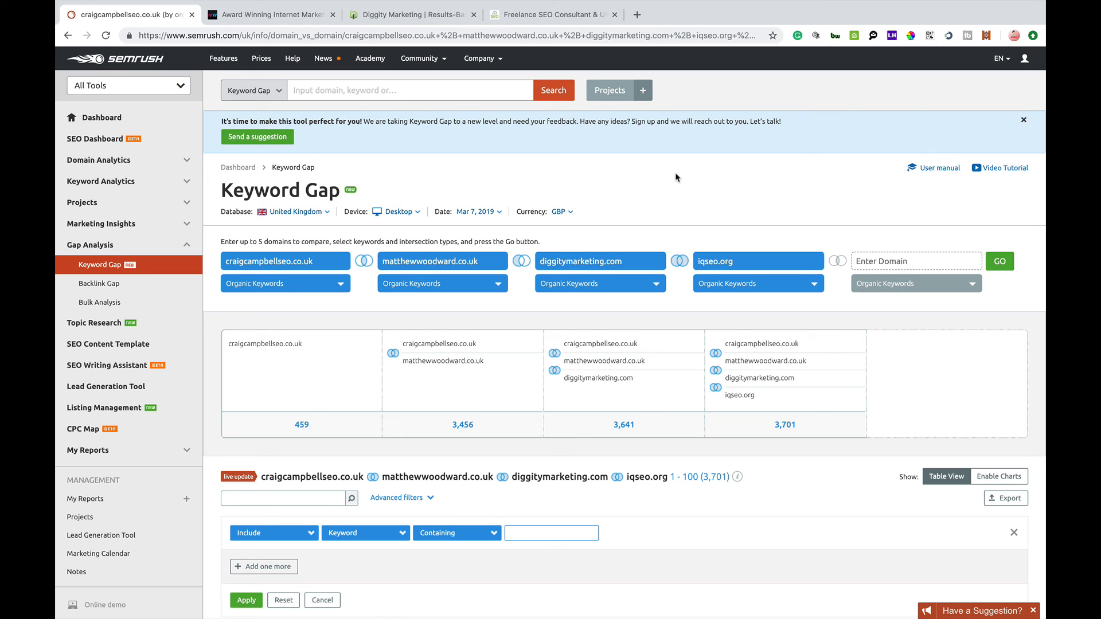
{"action": "mouse_move", "coordinate": [677, 190]}
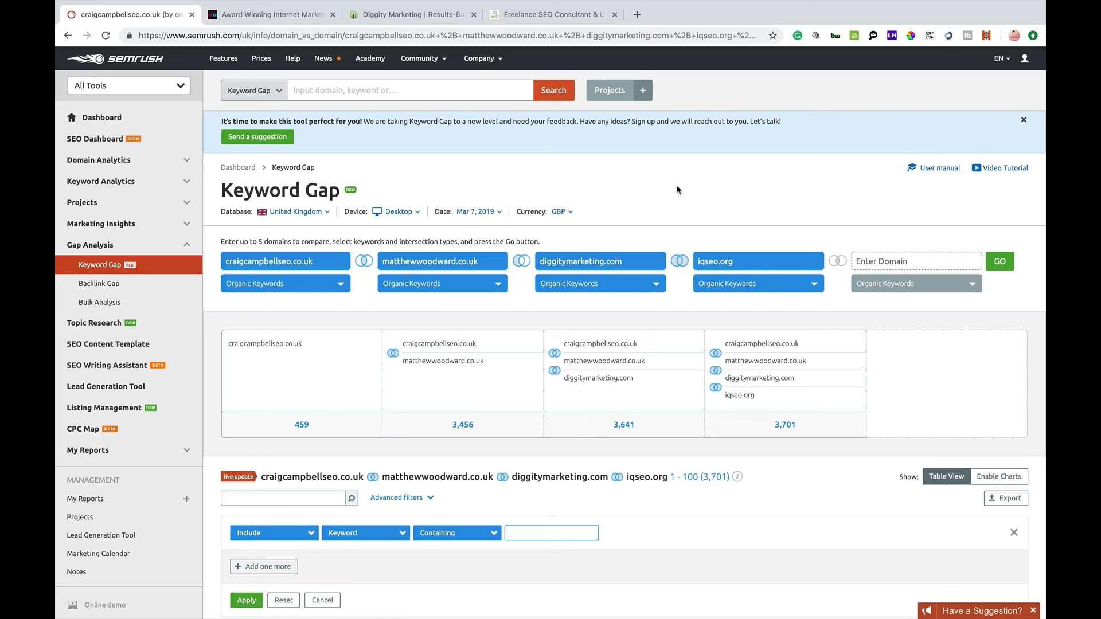